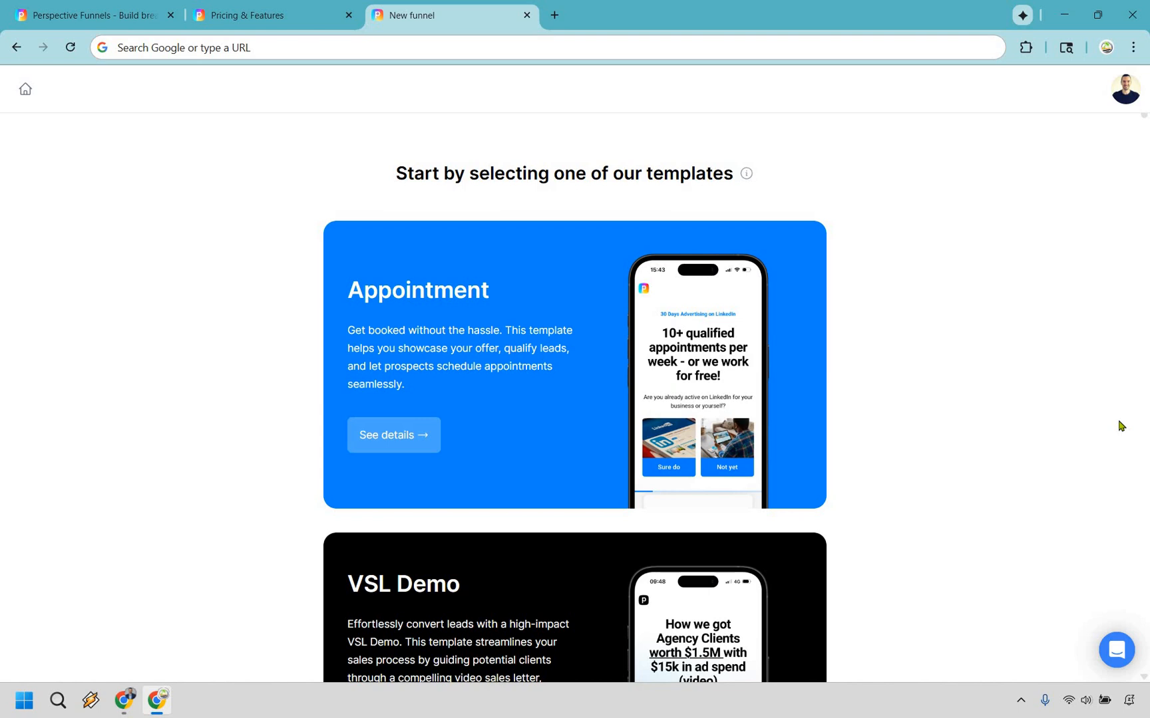
pyautogui.moveTo(1079, 340)
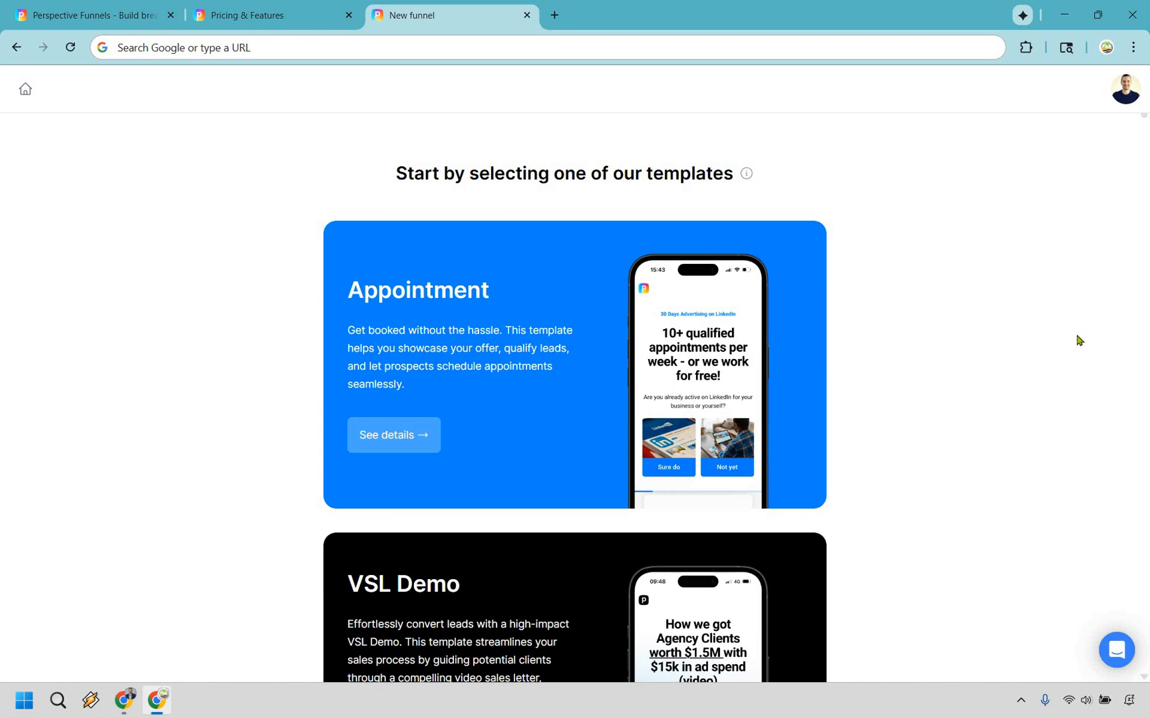
pyautogui.moveTo(1006, 301)
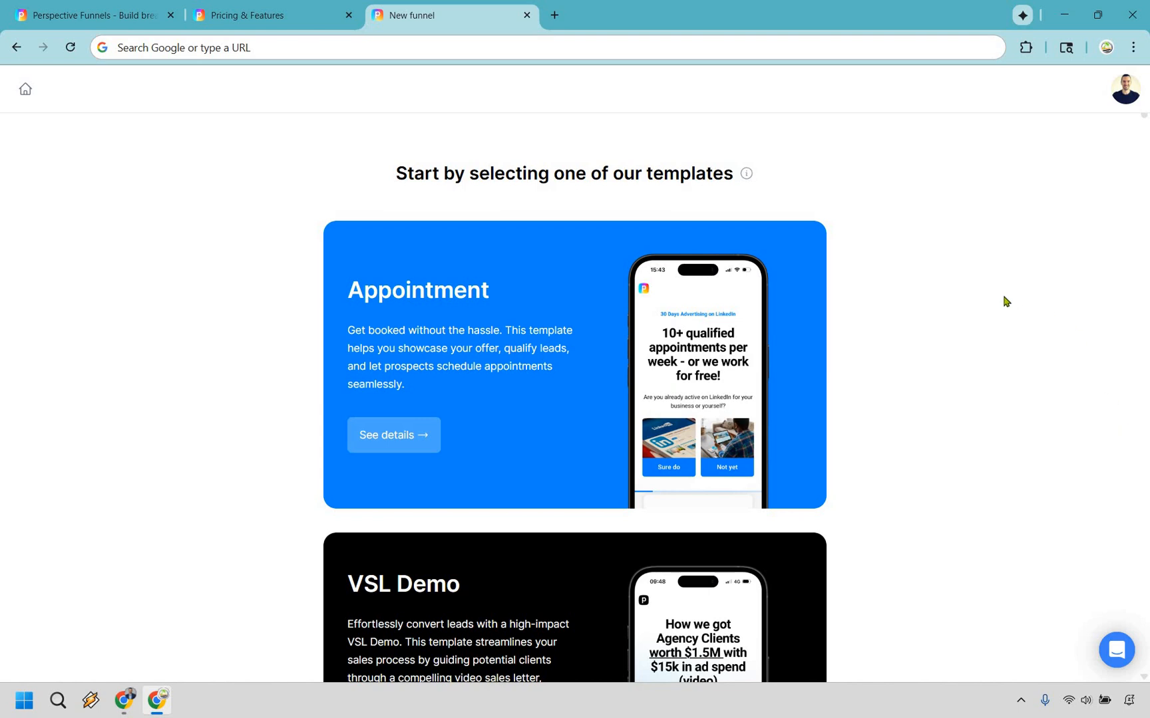
pyautogui.moveTo(989, 227)
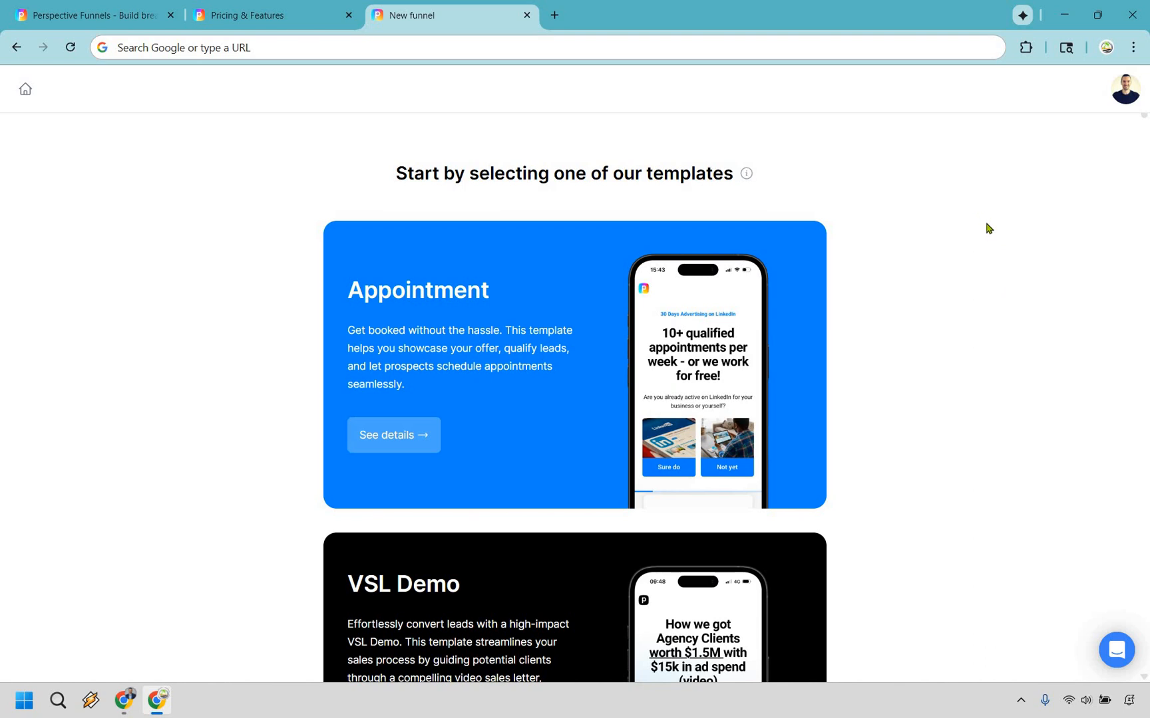
# Step: Browse down the template gallery and open the Lead Magnet template's details
pyautogui.scroll(-3)
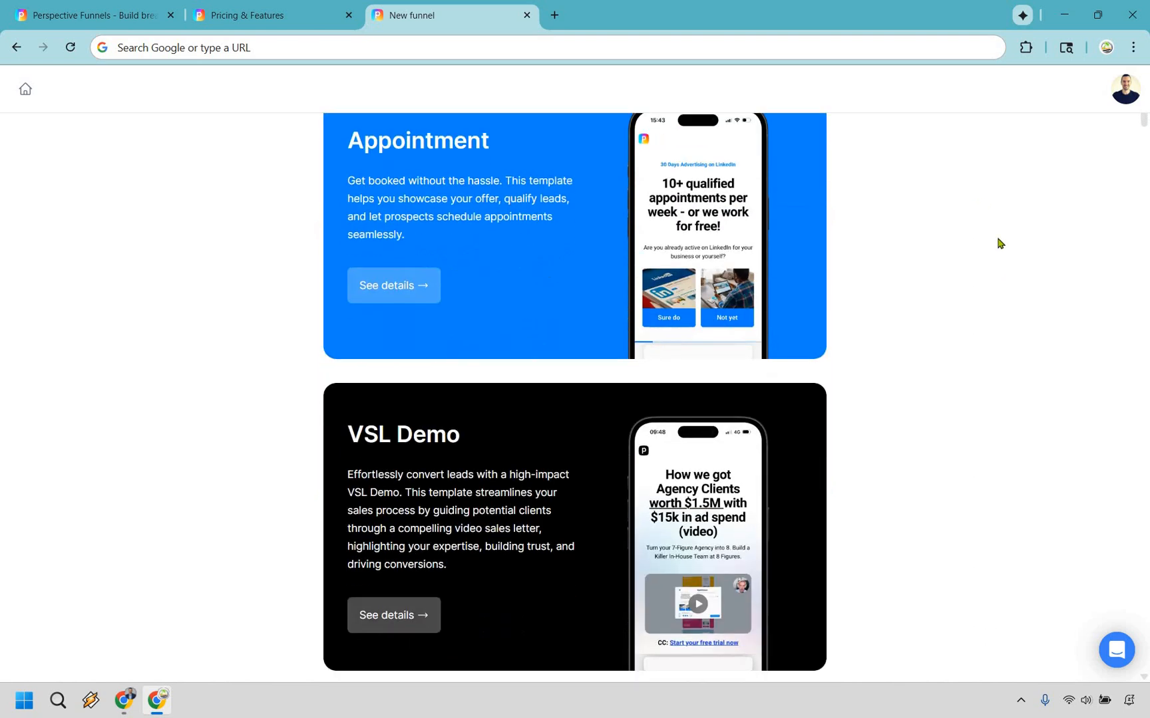
pyautogui.scroll(-3)
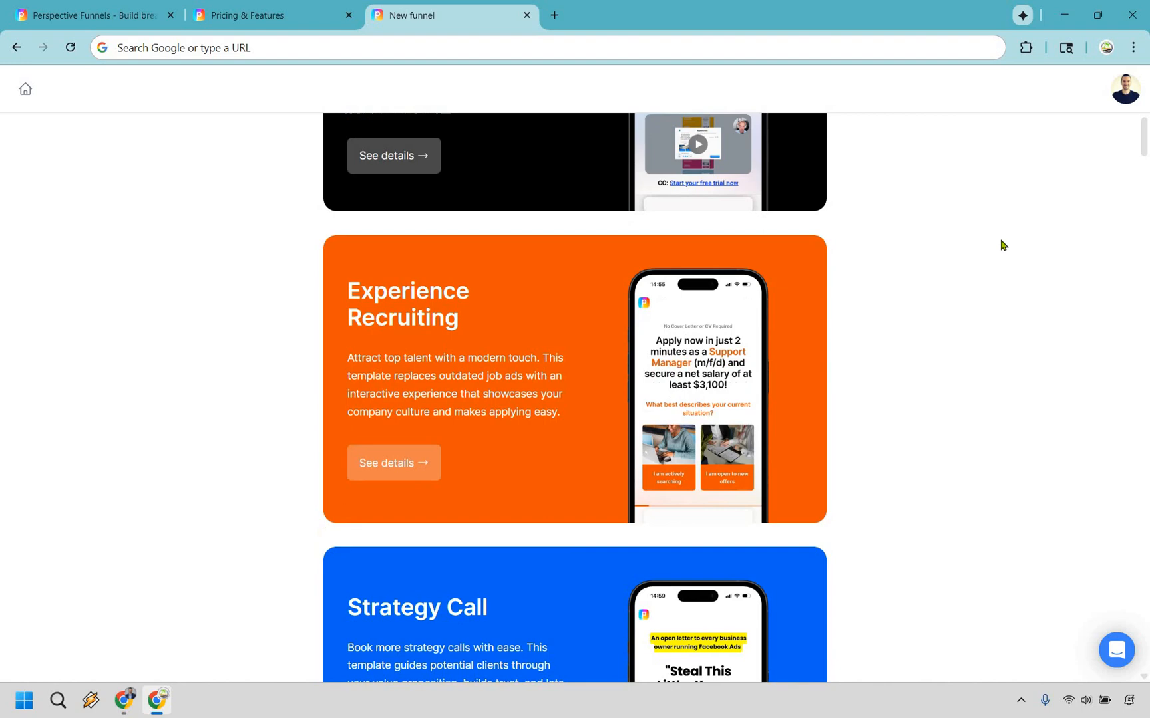
pyautogui.scroll(-3)
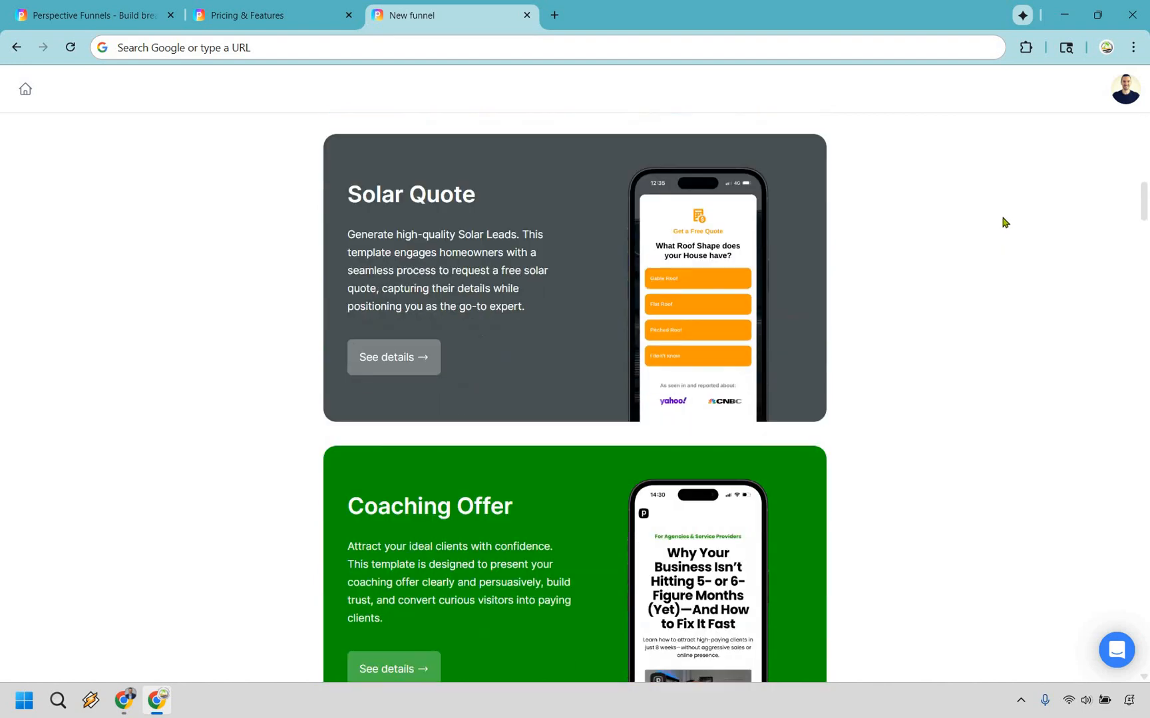
pyautogui.scroll(-3)
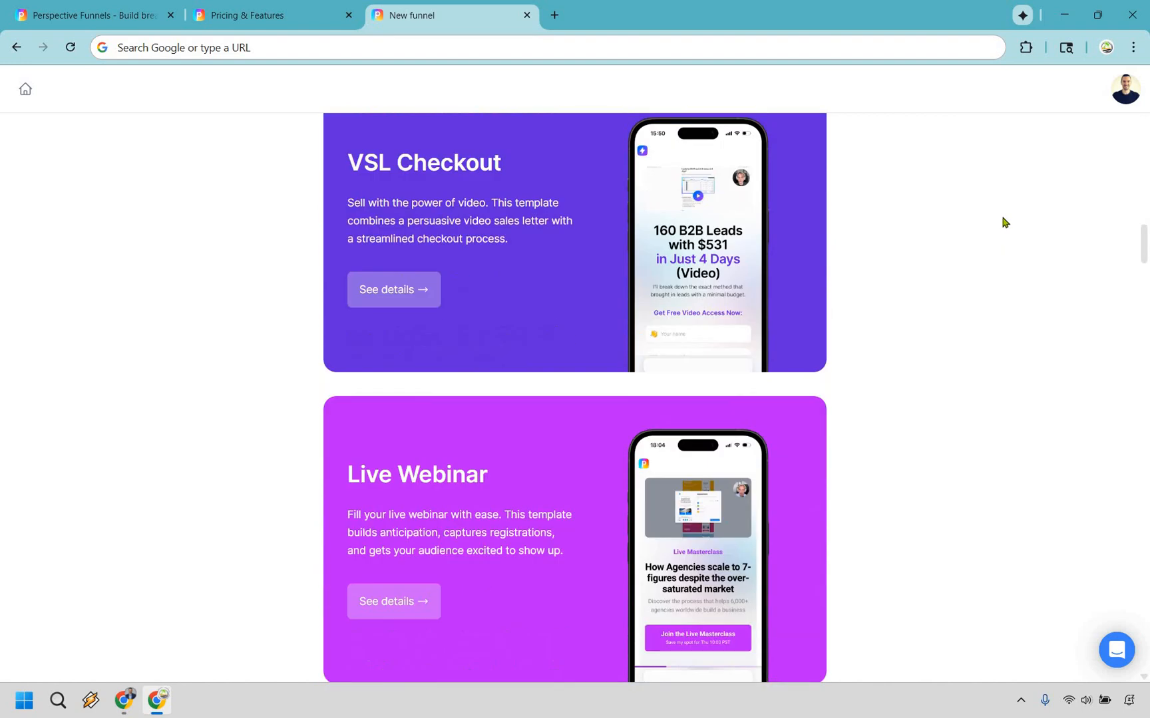
pyautogui.scroll(-3)
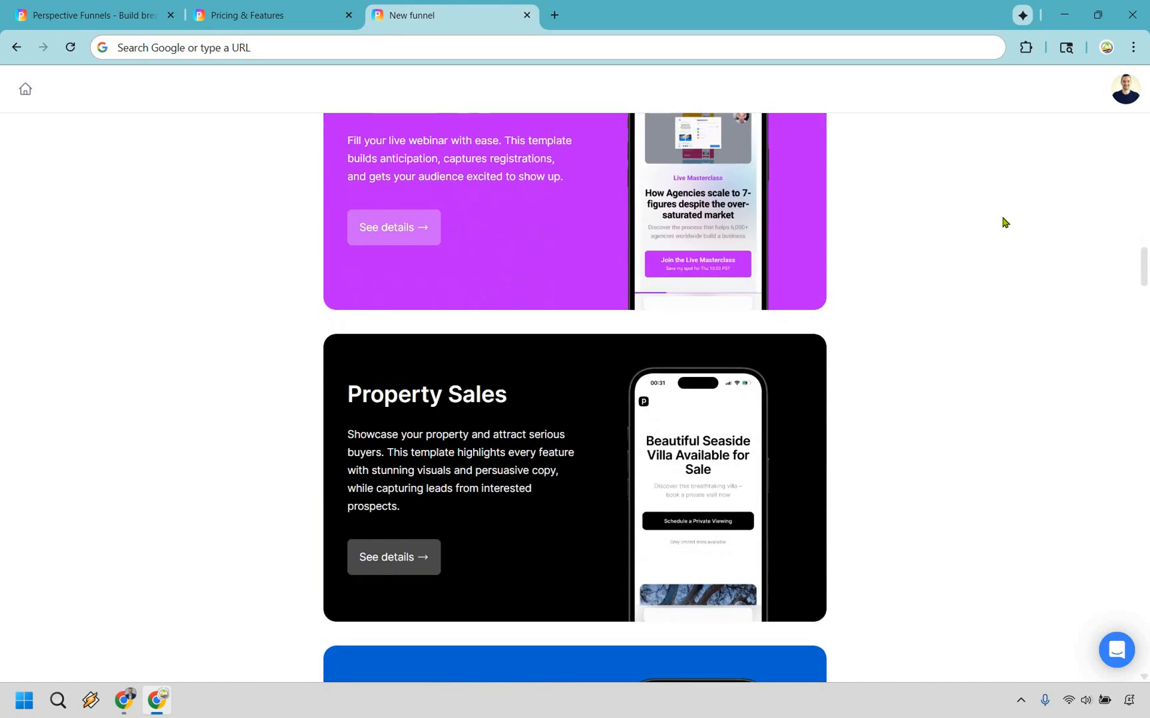
pyautogui.scroll(-3)
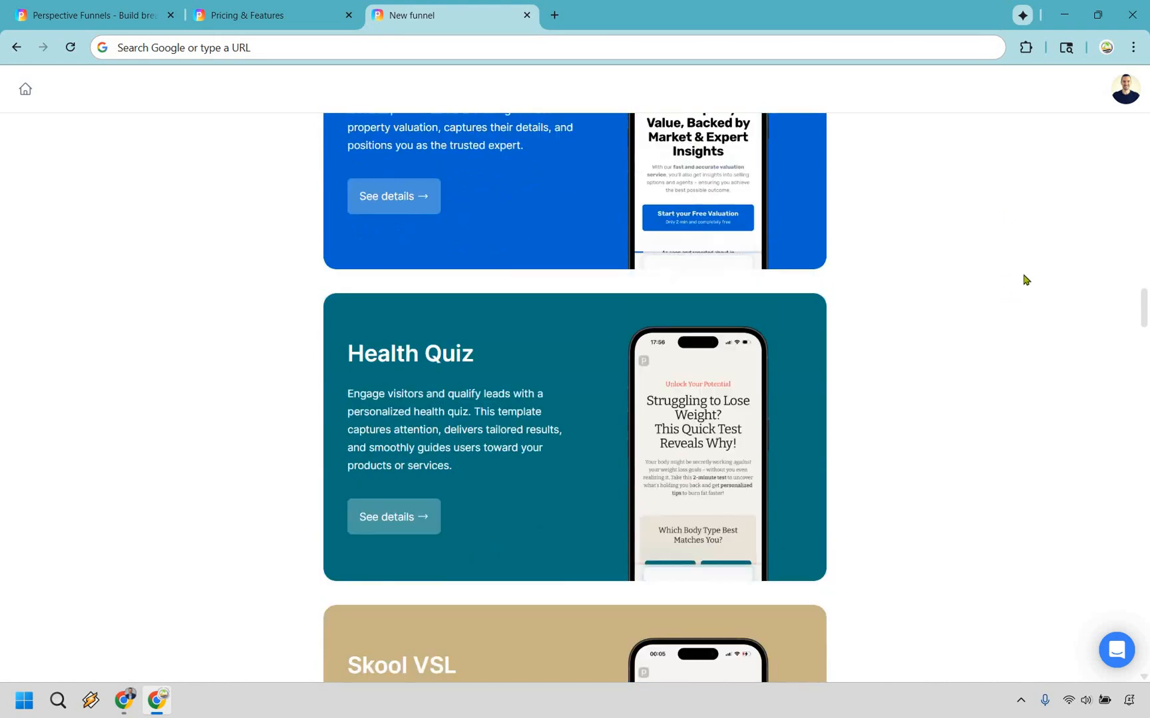
pyautogui.scroll(-3)
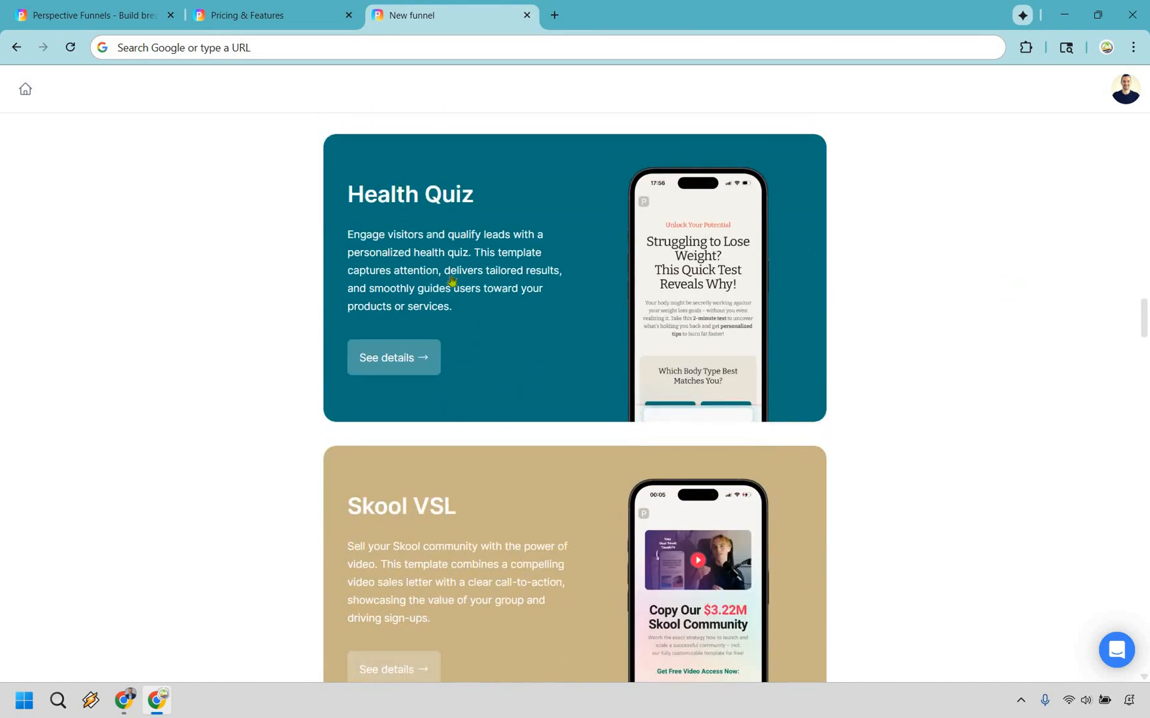
pyautogui.scroll(-3)
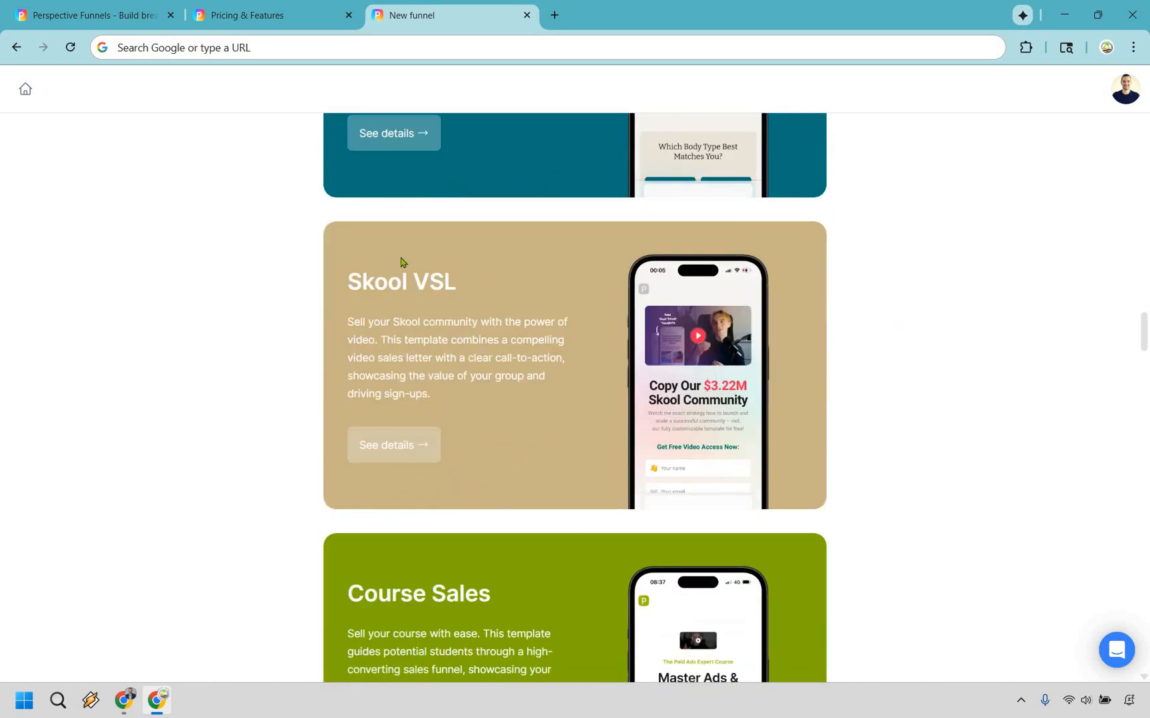
pyautogui.moveTo(973, 254)
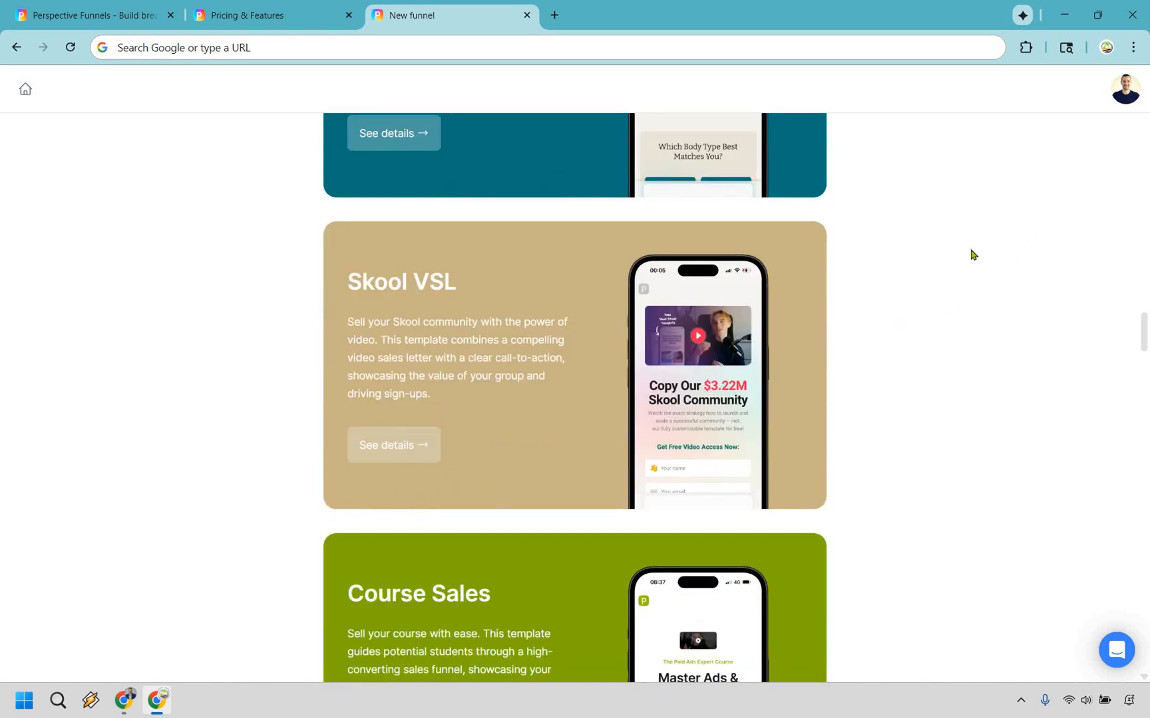
pyautogui.scroll(-3)
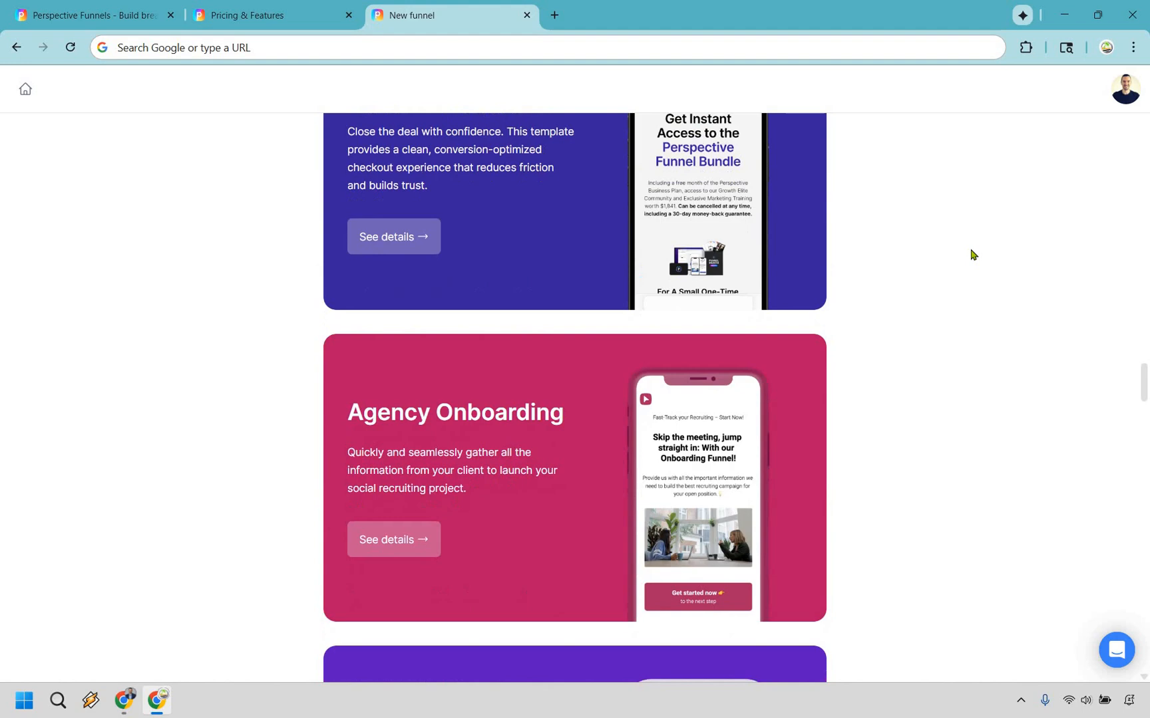
pyautogui.scroll(-3)
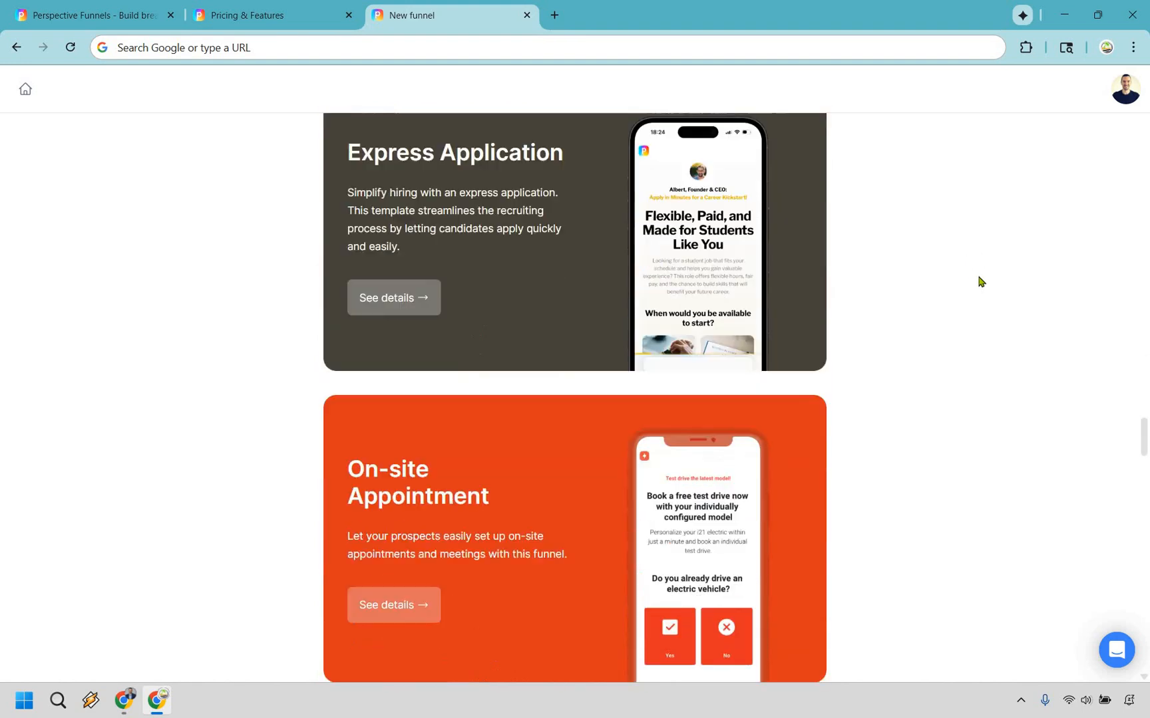
pyautogui.scroll(-3)
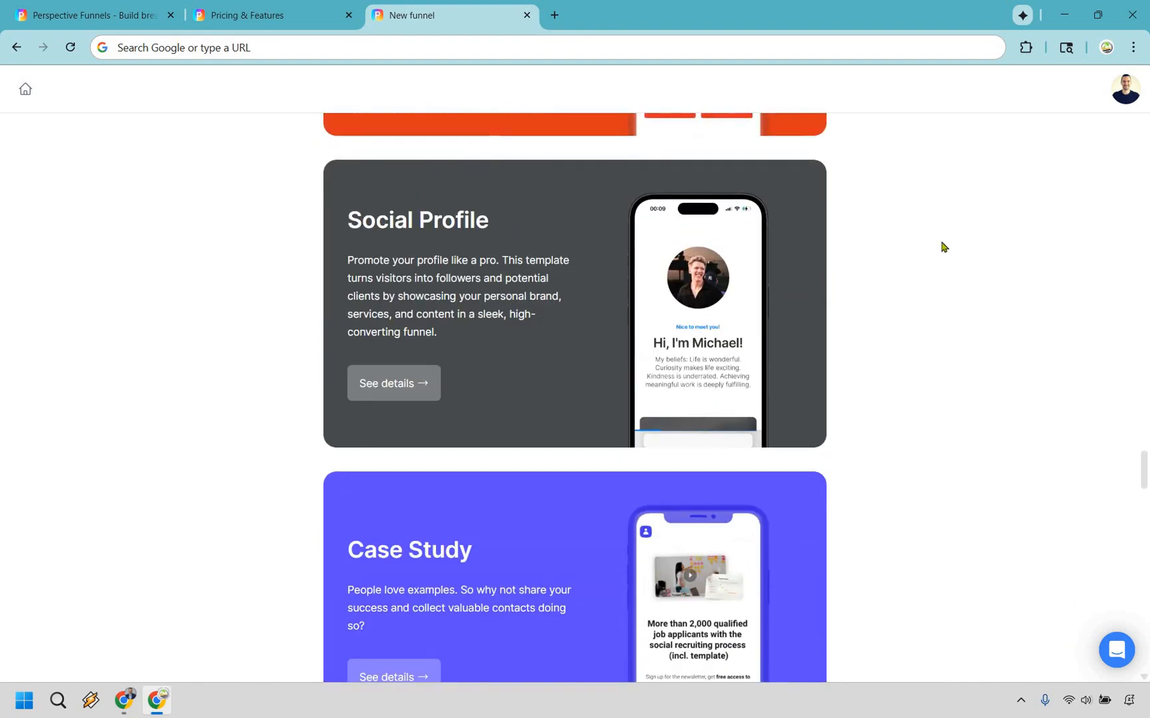
pyautogui.scroll(-3)
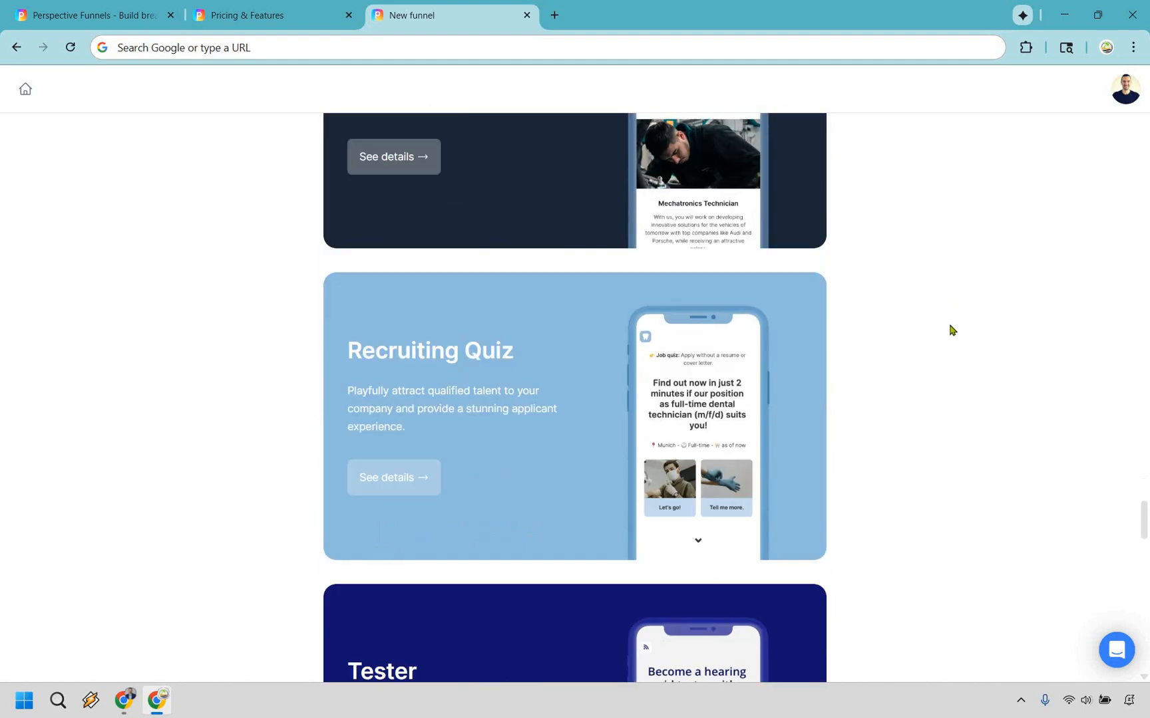
pyautogui.scroll(-3)
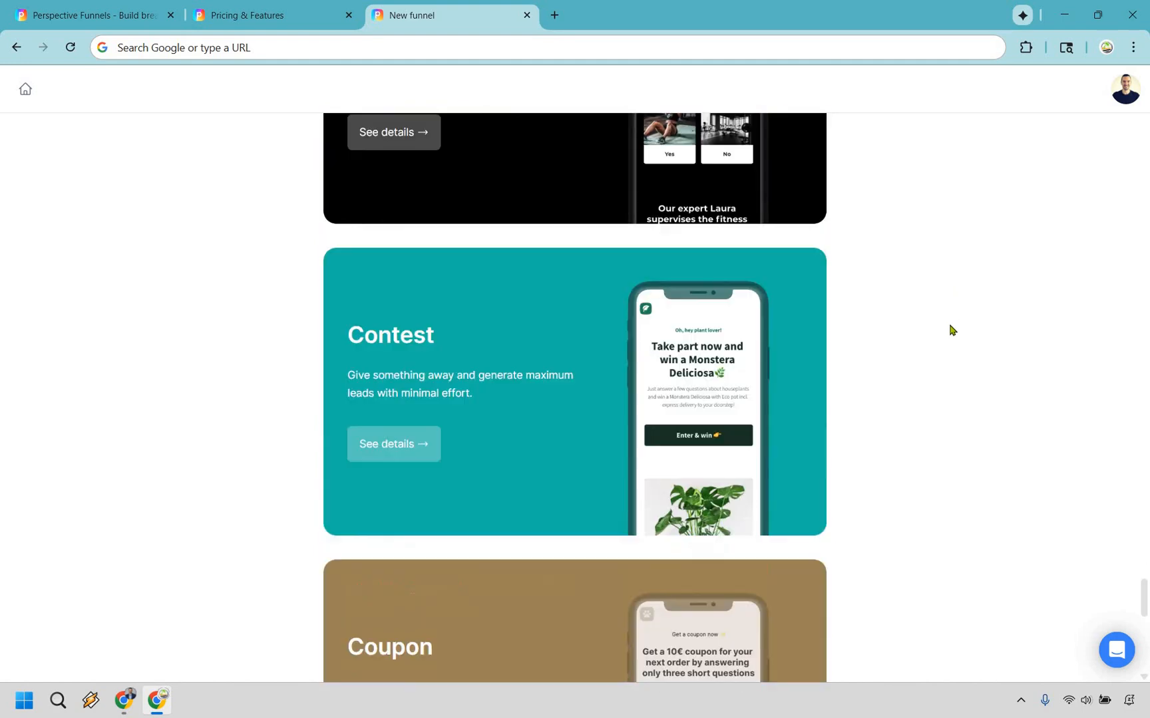
pyautogui.scroll(-3)
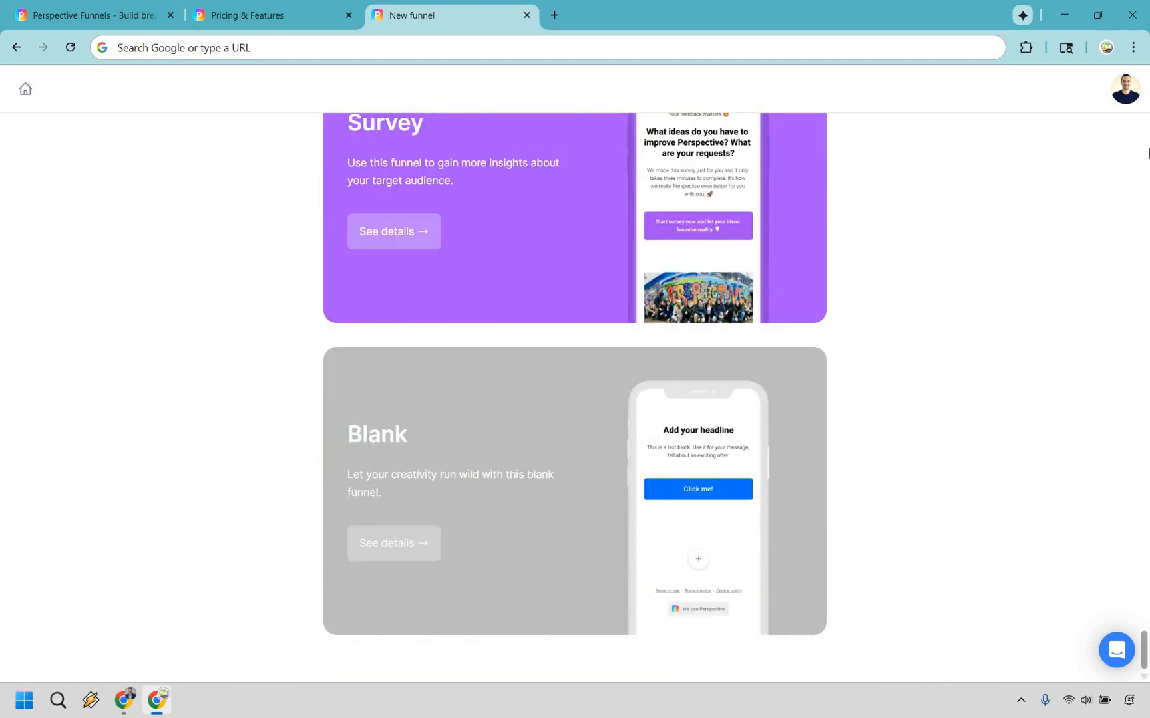
pyautogui.scroll(3)
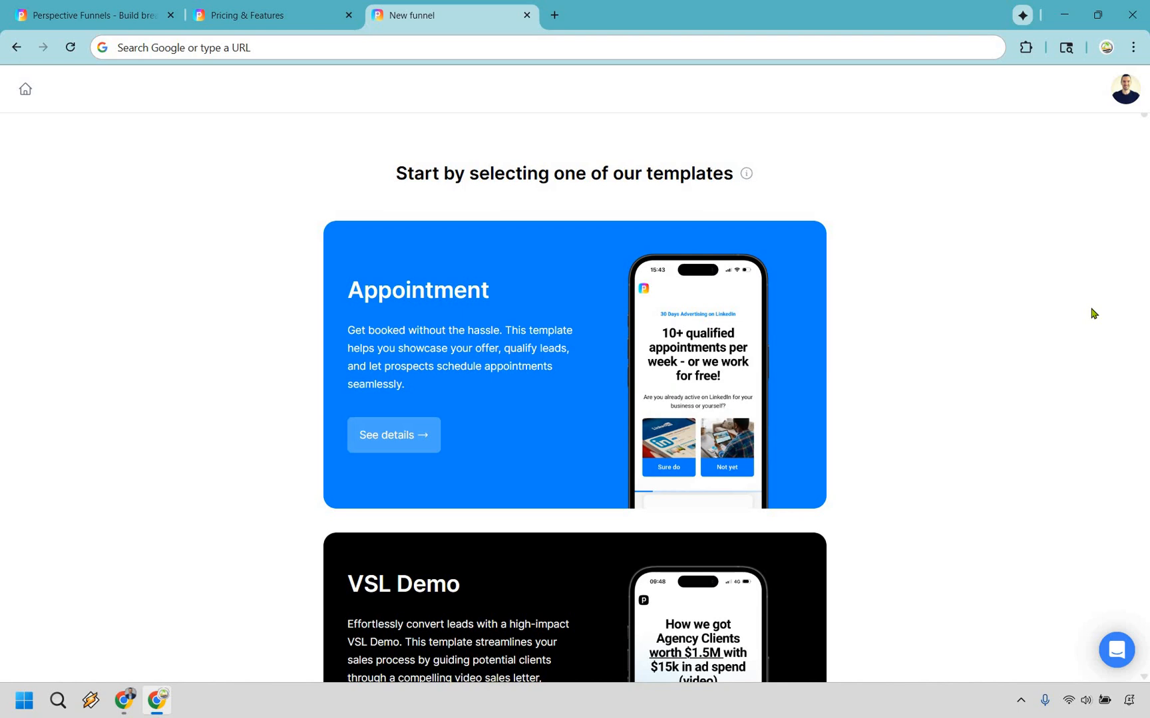
pyautogui.moveTo(1065, 306)
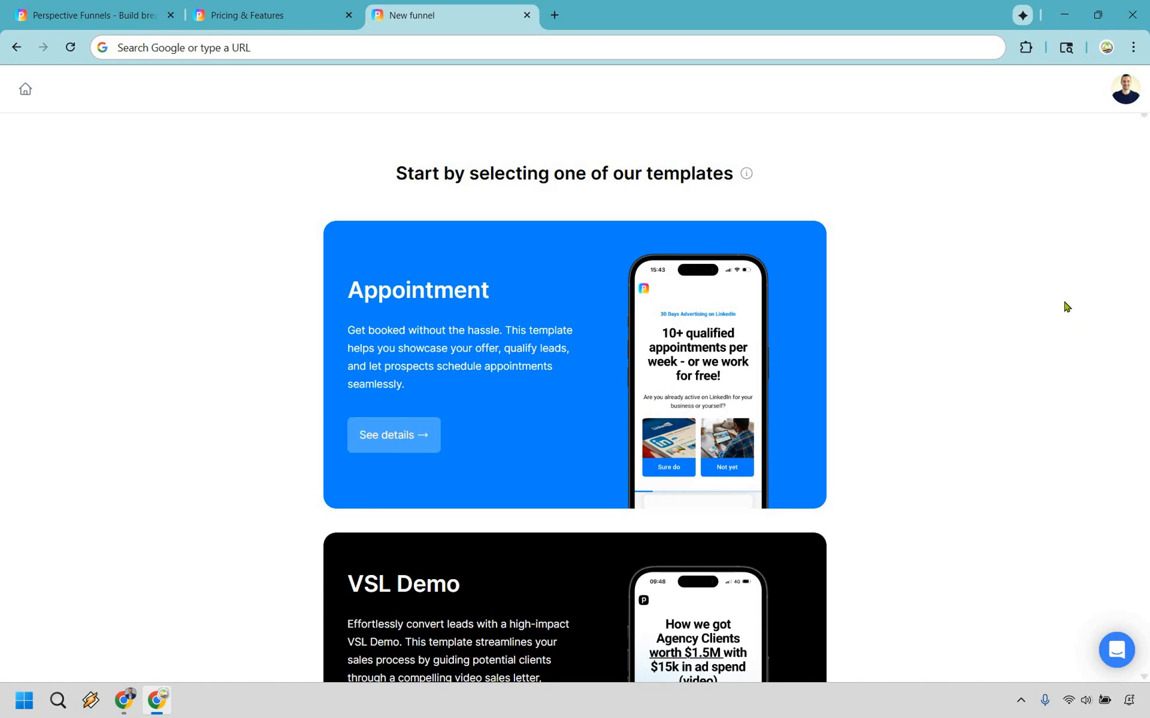
pyautogui.scroll(-3)
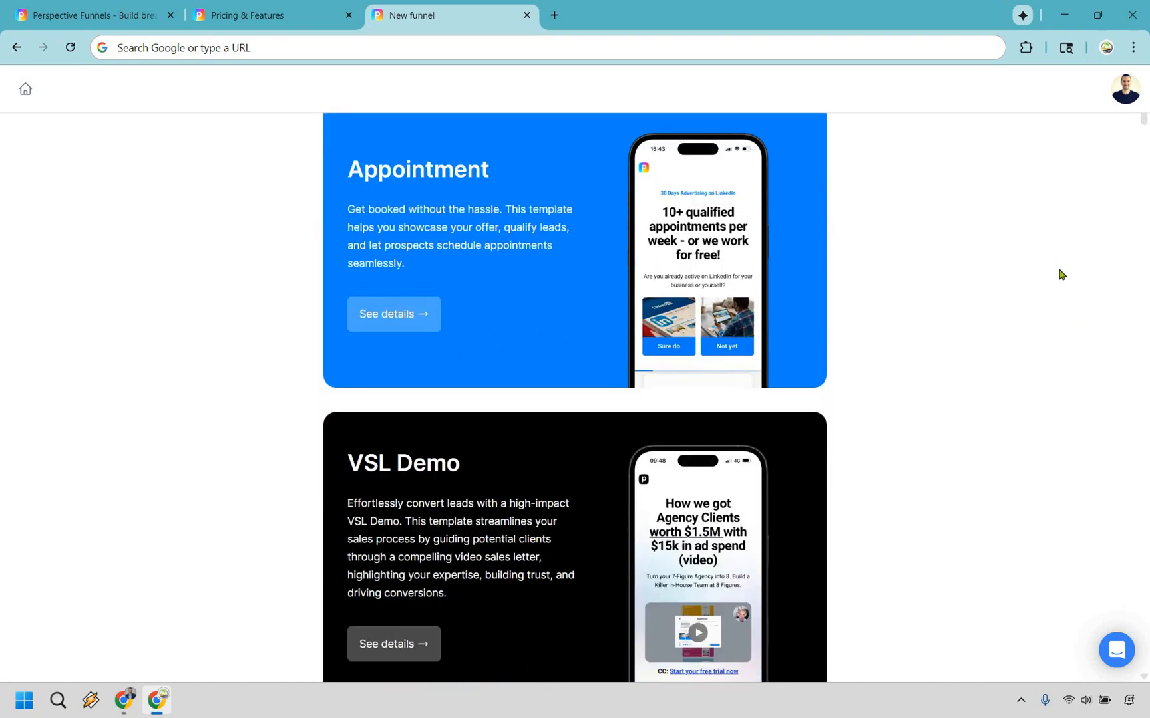
pyautogui.scroll(-3)
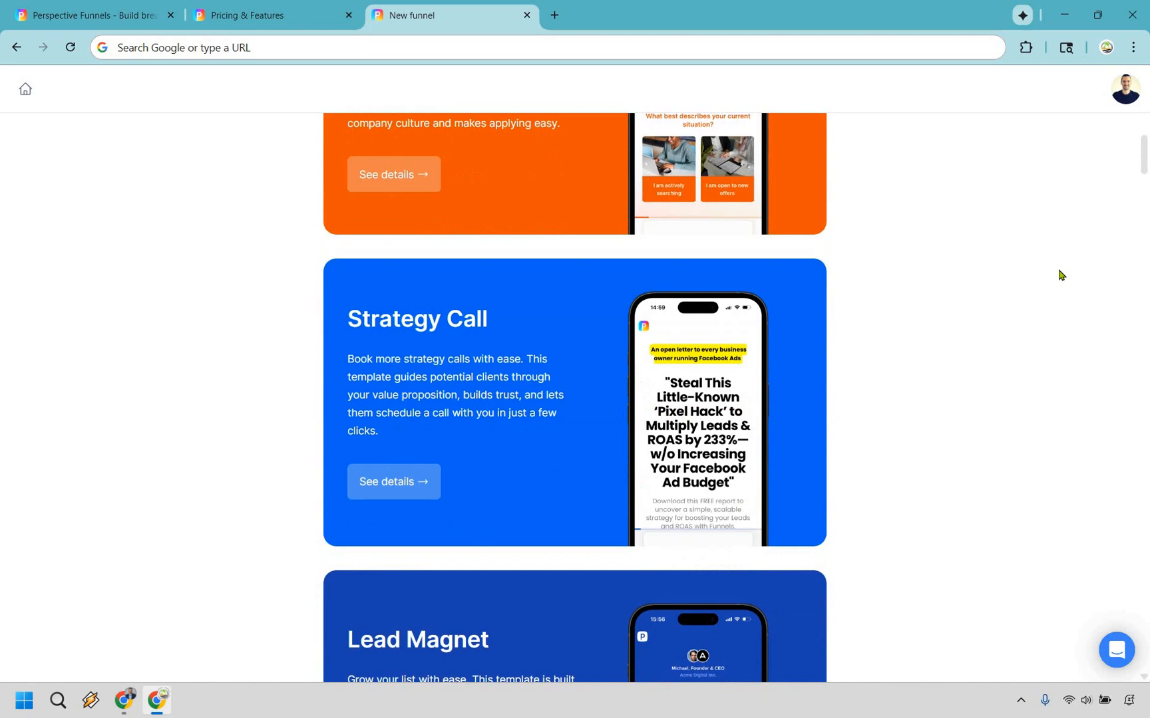
pyautogui.scroll(-3)
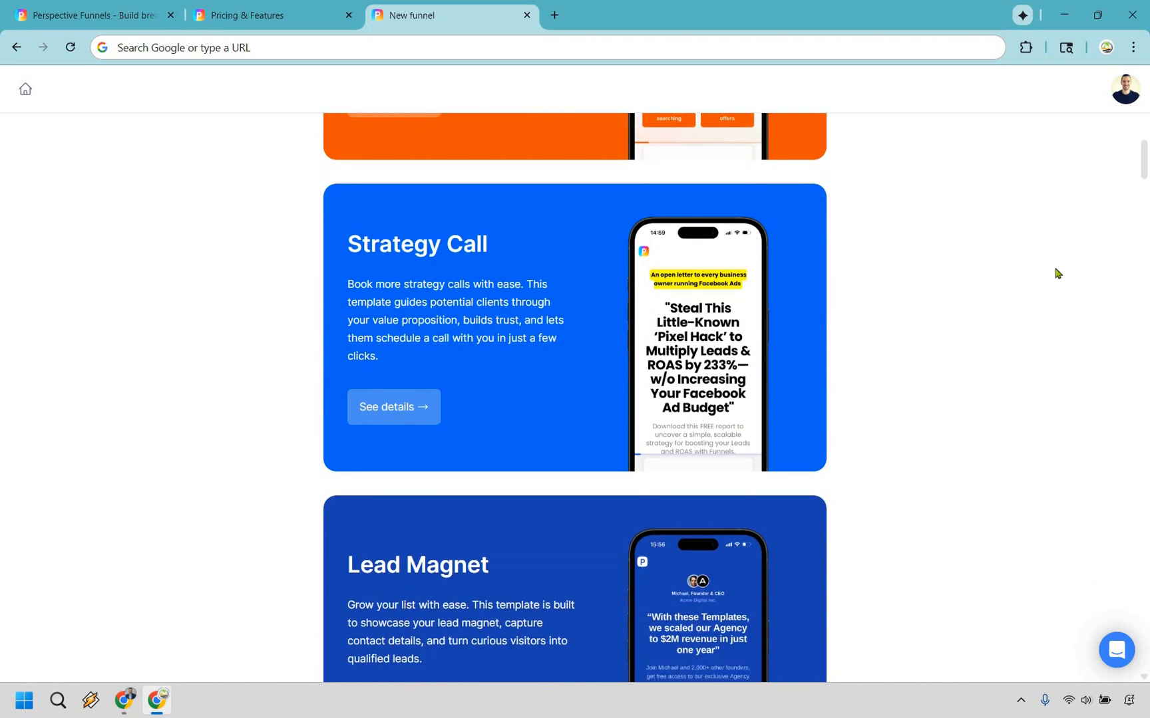
pyautogui.scroll(-3)
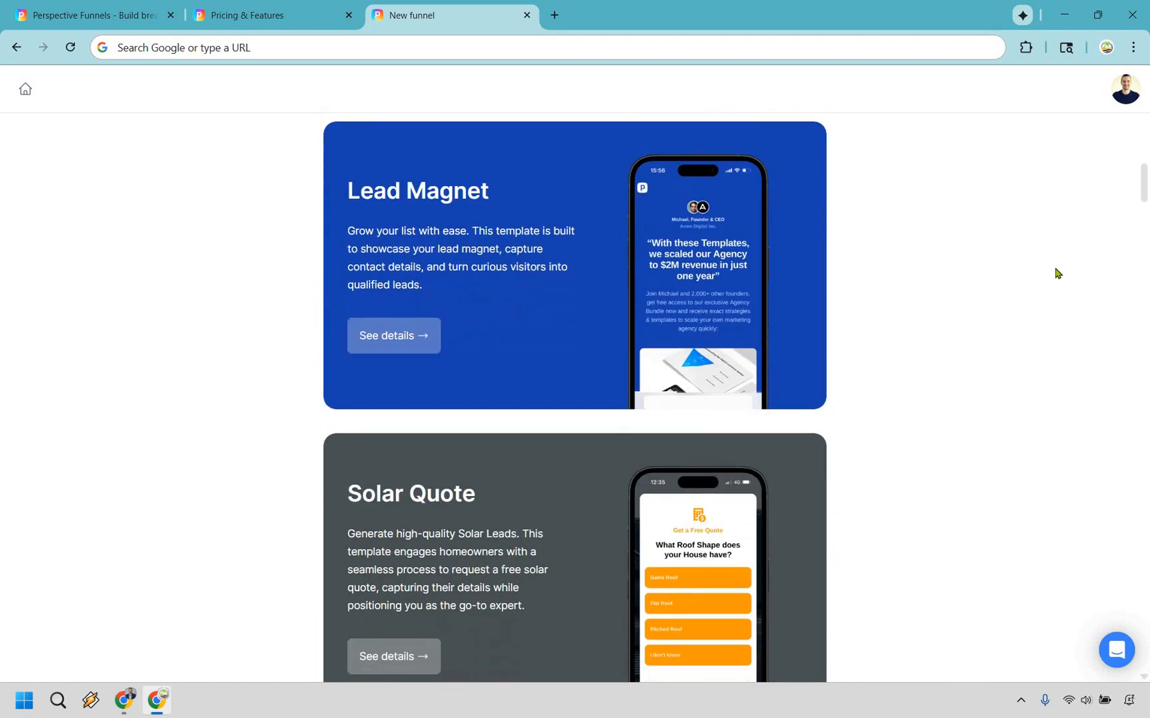
pyautogui.moveTo(382, 342)
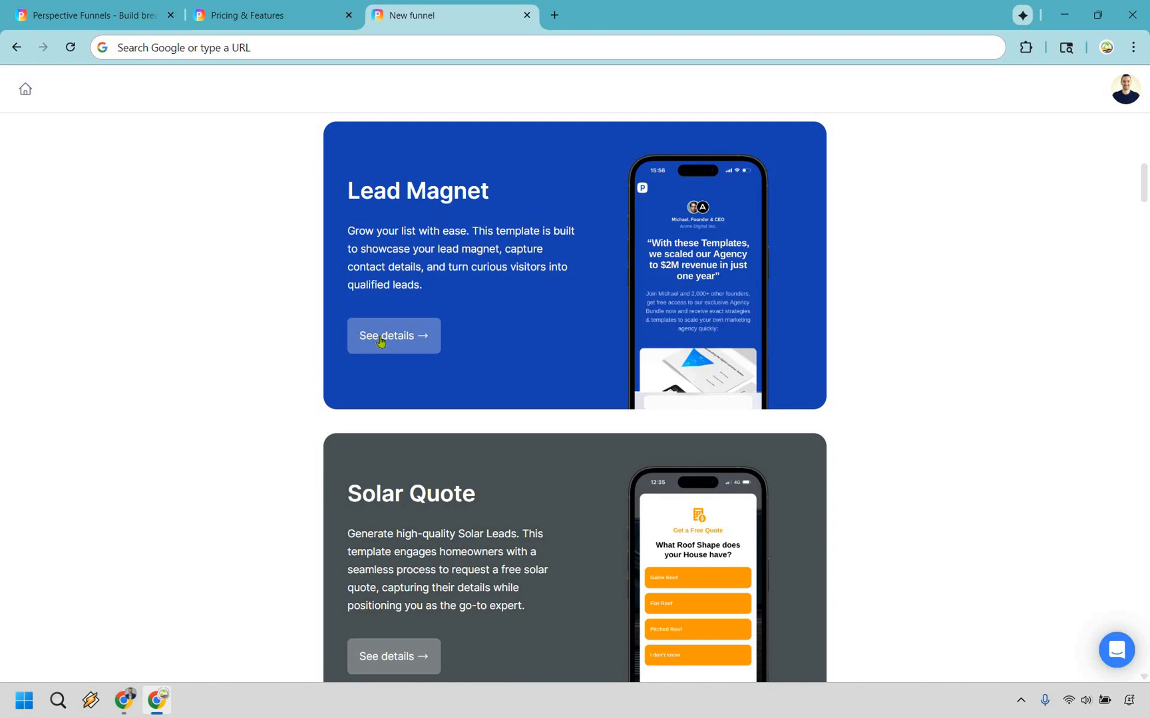
pyautogui.click(392, 335)
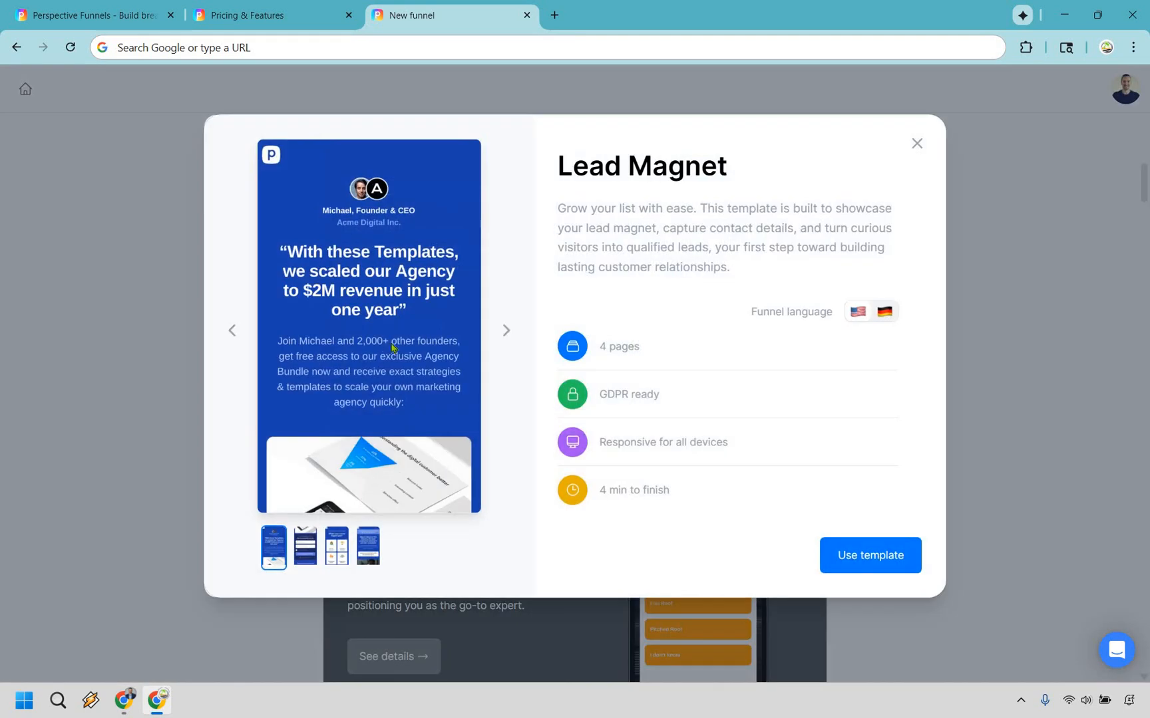
pyautogui.moveTo(648, 350)
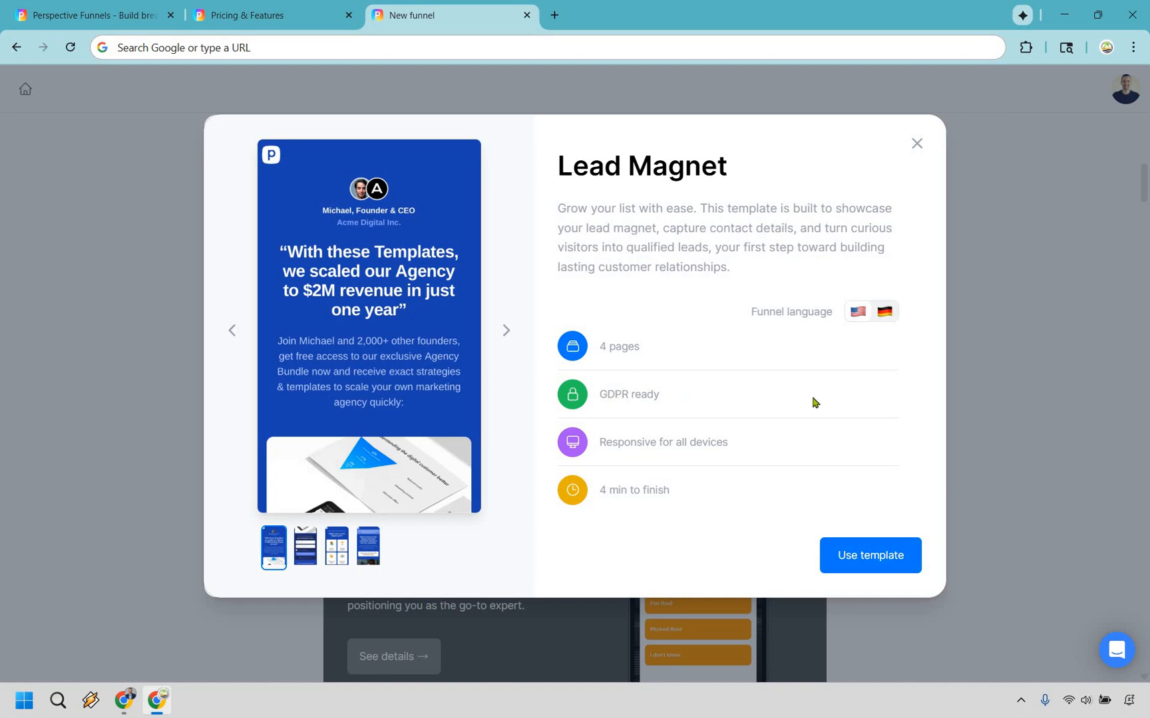
pyautogui.moveTo(796, 407)
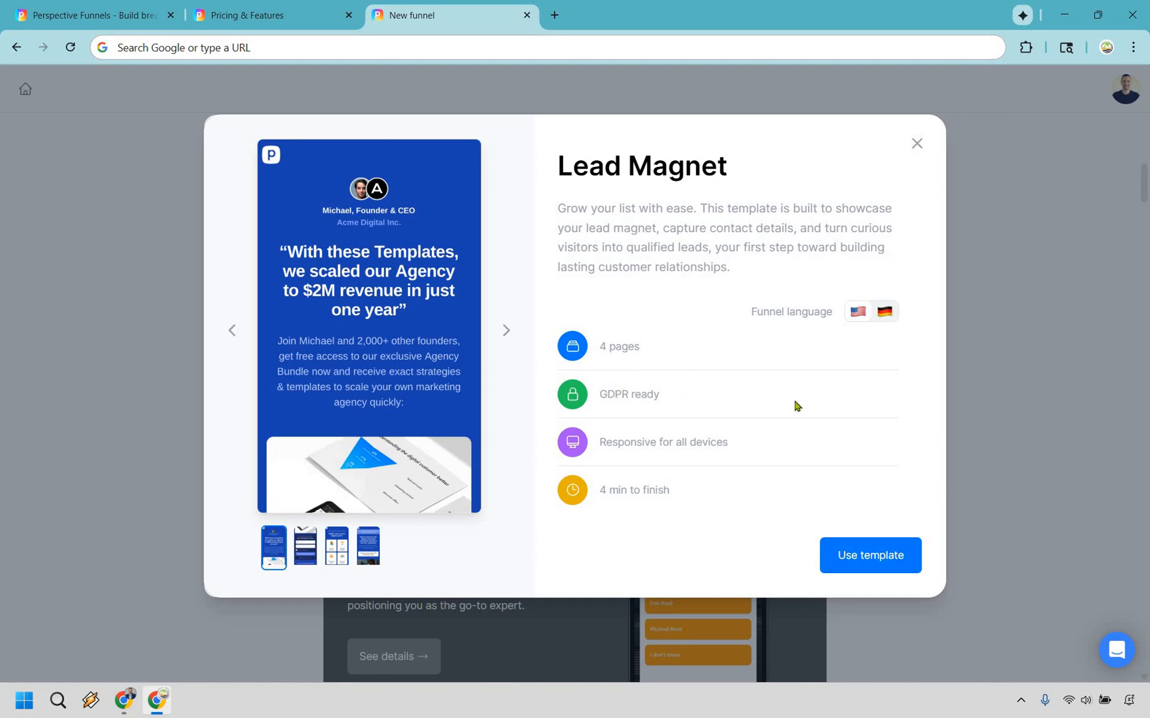
pyautogui.moveTo(758, 438)
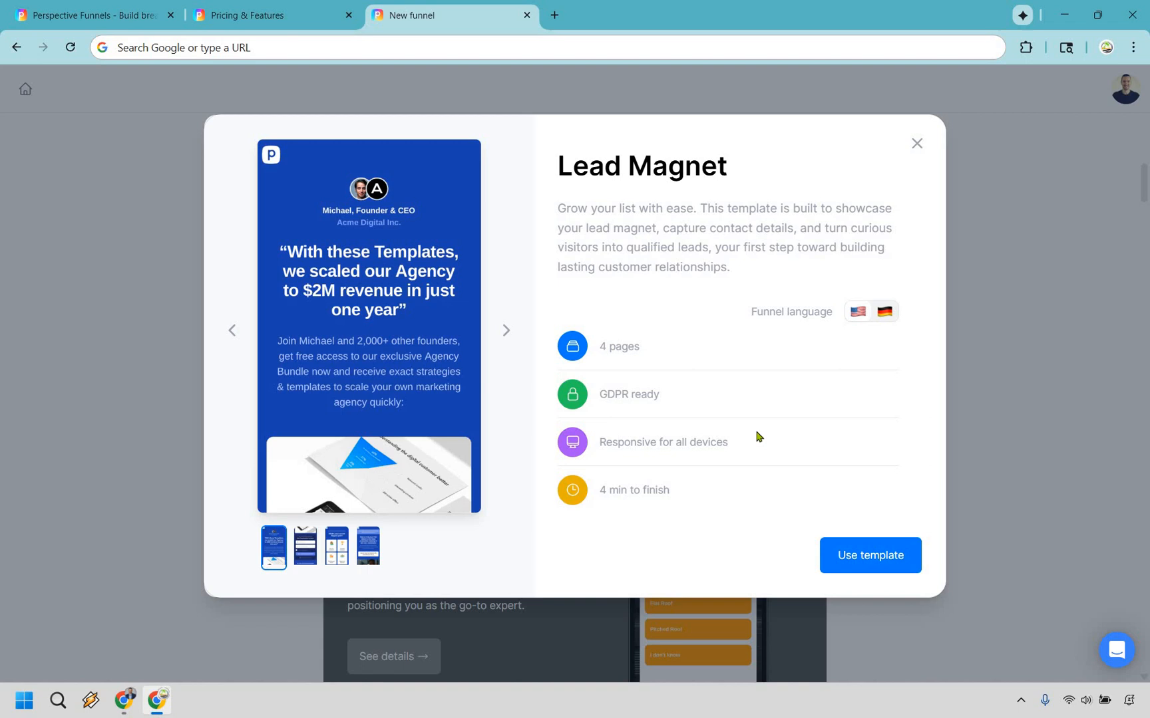
pyautogui.moveTo(246, 549)
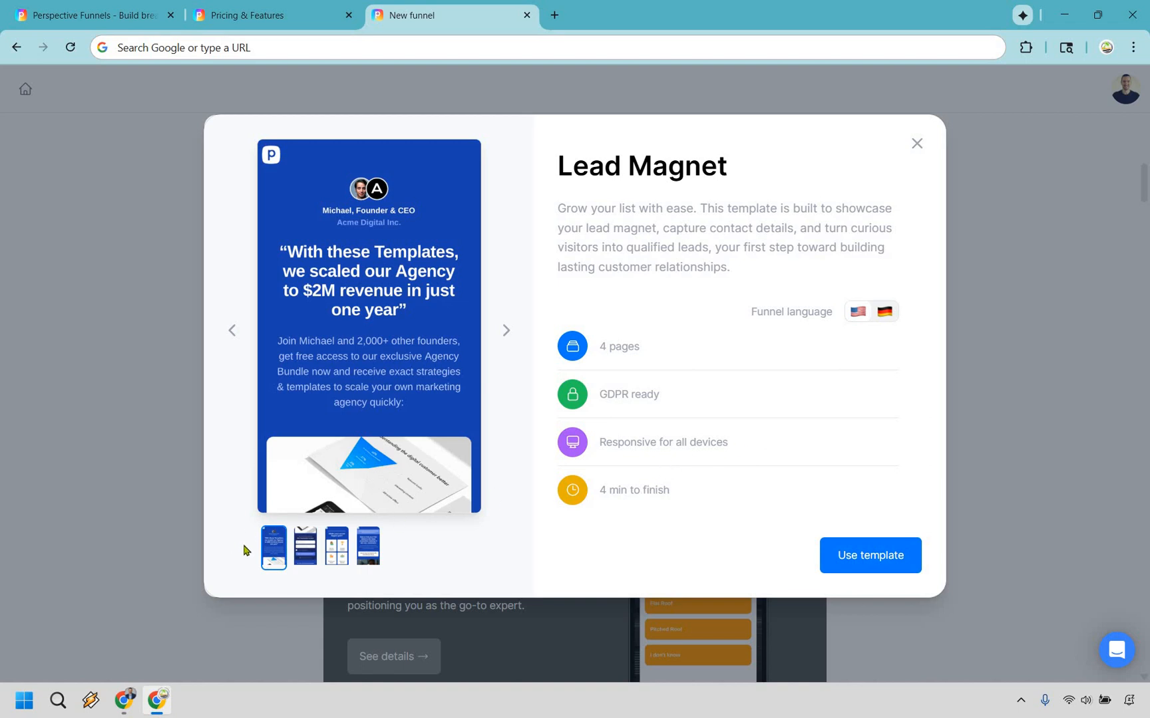
# Step: Page the preview through to the last result page and use the Lead Magnet template
pyautogui.click(303, 547)
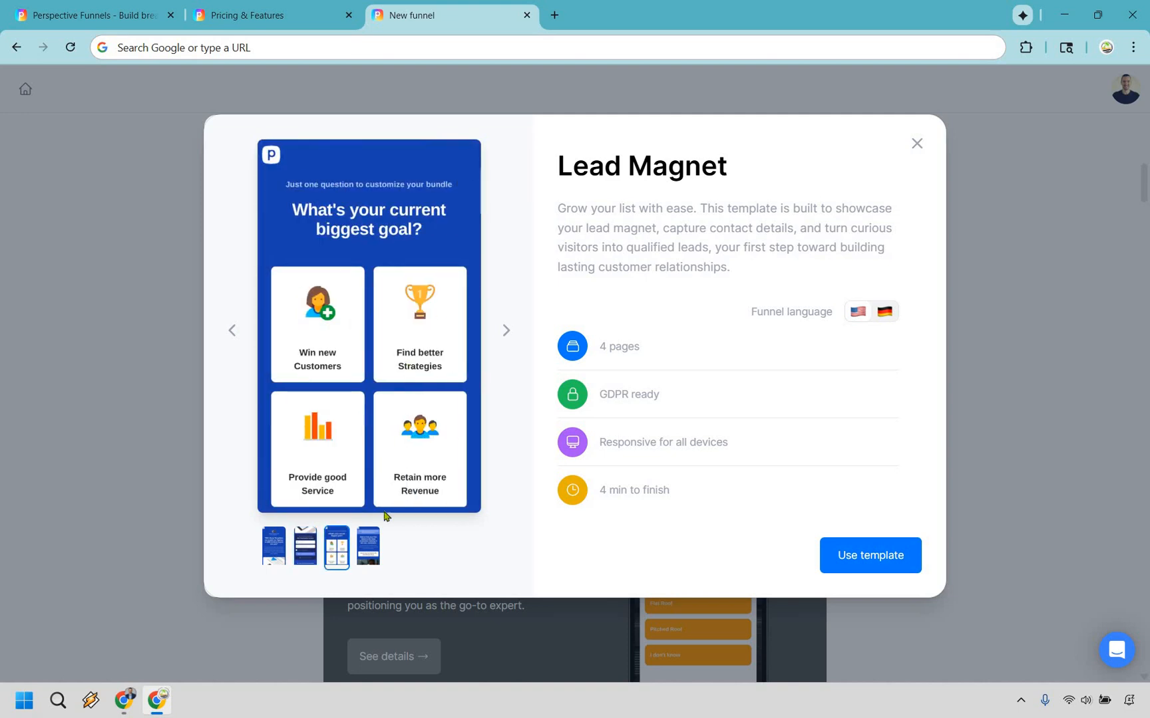
pyautogui.click(506, 329)
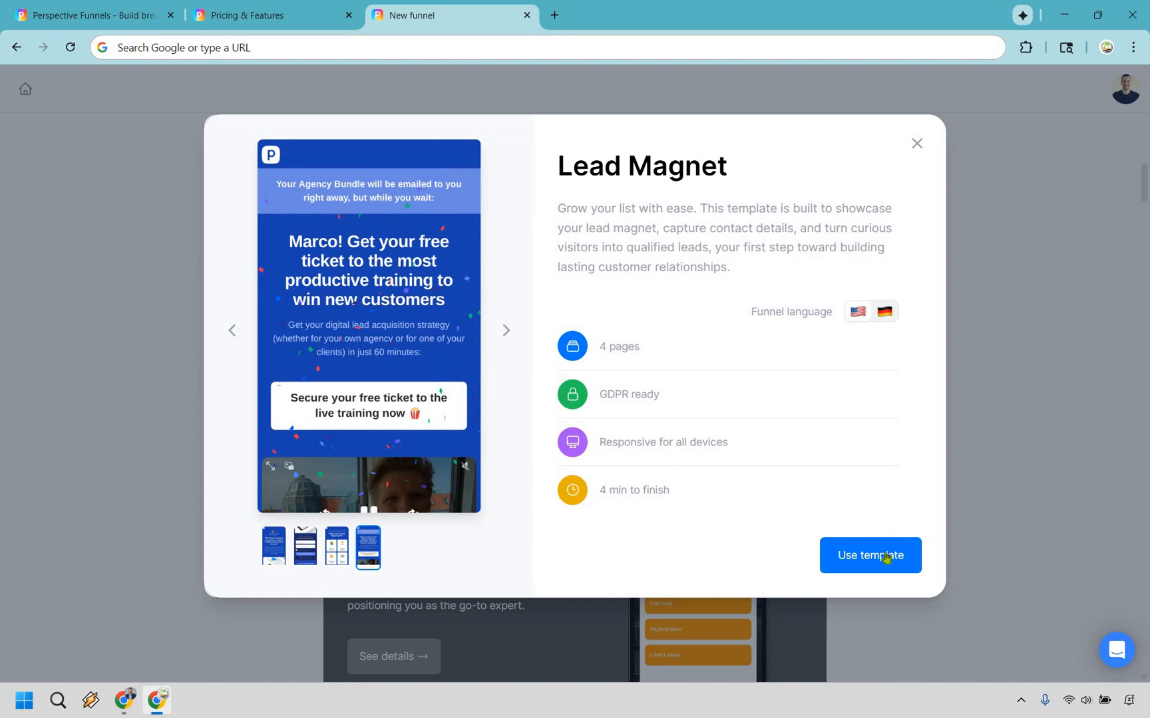
pyautogui.click(870, 556)
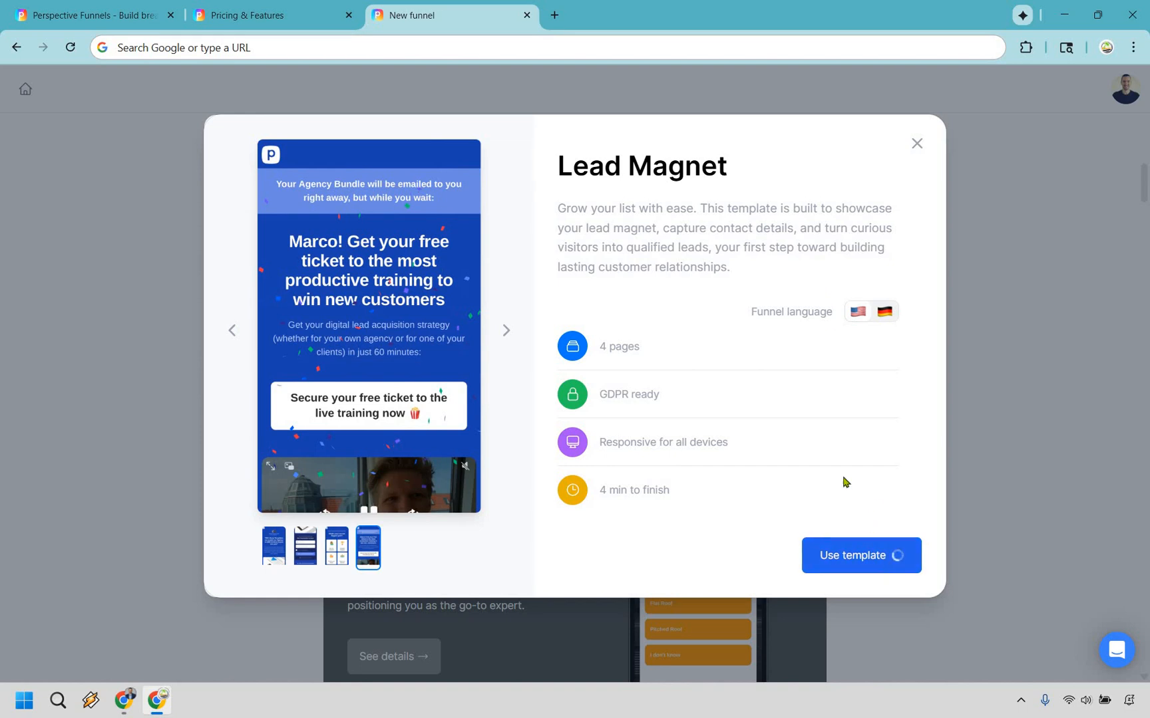
pyautogui.click(860, 555)
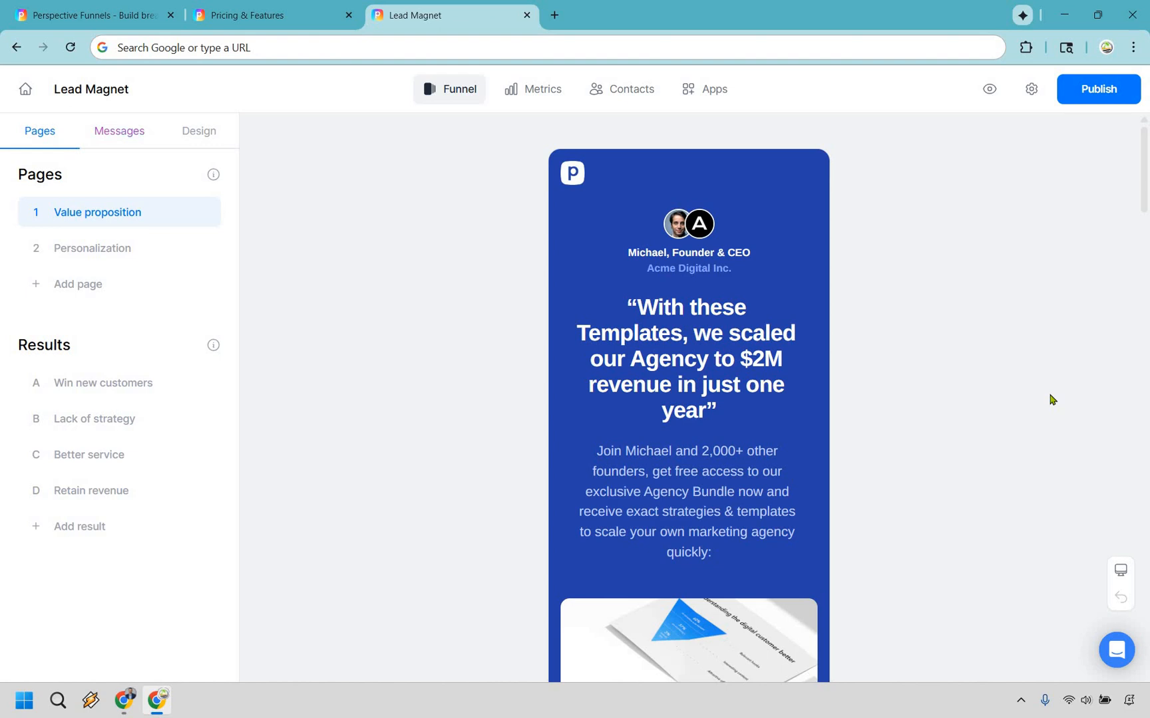
pyautogui.moveTo(1011, 371)
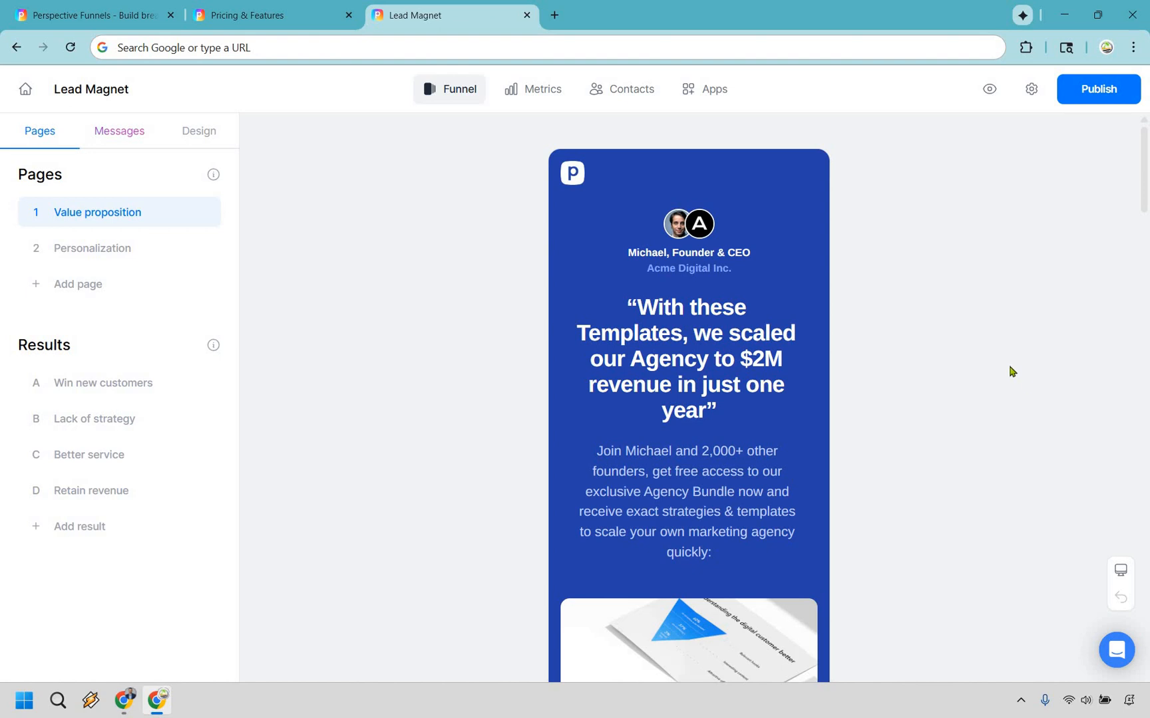
pyautogui.moveTo(141, 216)
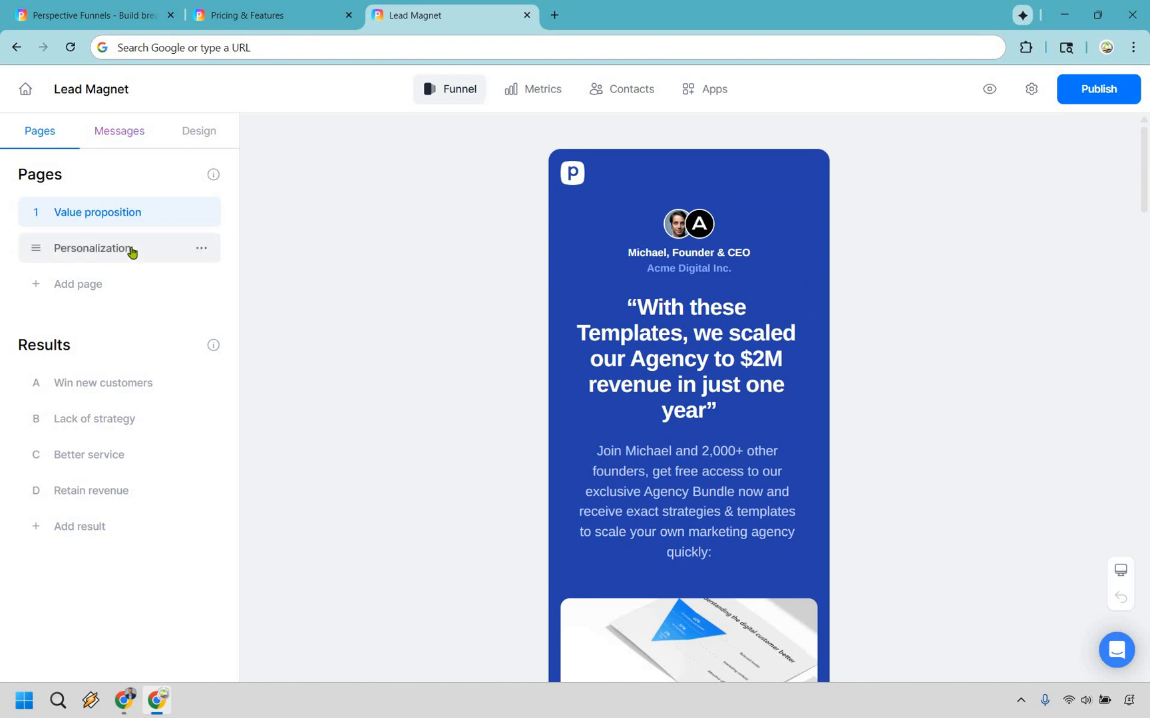
pyautogui.click(92, 248)
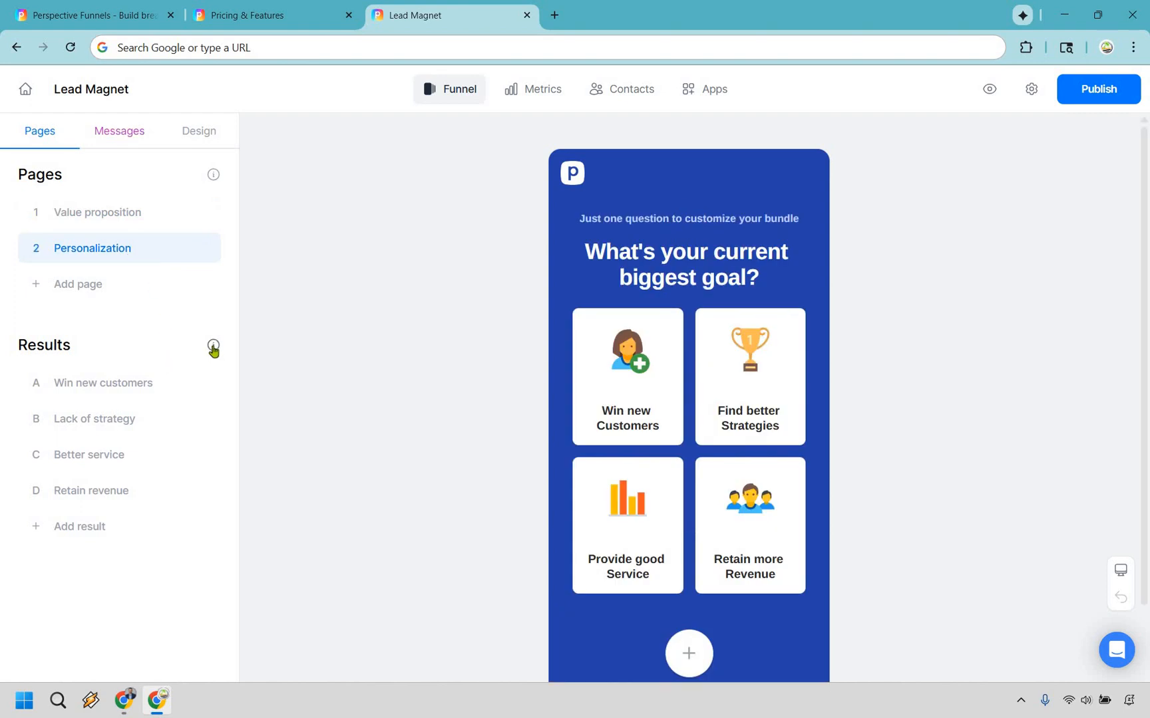
pyautogui.click(213, 346)
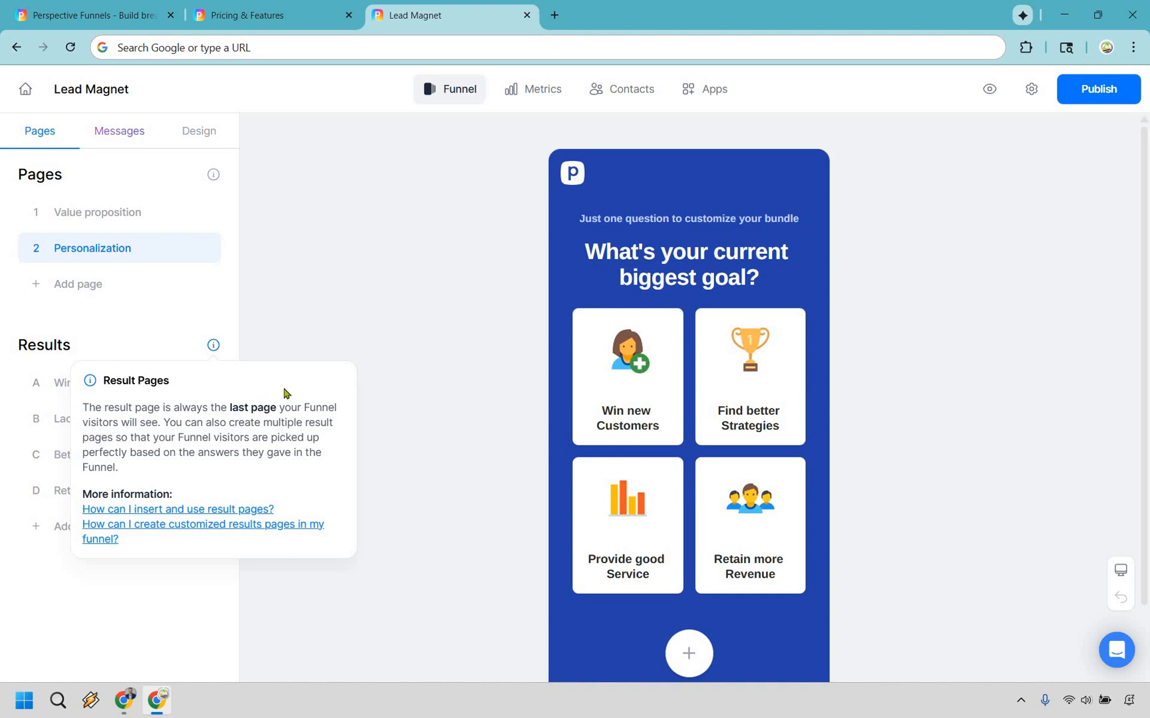
pyautogui.moveTo(378, 327)
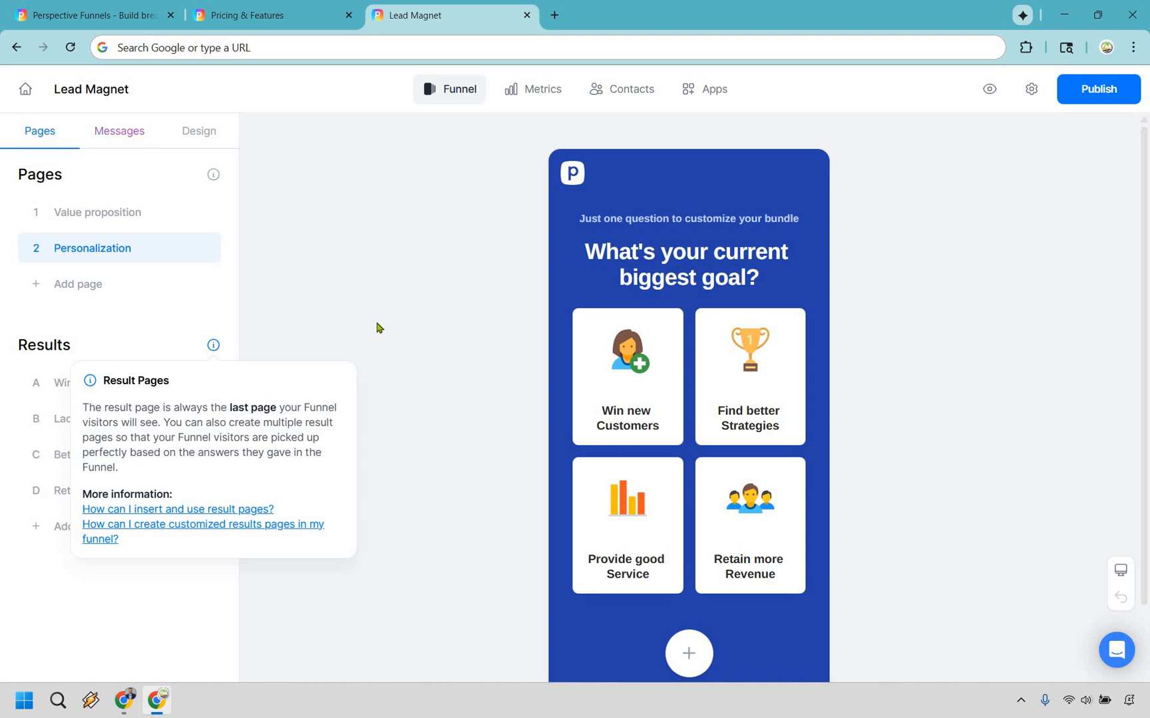
pyautogui.moveTo(122, 225)
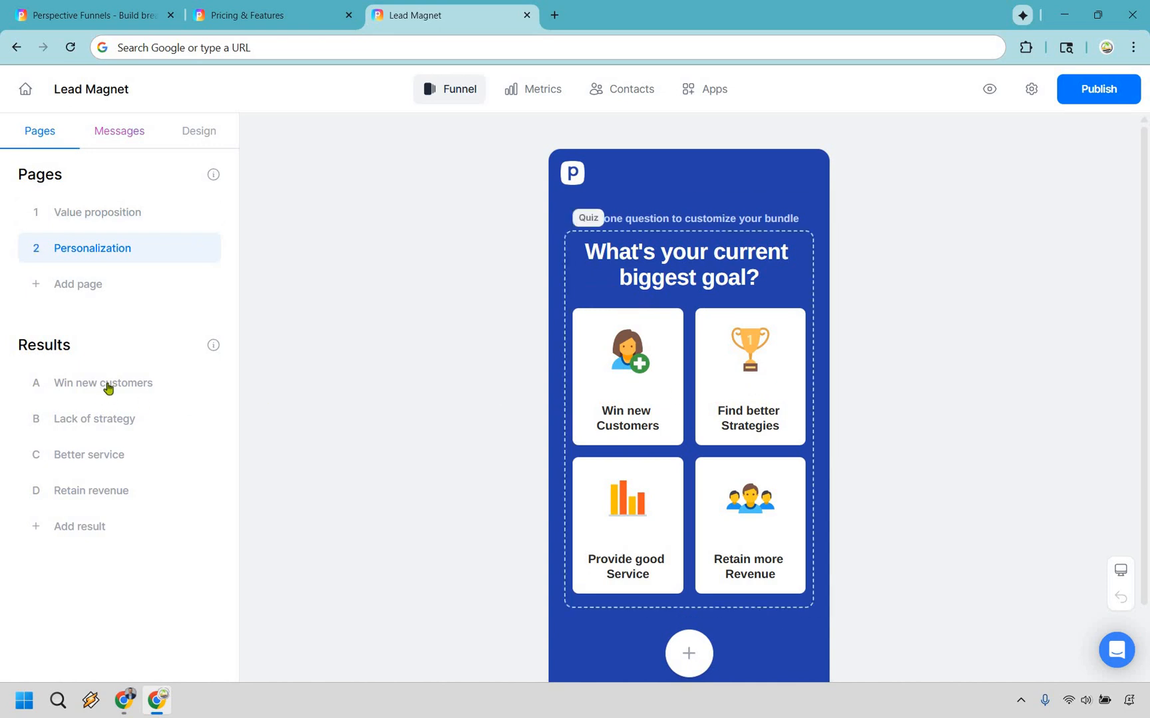
pyautogui.click(103, 383)
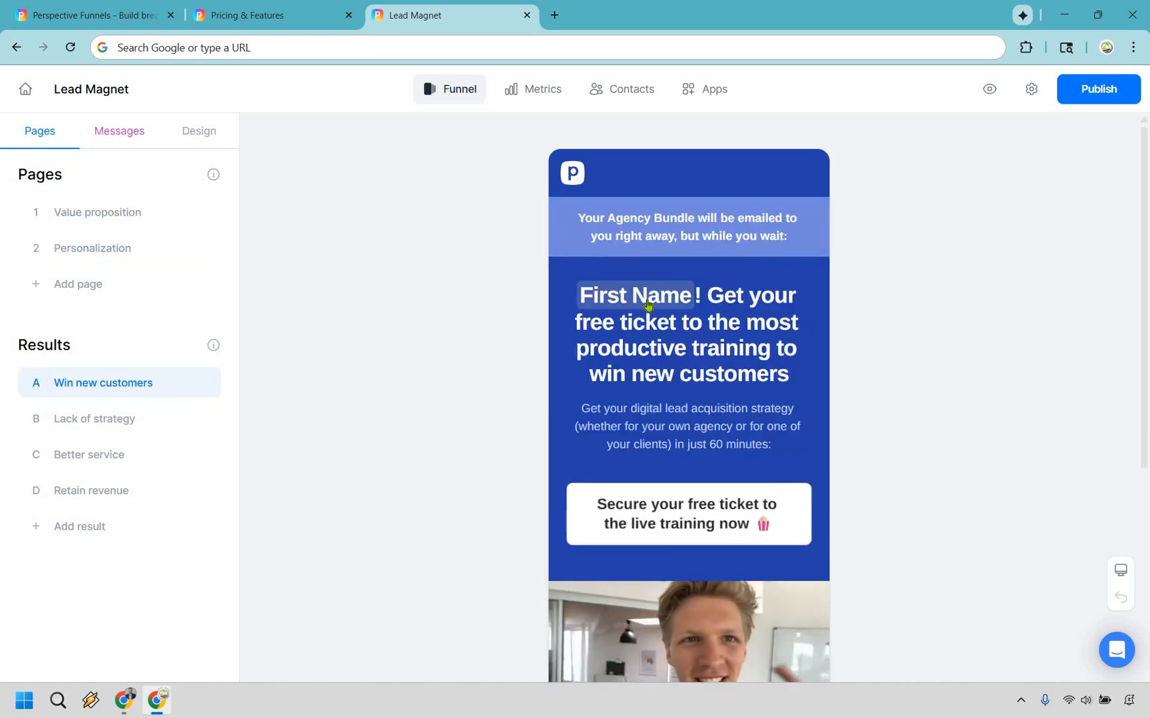
pyautogui.click(686, 334)
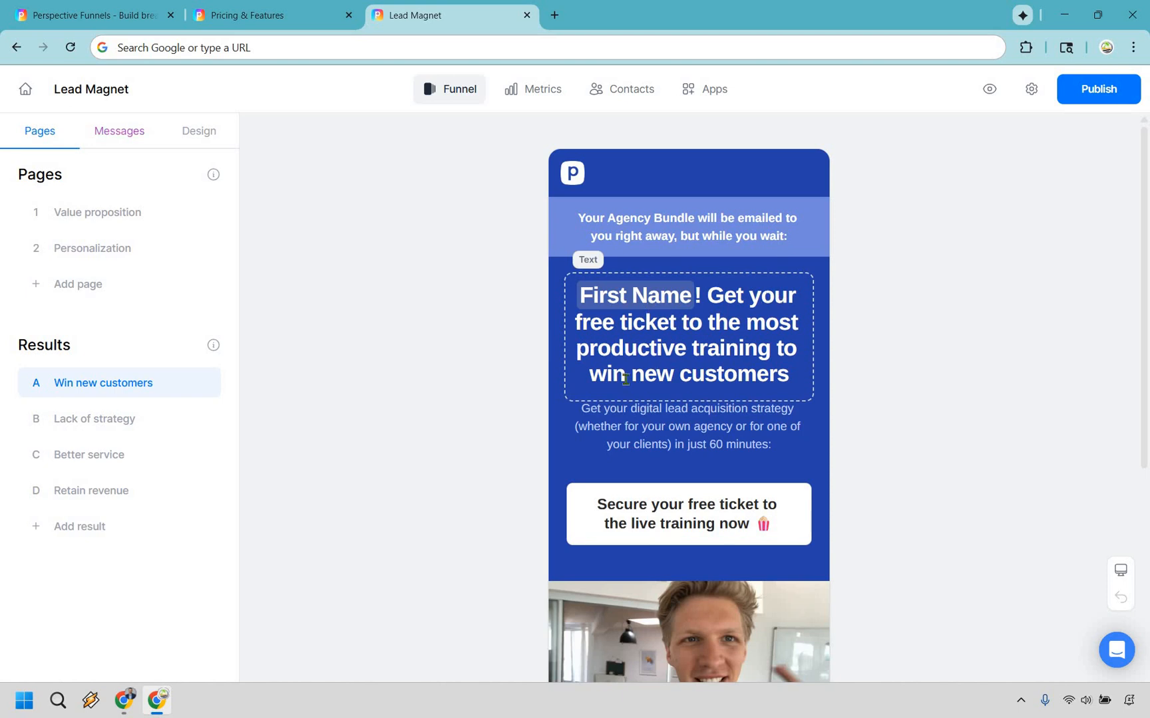
pyautogui.click(94, 419)
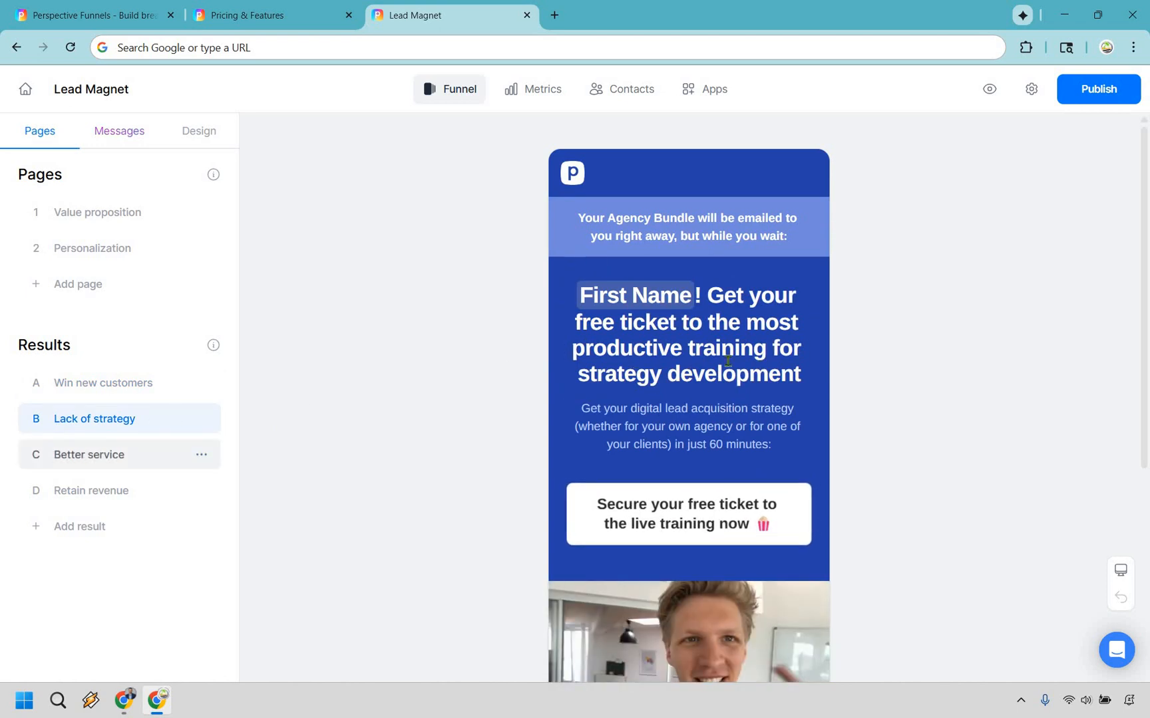
pyautogui.click(88, 455)
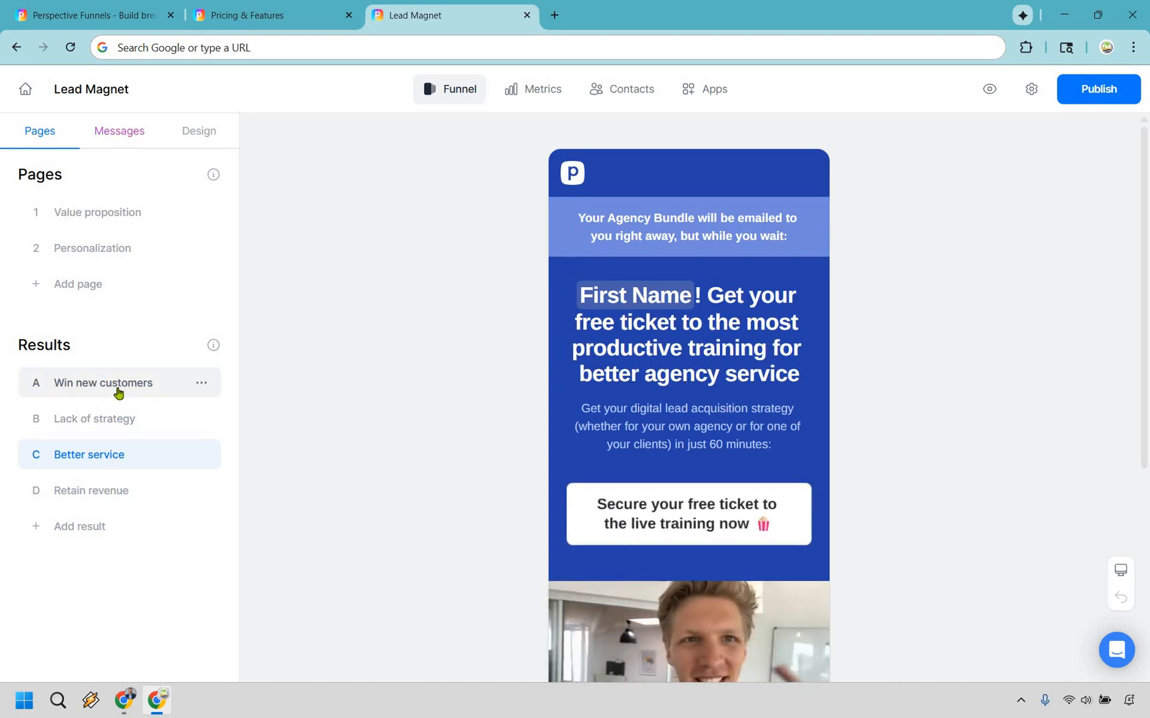
pyautogui.moveTo(113, 257)
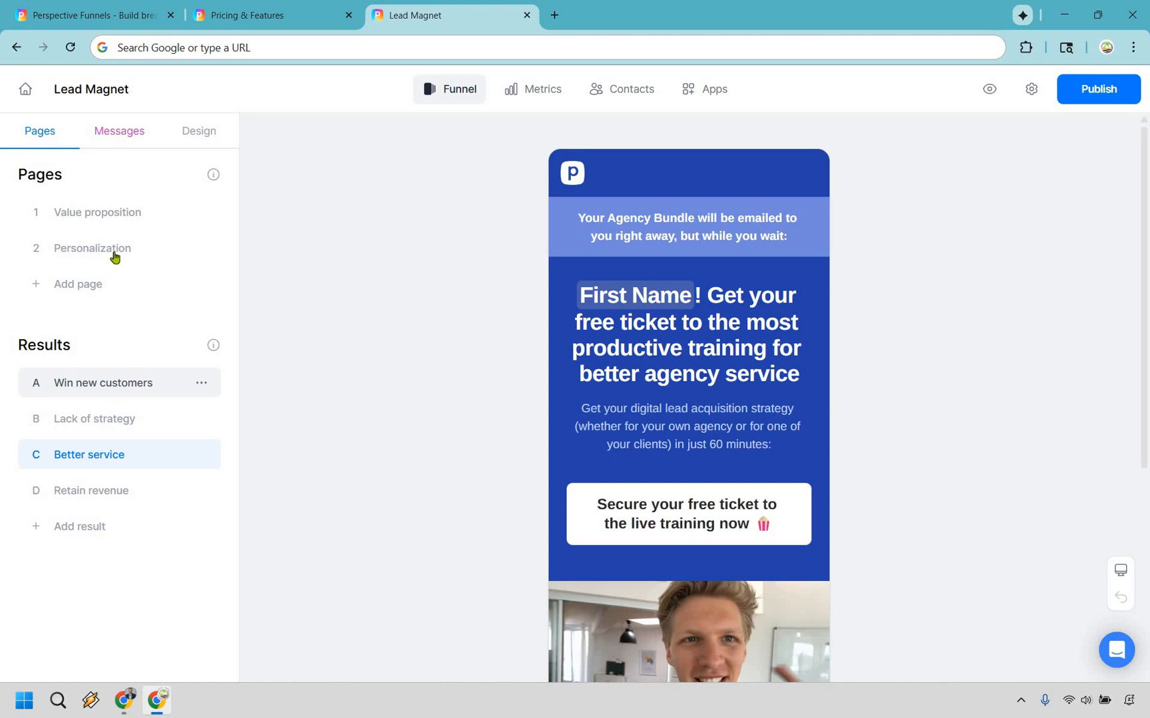
pyautogui.click(90, 248)
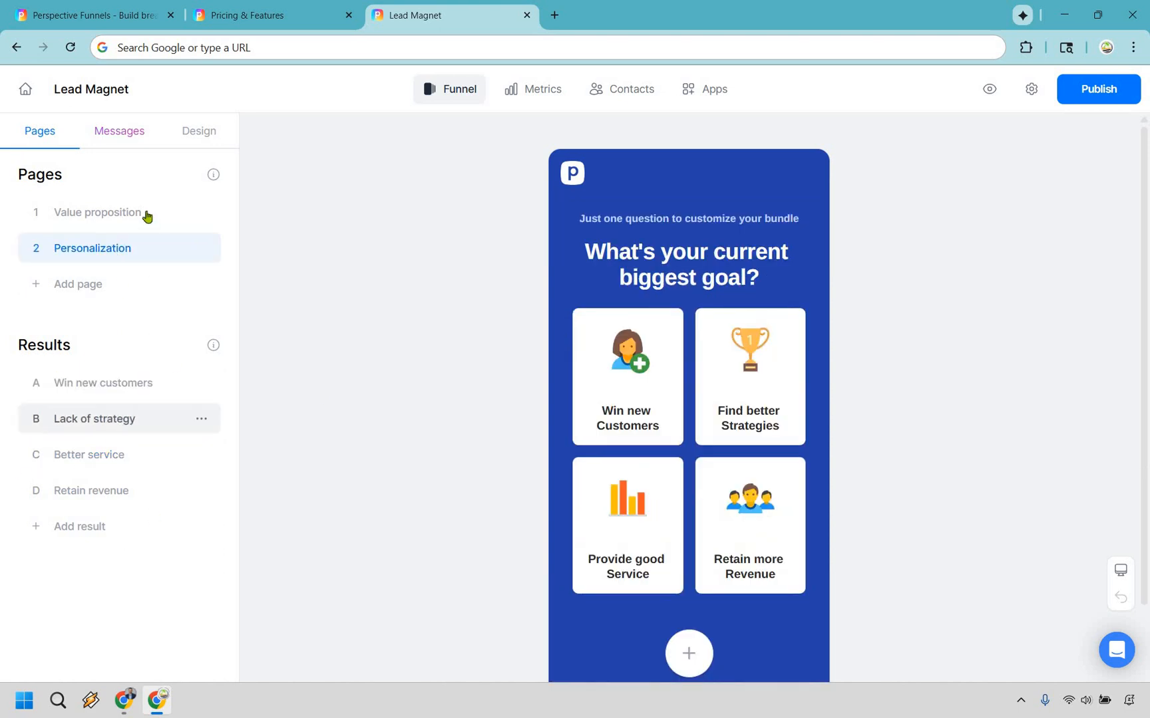
pyautogui.click(96, 211)
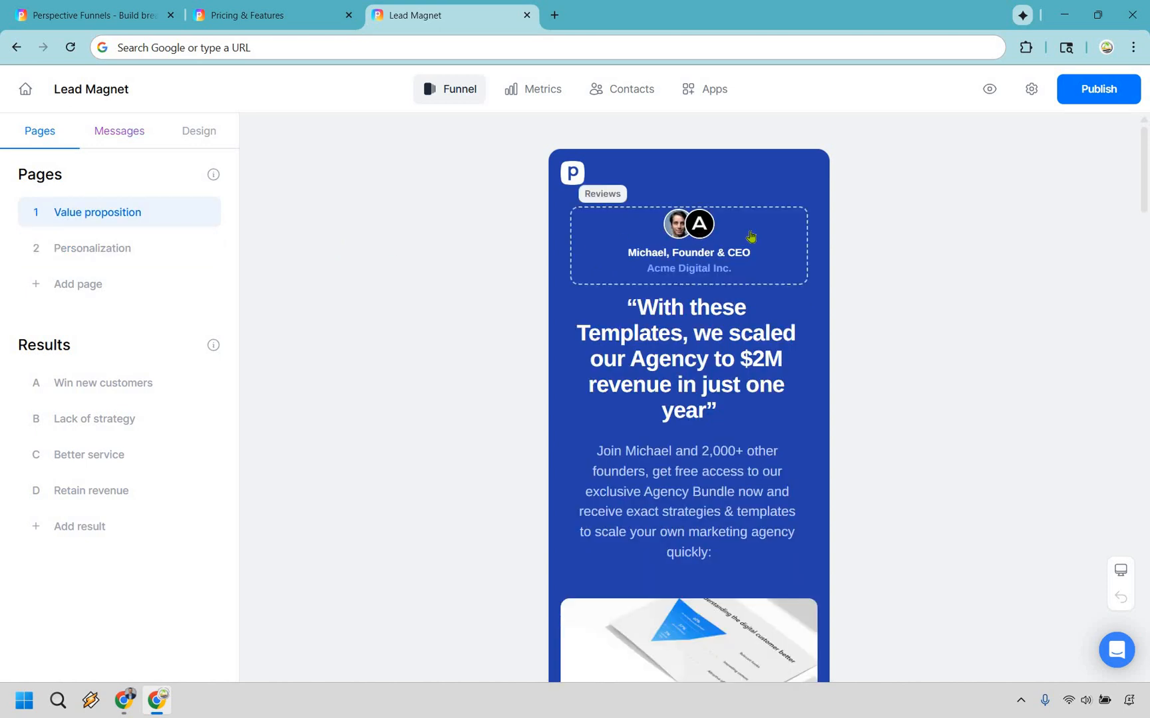
# Step: Select the reviews block on the canvas to show its avatar and background settings
pyautogui.click(686, 246)
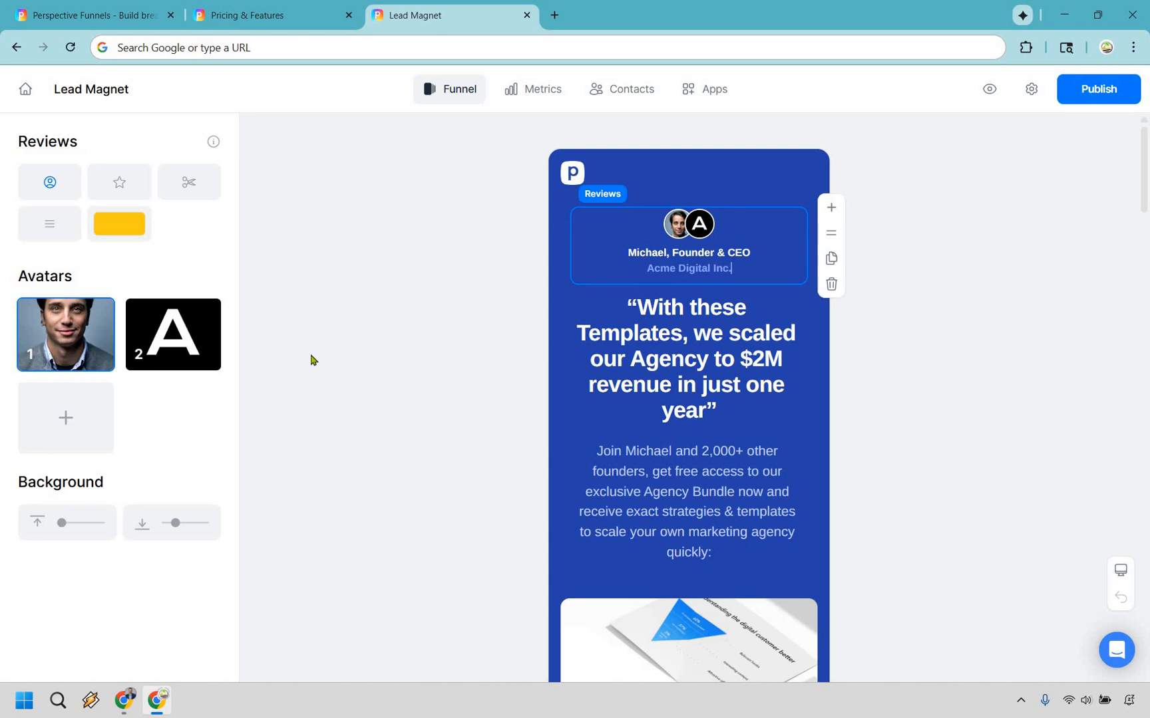
pyautogui.moveTo(173, 341)
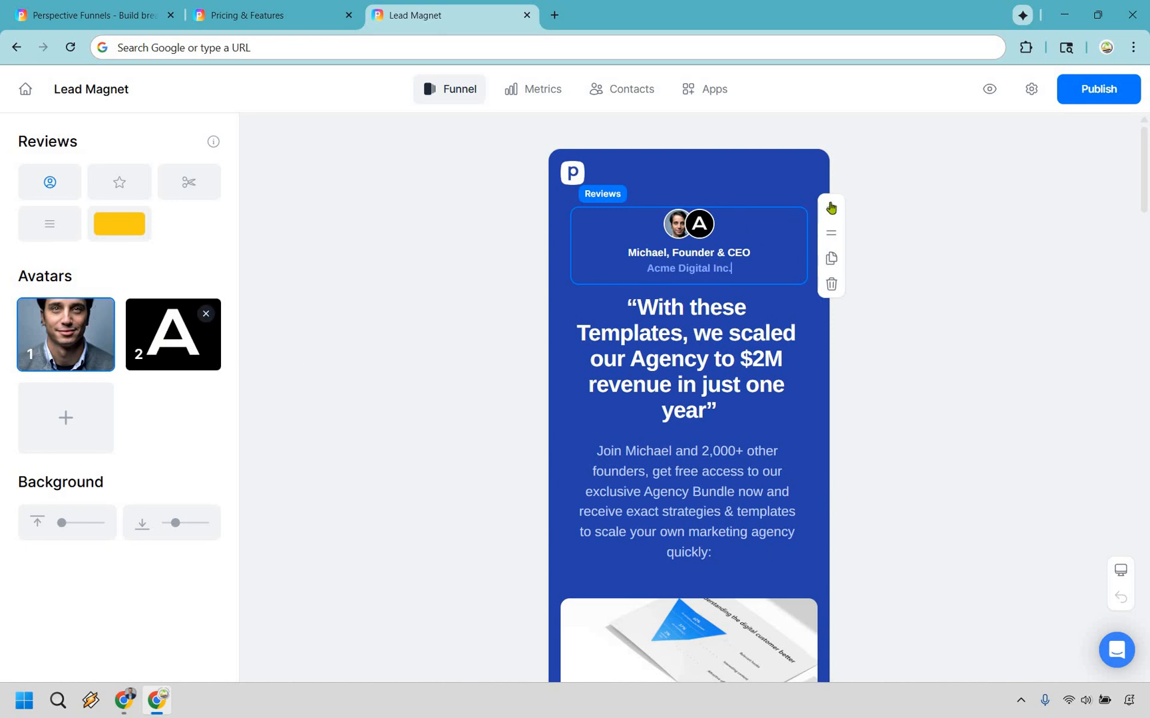
pyautogui.moveTo(831, 208)
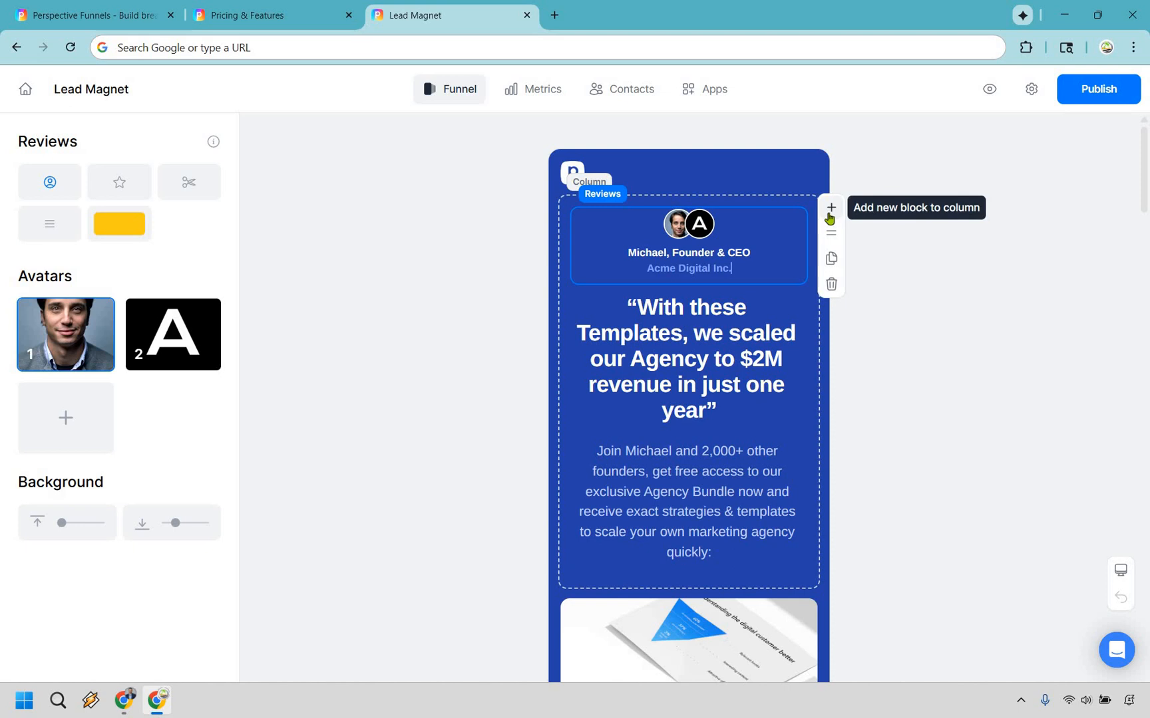
# Step: Browse the Basic and Interactive block lists in the Add block library without inserting anything
pyautogui.click(830, 208)
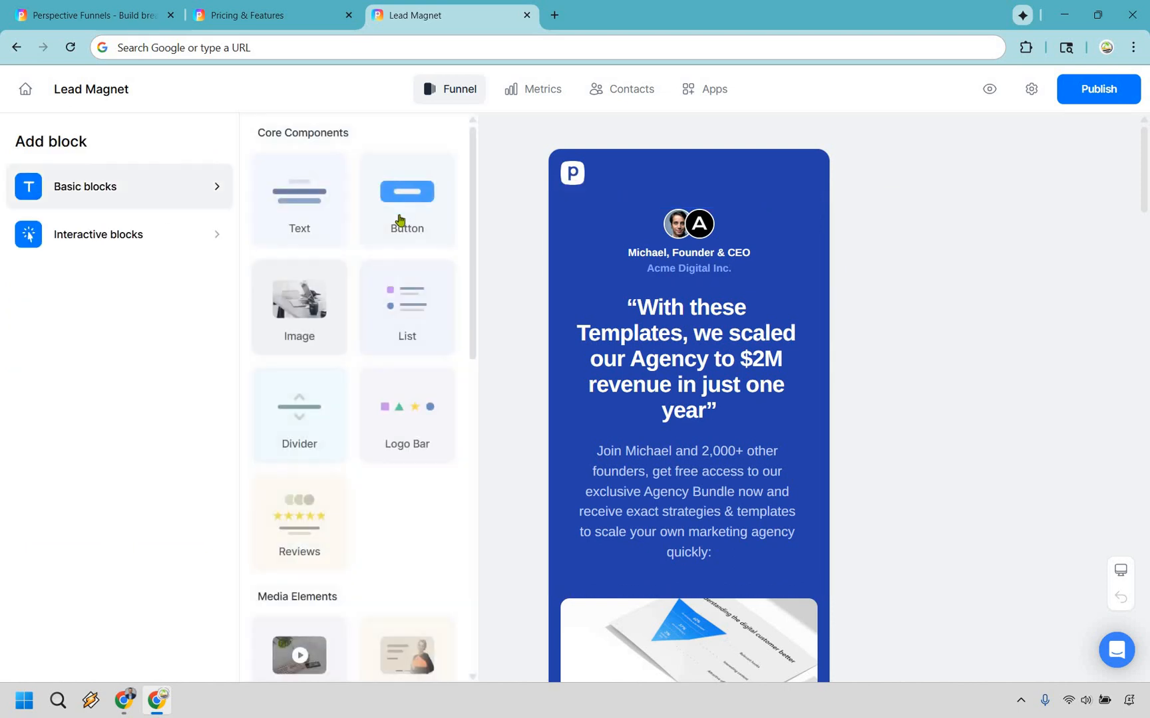
pyautogui.scroll(-3)
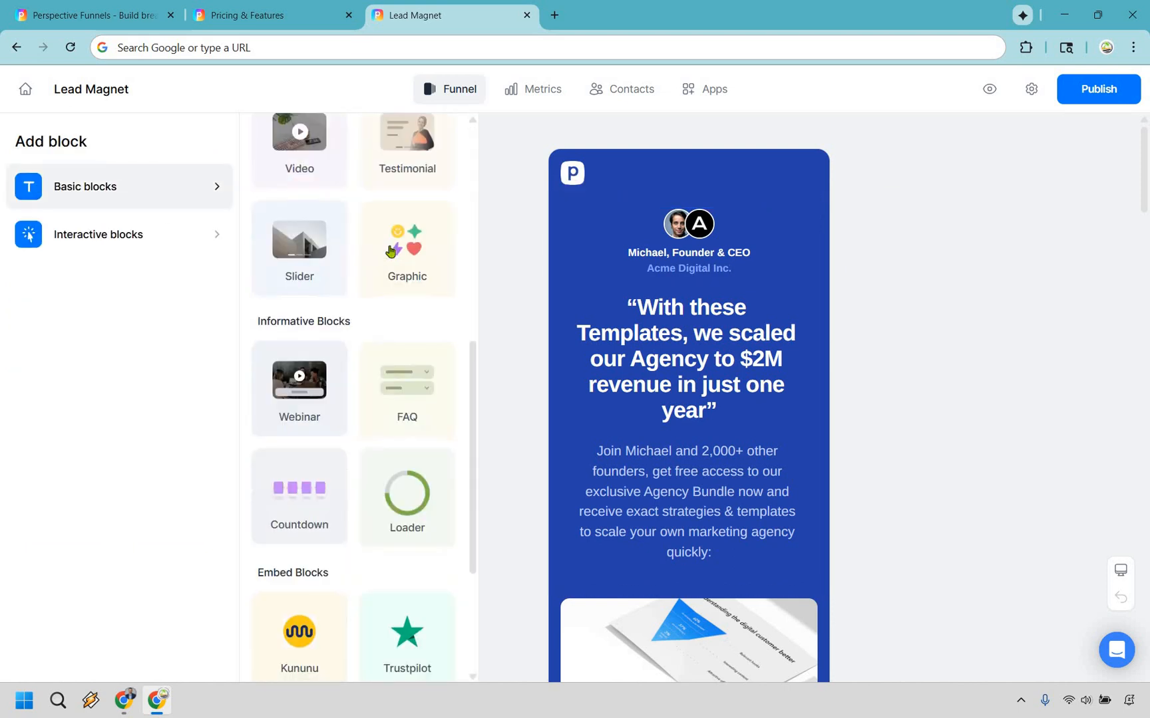
pyautogui.scroll(-3)
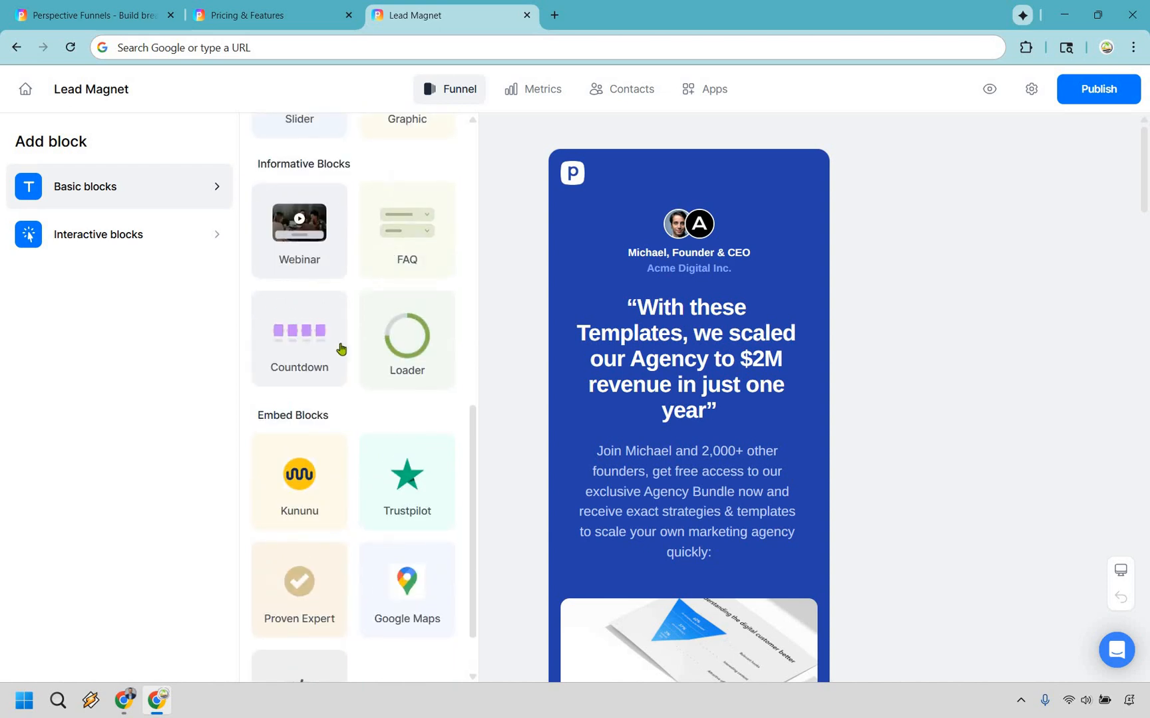
pyautogui.scroll(3)
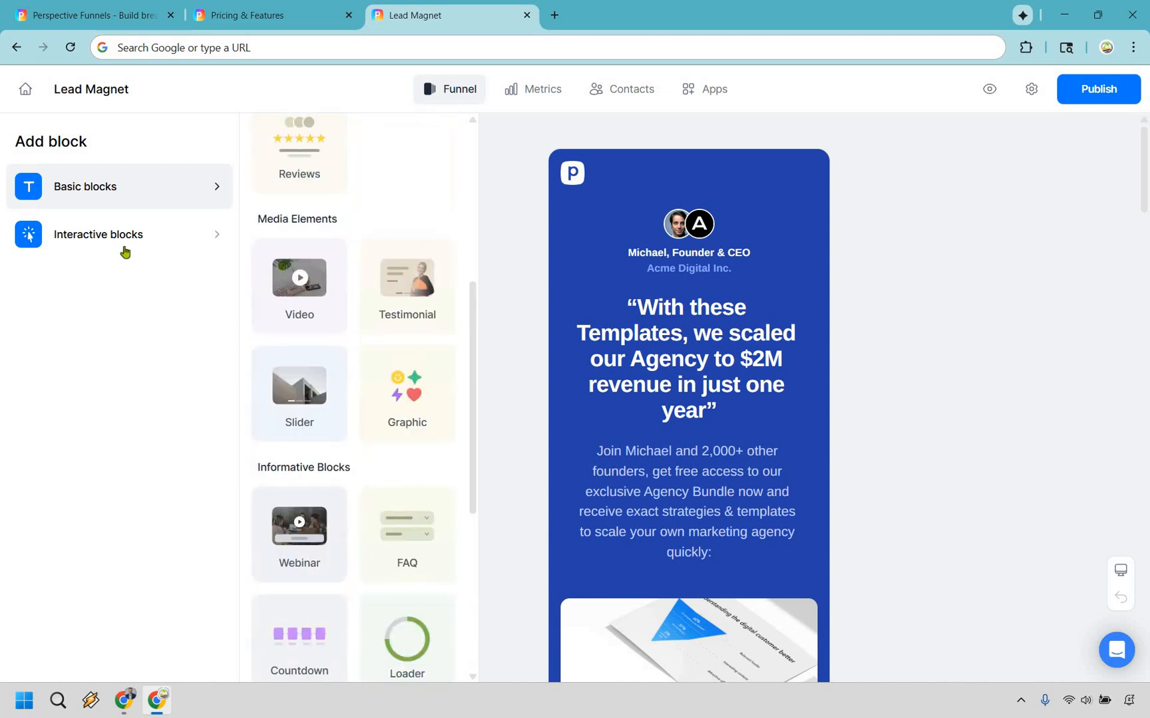
pyautogui.click(98, 234)
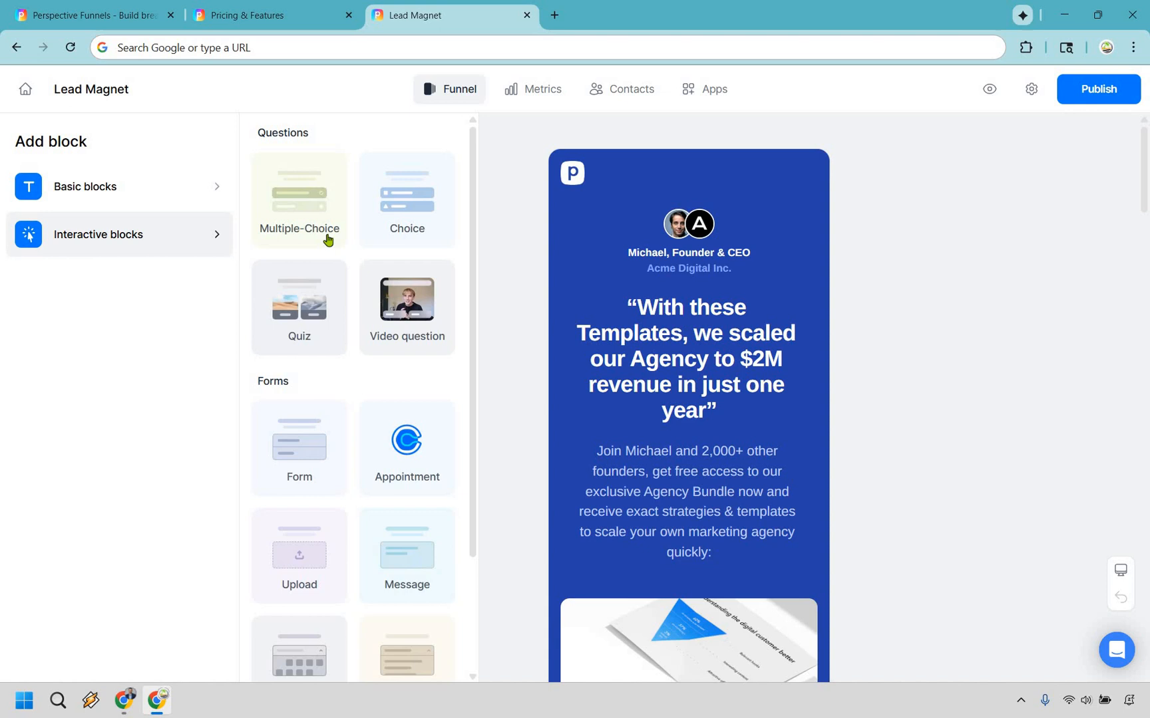
pyautogui.moveTo(392, 317)
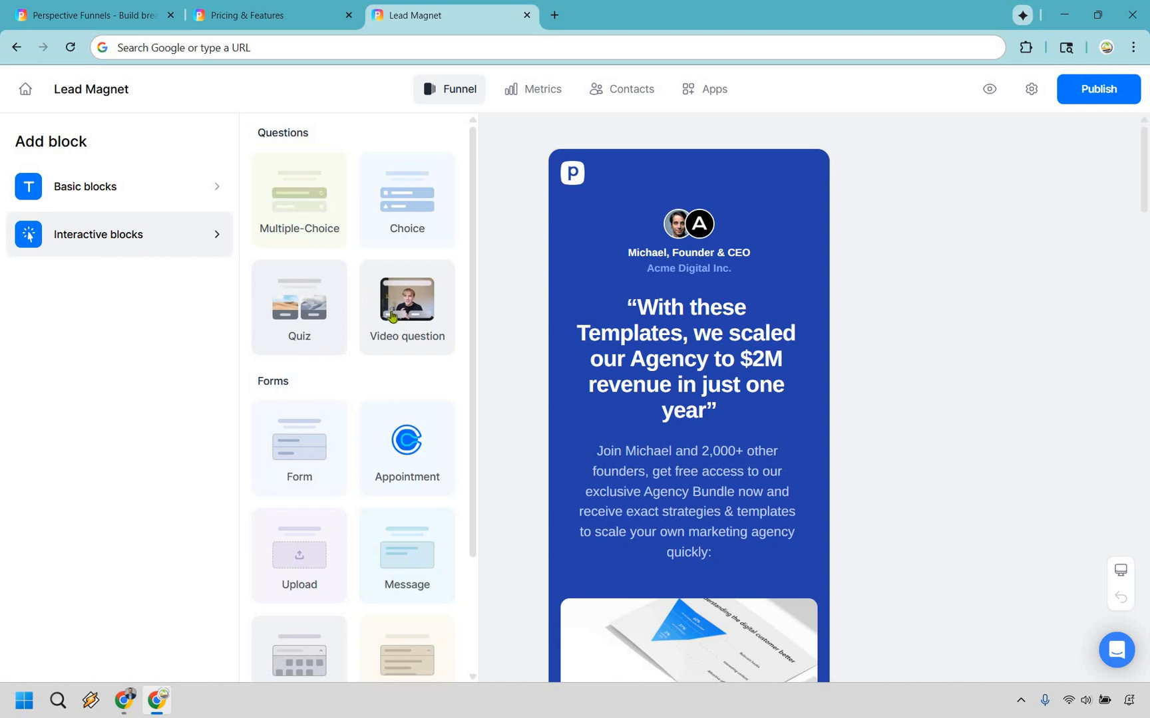
pyautogui.moveTo(401, 371)
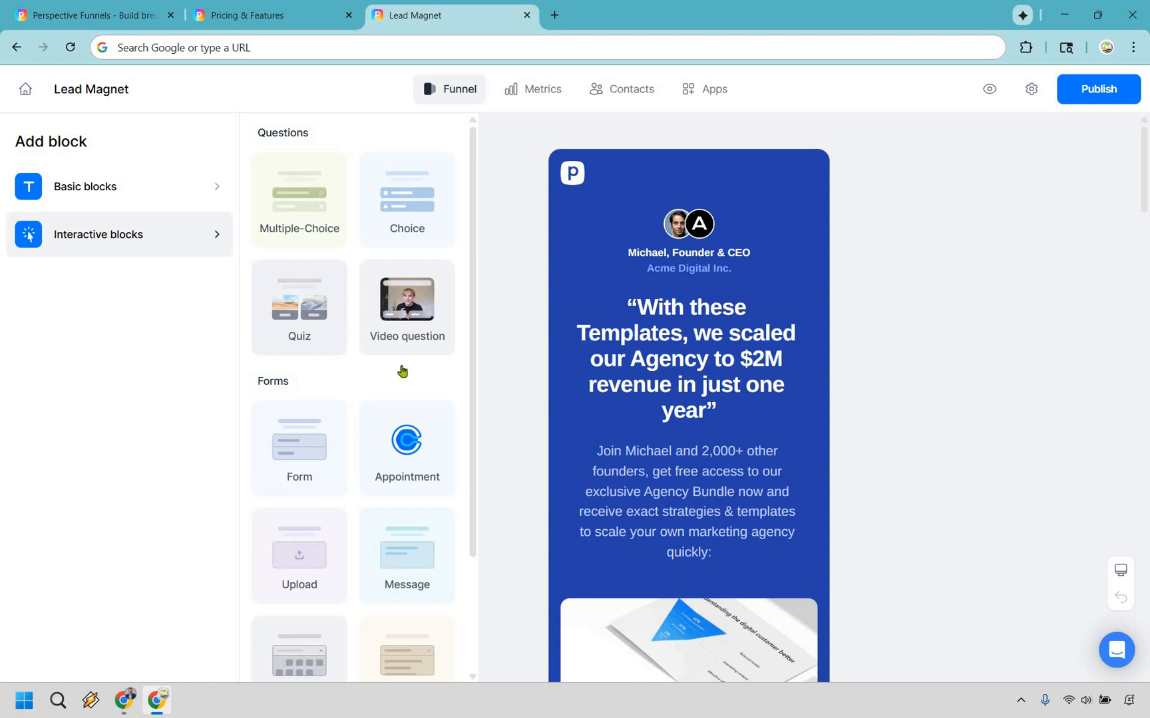
pyautogui.scroll(-3)
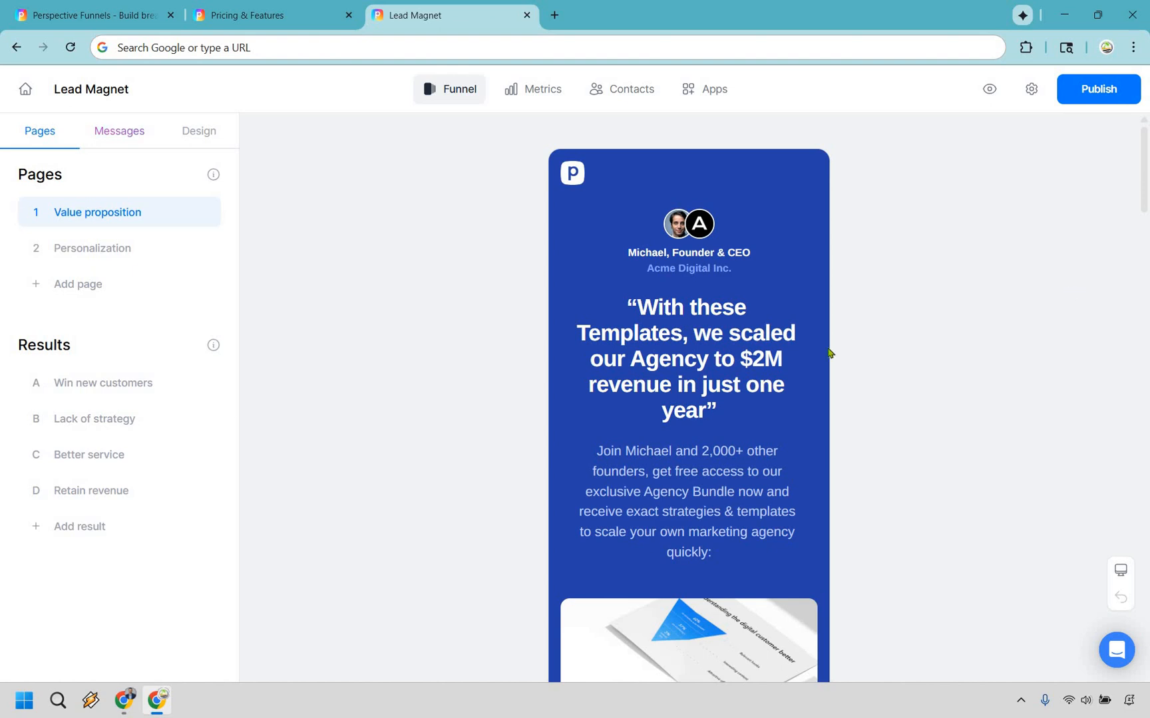
# Step: Work down the Value proposition page past the testimonial, image column and letter to the sign-off
pyautogui.click(687, 359)
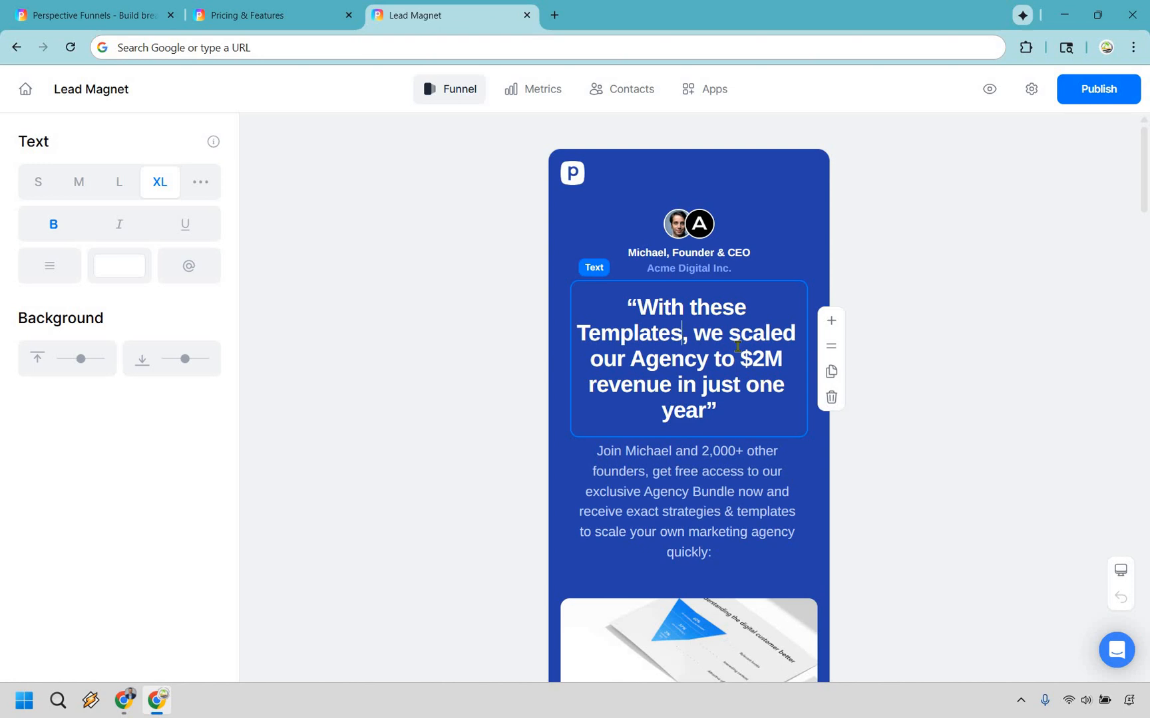
pyautogui.scroll(-3)
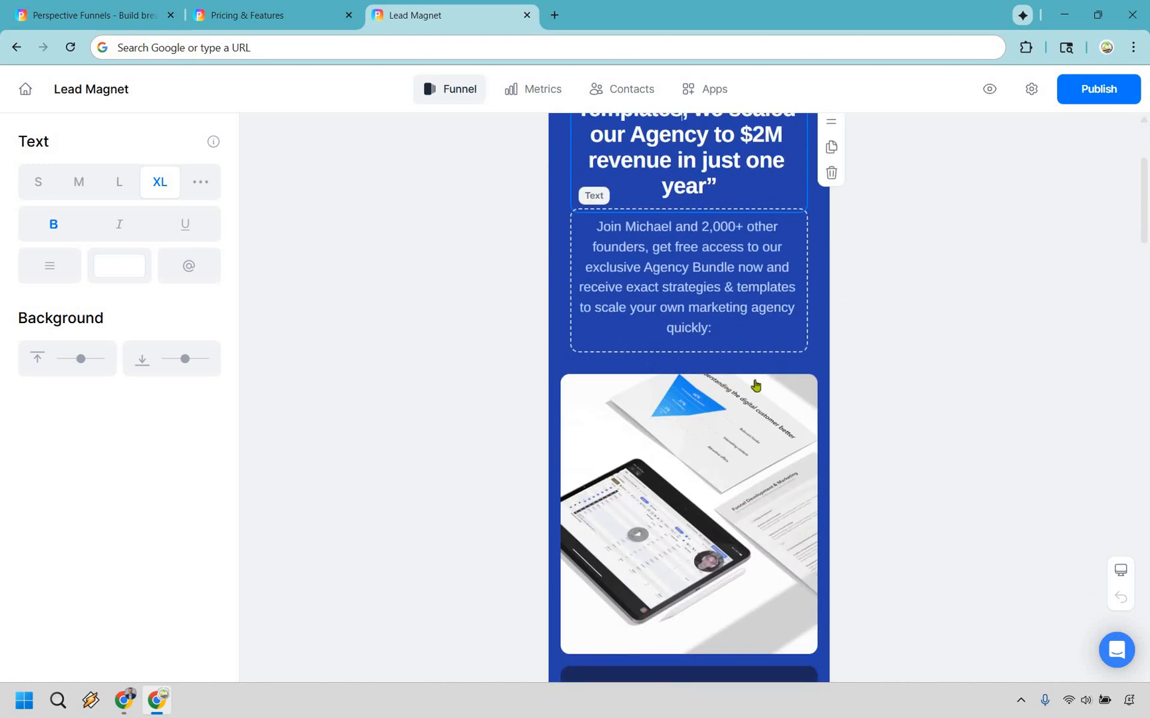
pyautogui.scroll(-3)
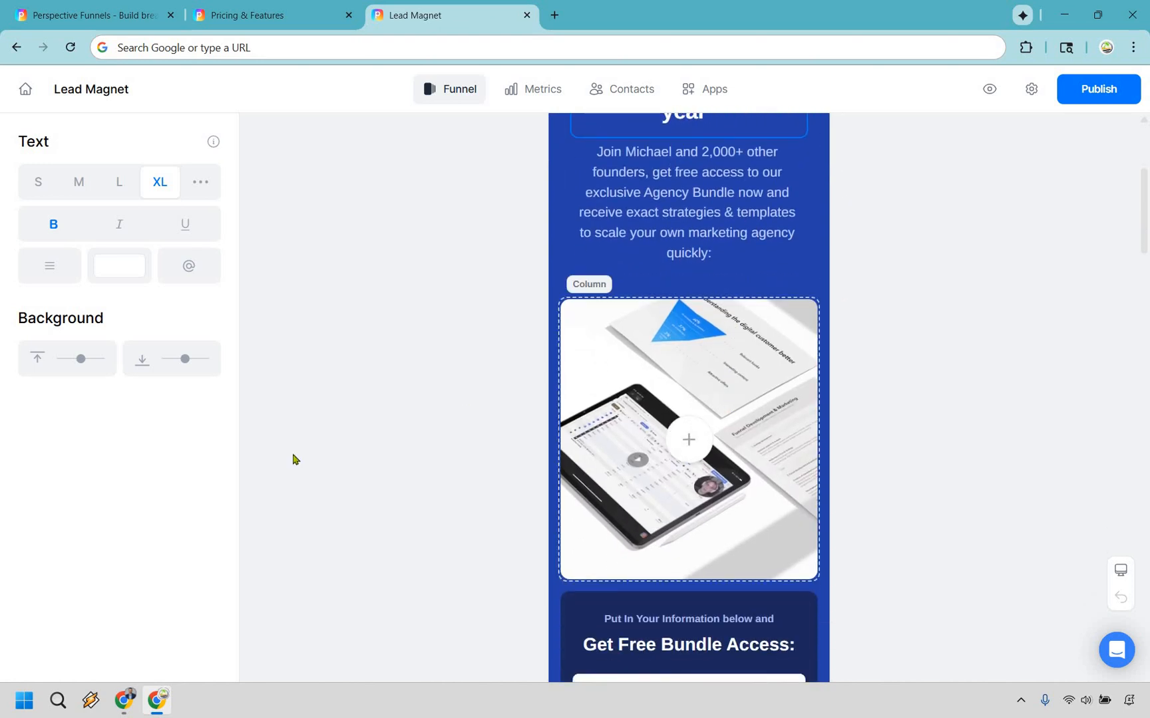
pyautogui.click(687, 441)
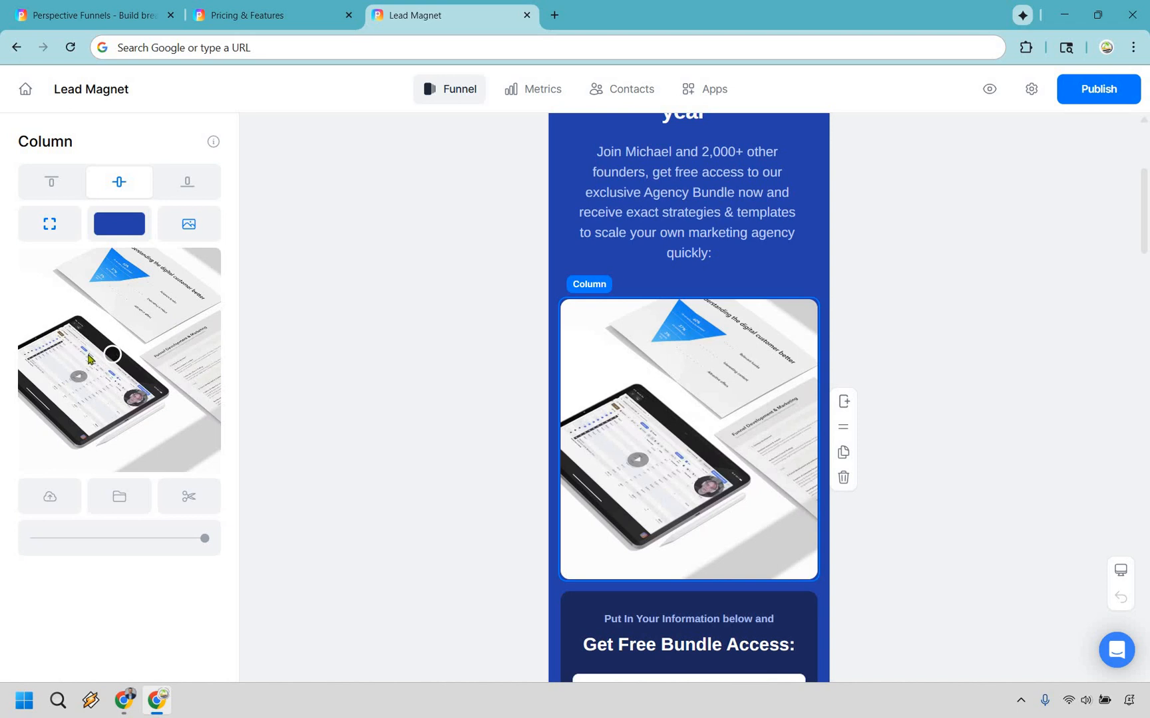
pyautogui.moveTo(1047, 375)
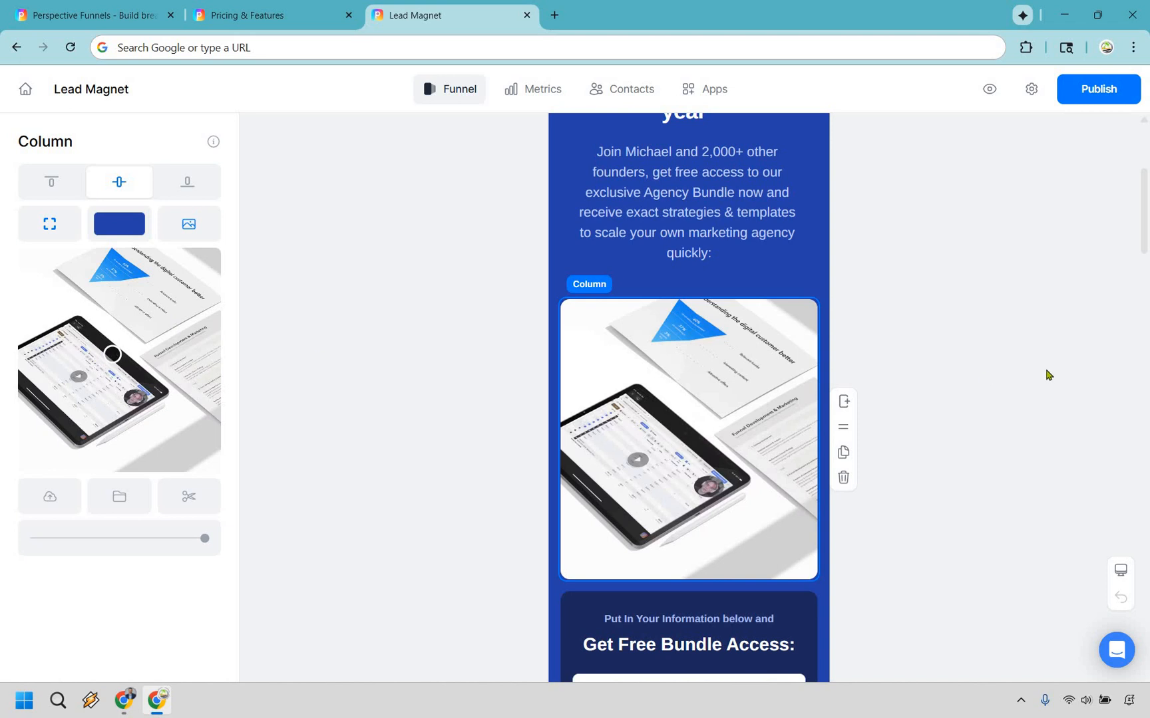
pyautogui.scroll(-3)
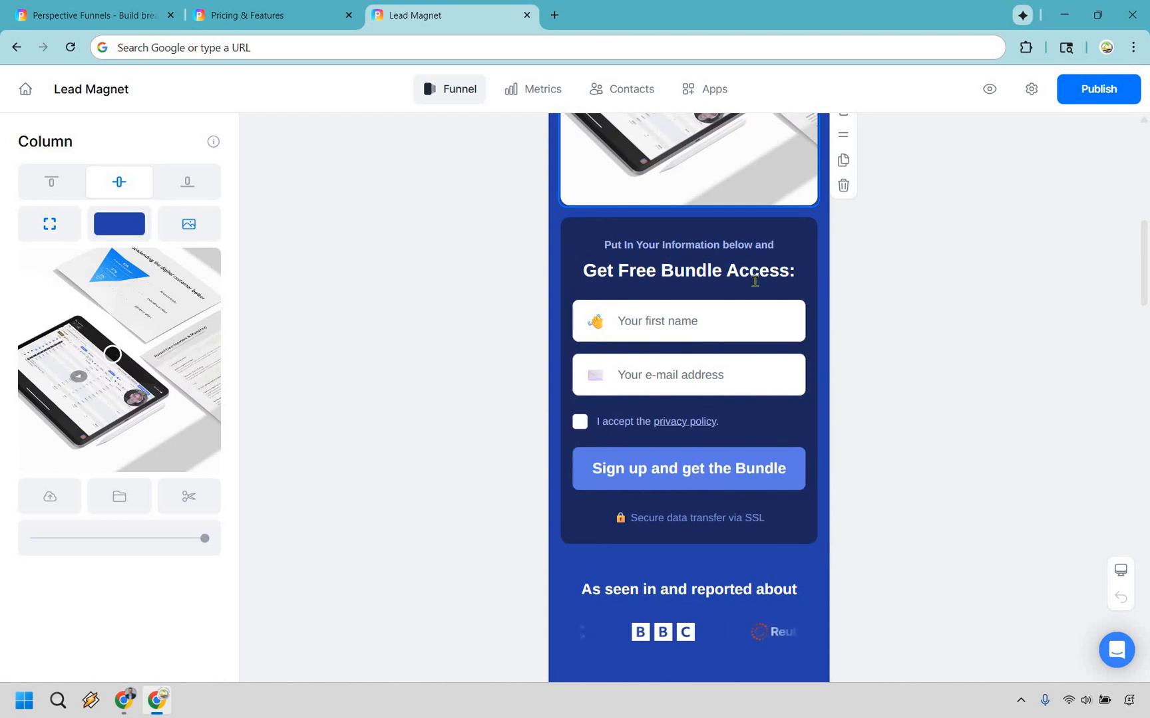
pyautogui.scroll(-3)
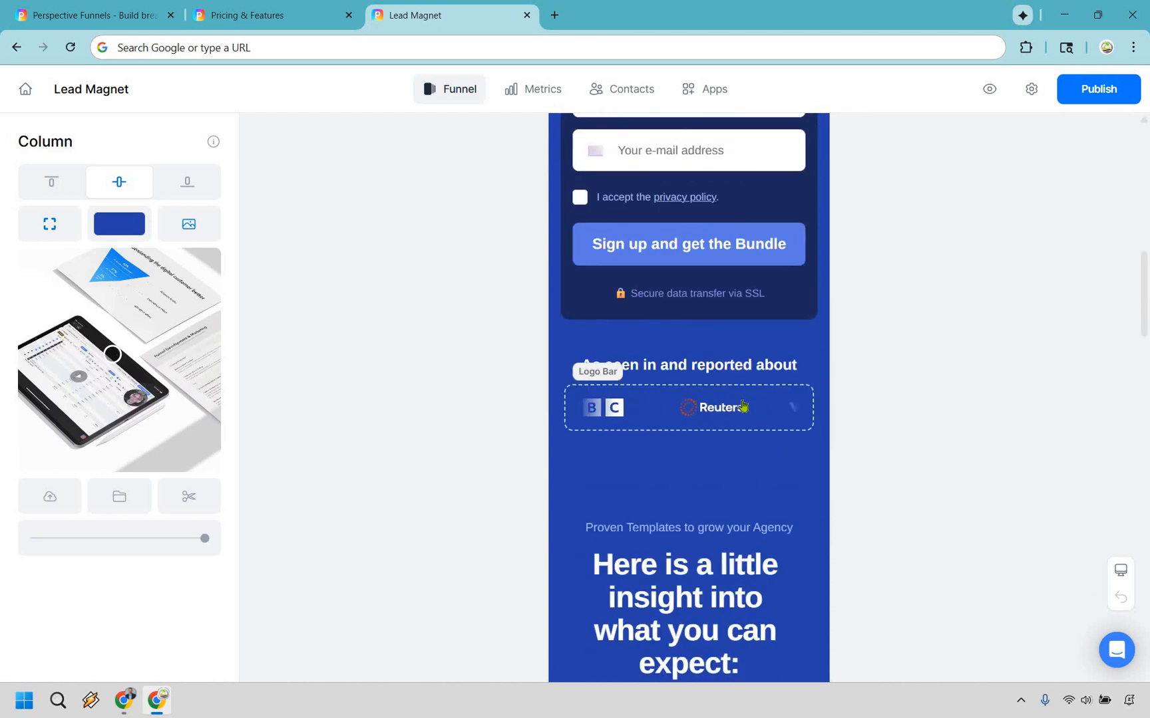
pyautogui.click(688, 407)
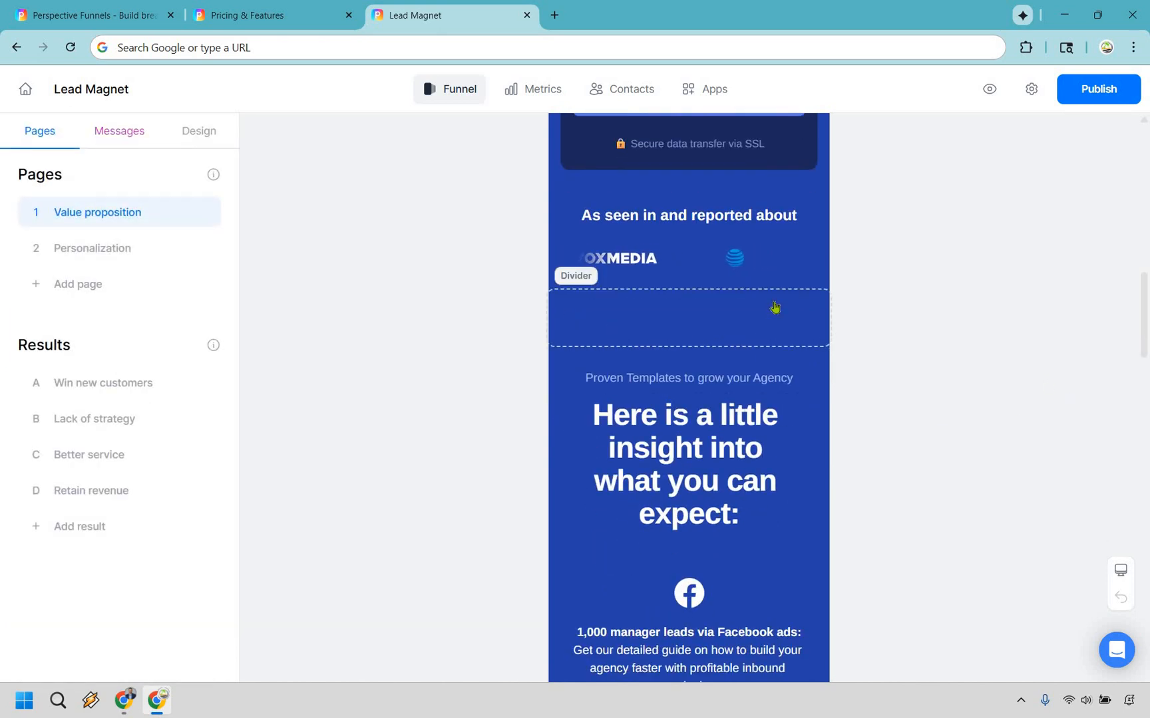
pyautogui.scroll(-3)
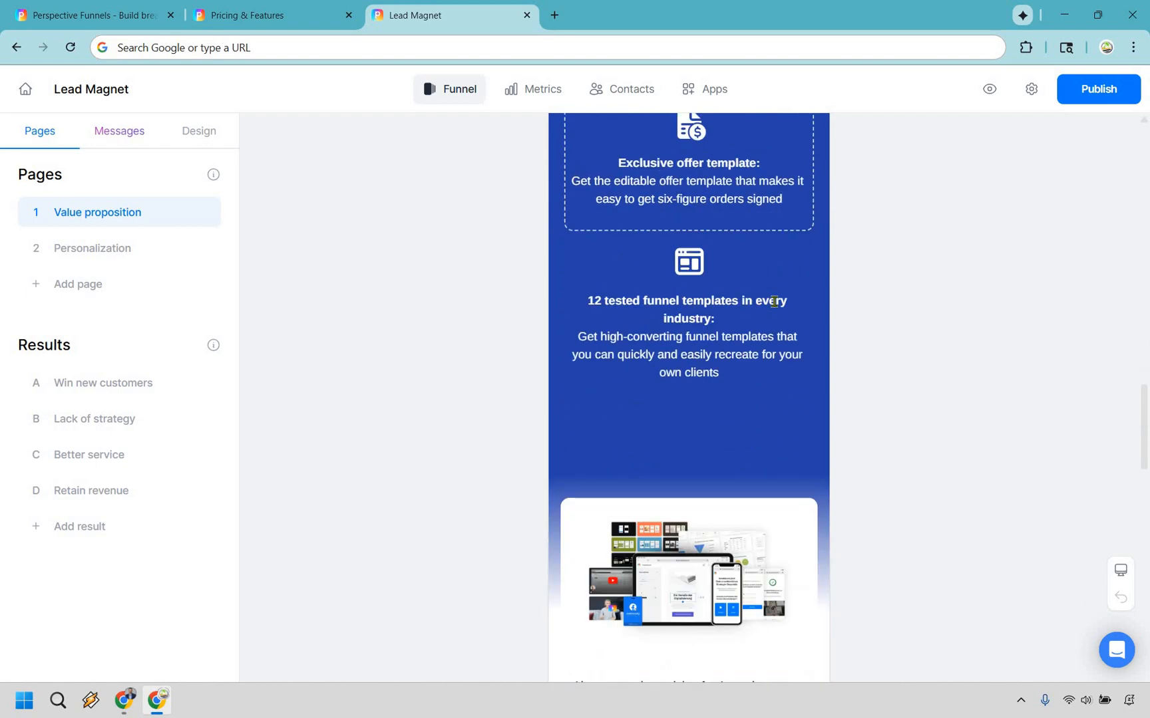
pyautogui.scroll(-3)
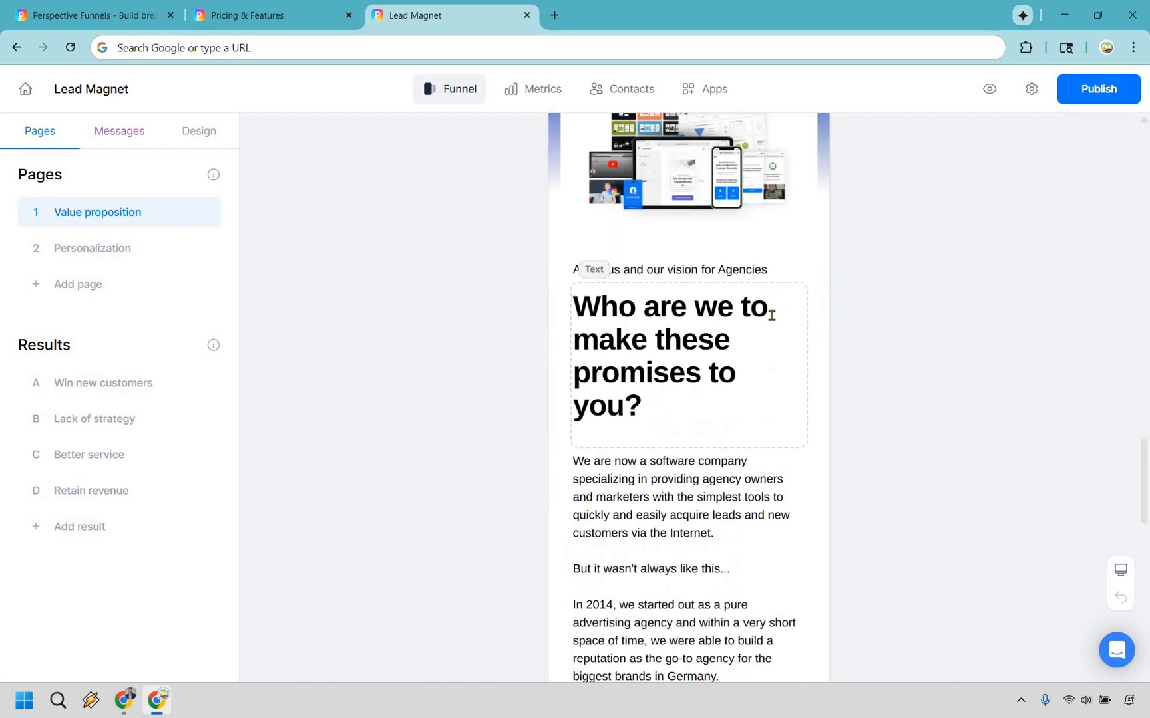
pyautogui.scroll(-3)
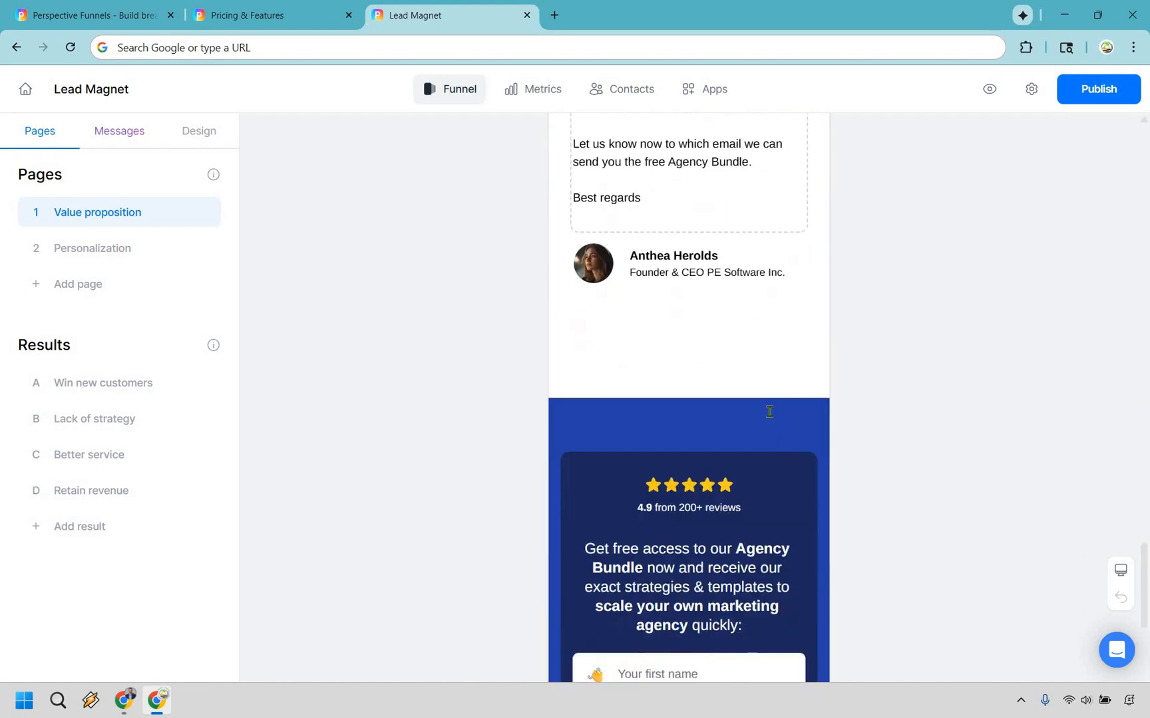
pyautogui.scroll(3)
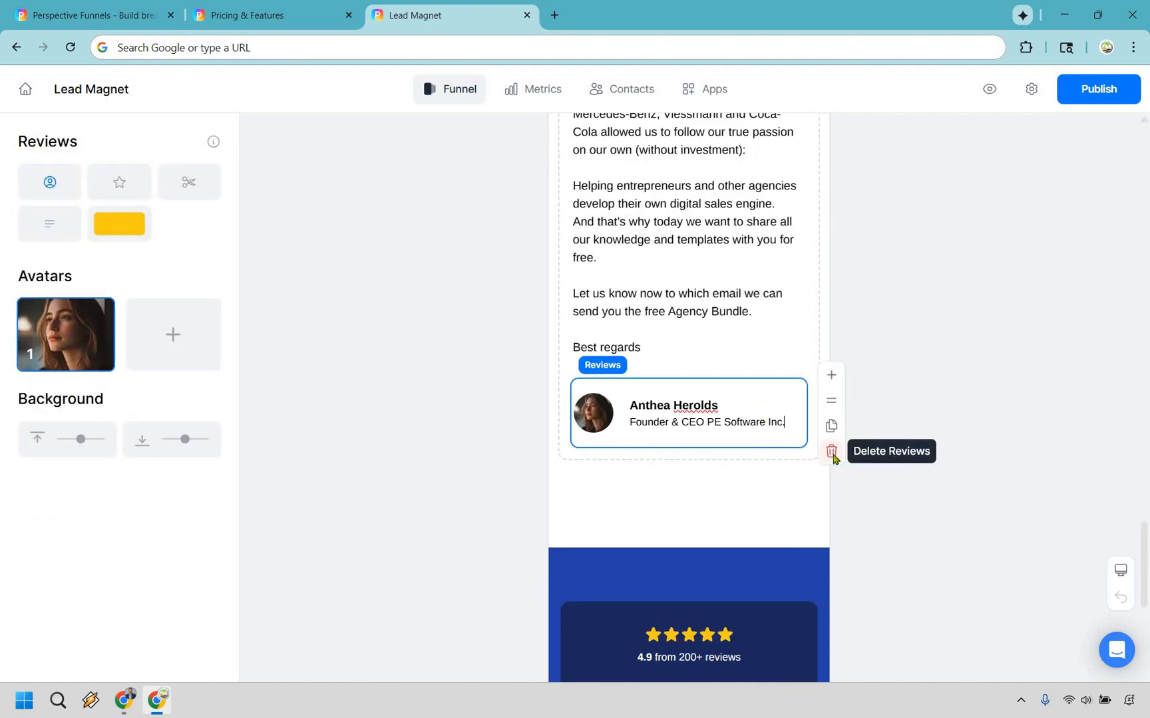
# Step: Delete the founder review card under 'Best regards' and check the page afterwards
pyautogui.click(832, 451)
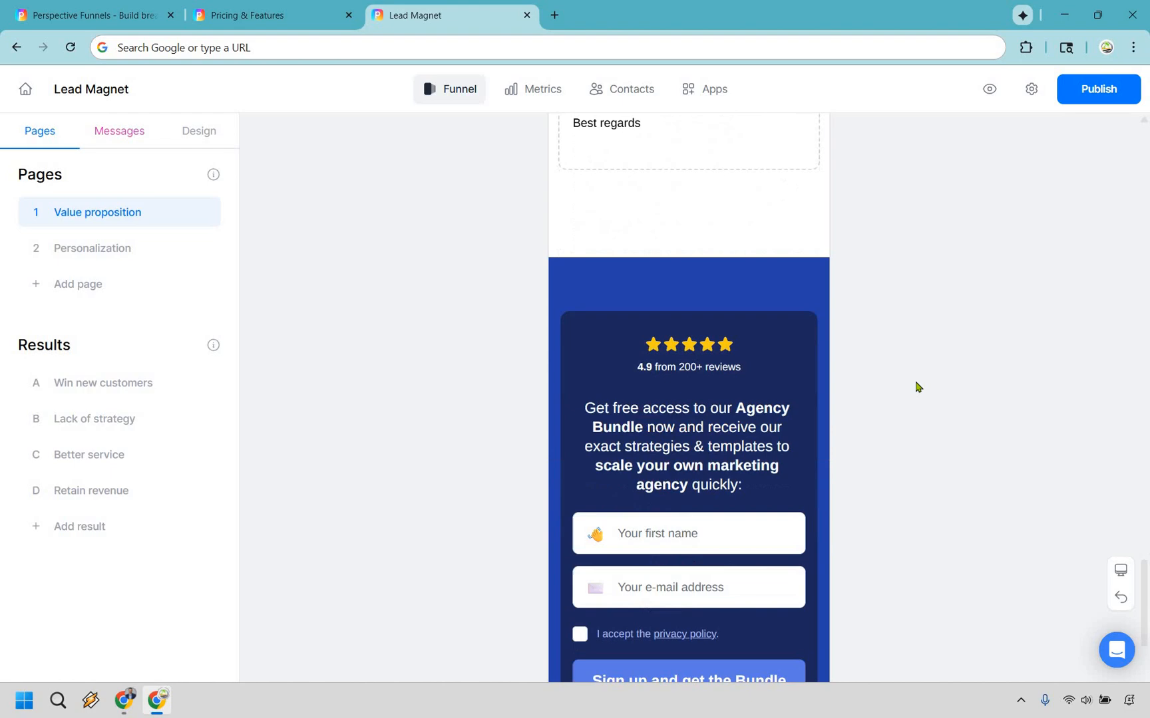
pyautogui.scroll(-3)
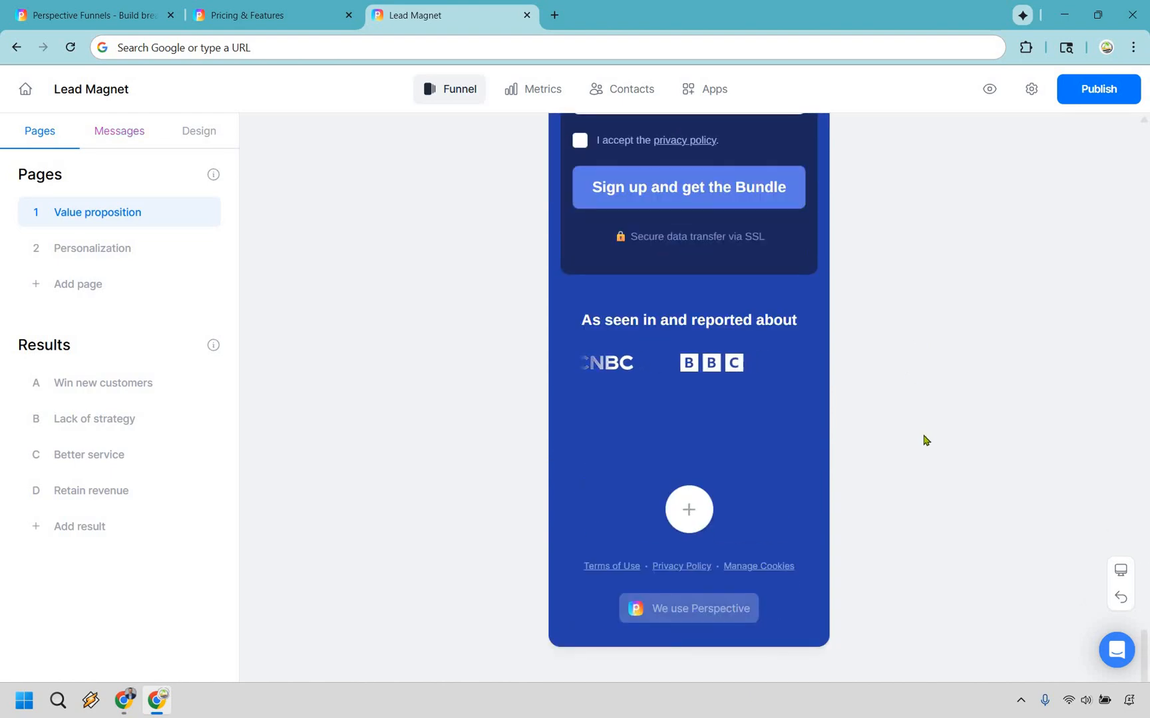
pyautogui.scroll(3)
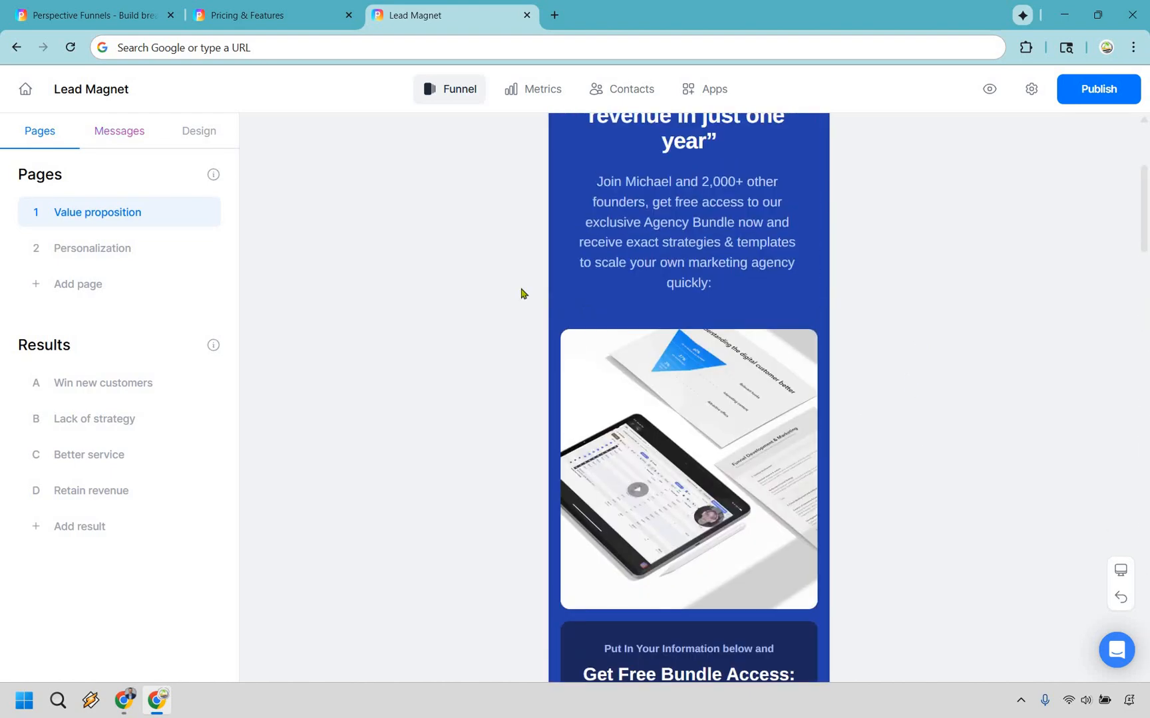
pyautogui.scroll(3)
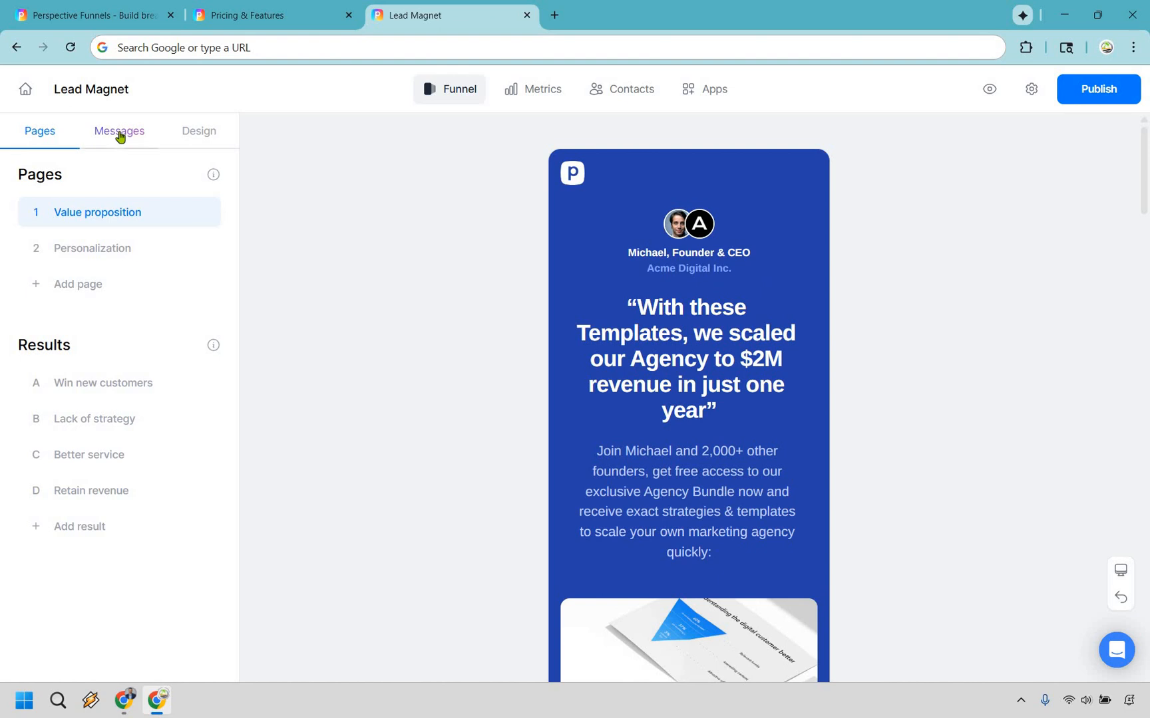
# Step: Show the Messages section and read the Bundle Delivery email down to its special-offer section
pyautogui.click(119, 131)
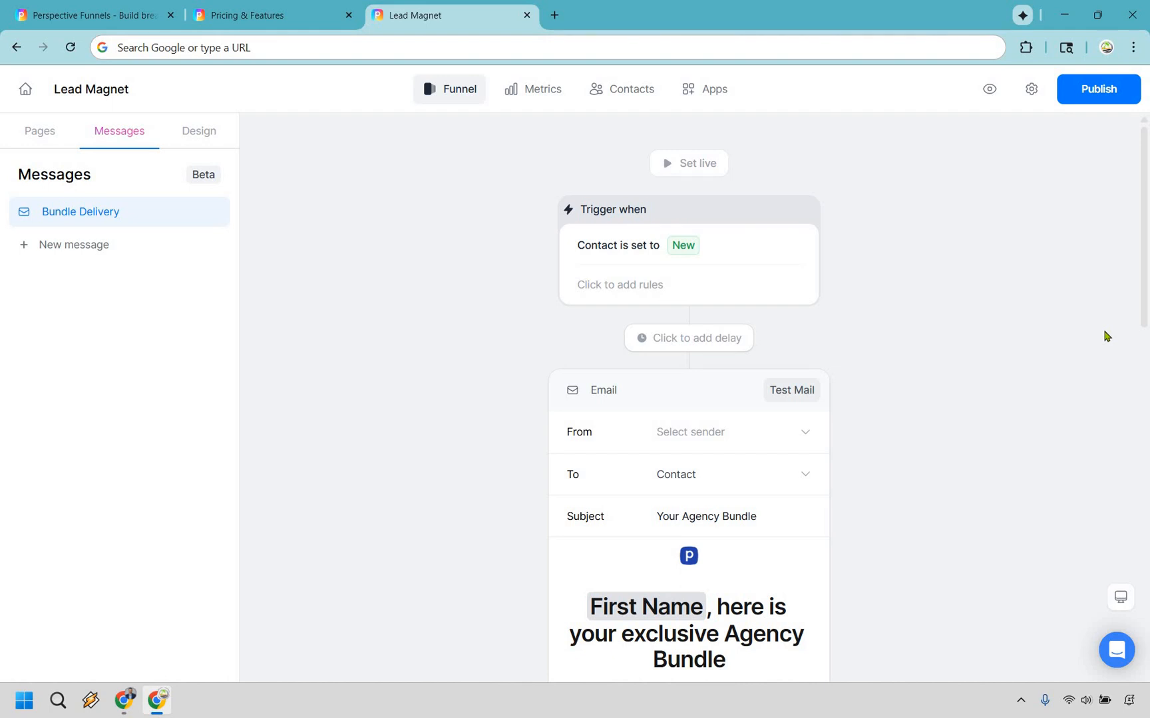
pyautogui.scroll(-3)
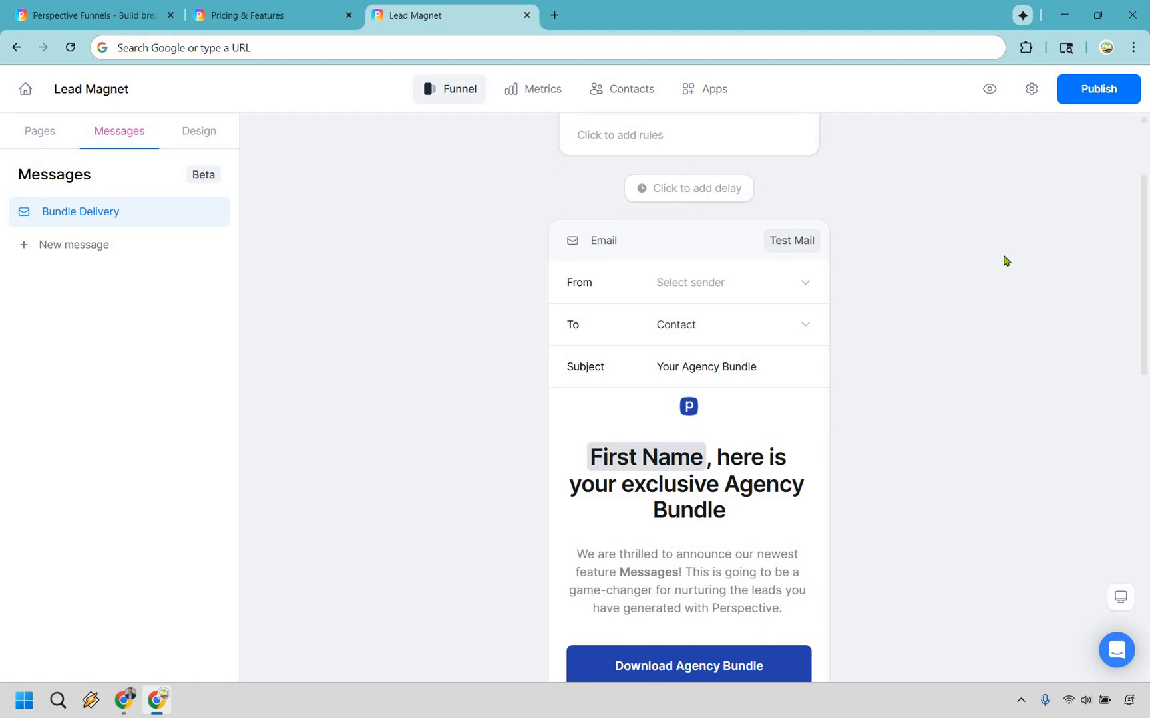
pyautogui.scroll(-3)
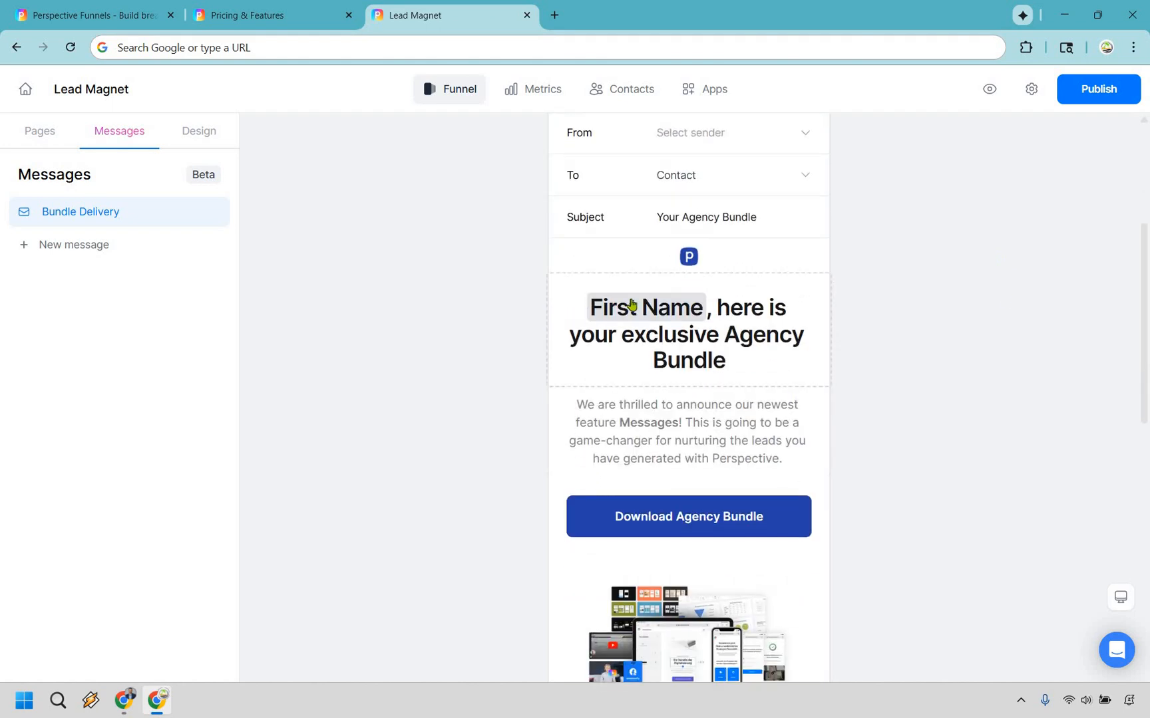
pyautogui.scroll(-3)
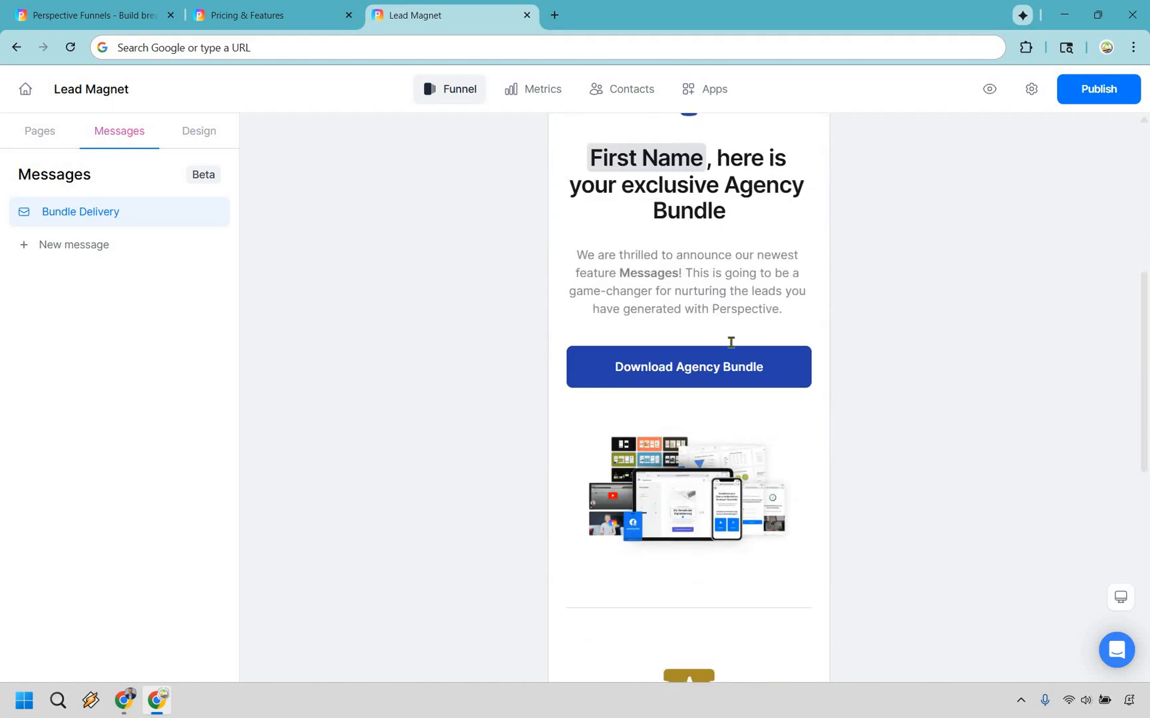
pyautogui.scroll(-3)
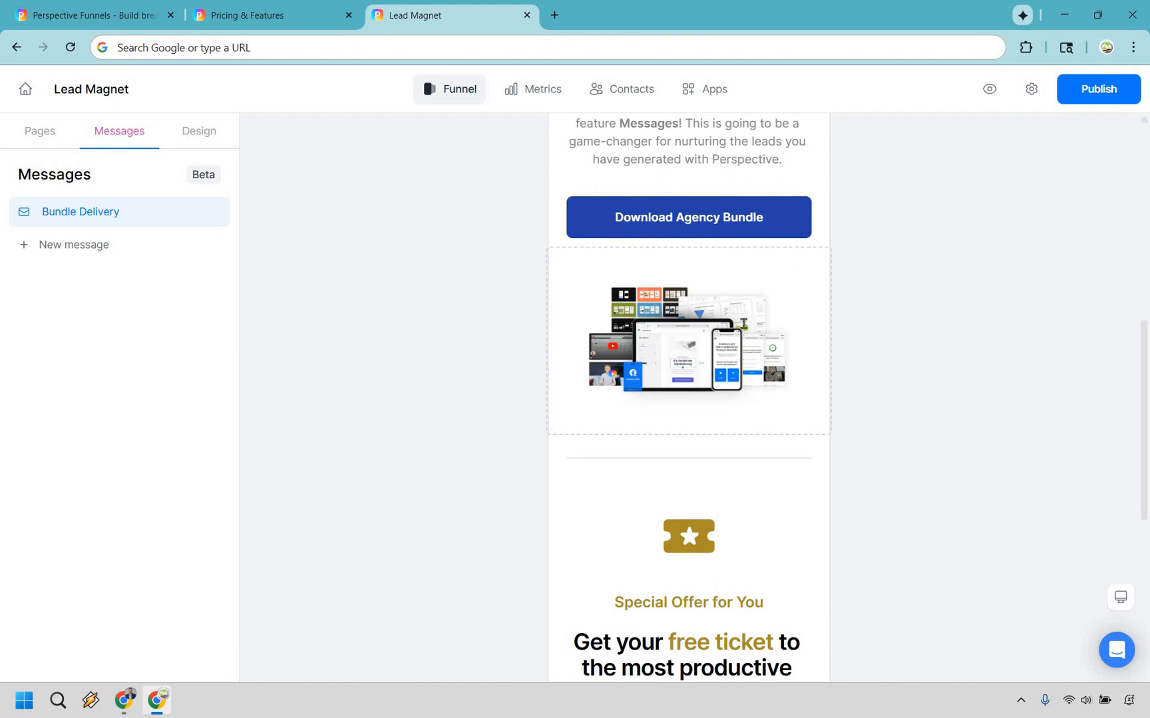
pyautogui.scroll(-3)
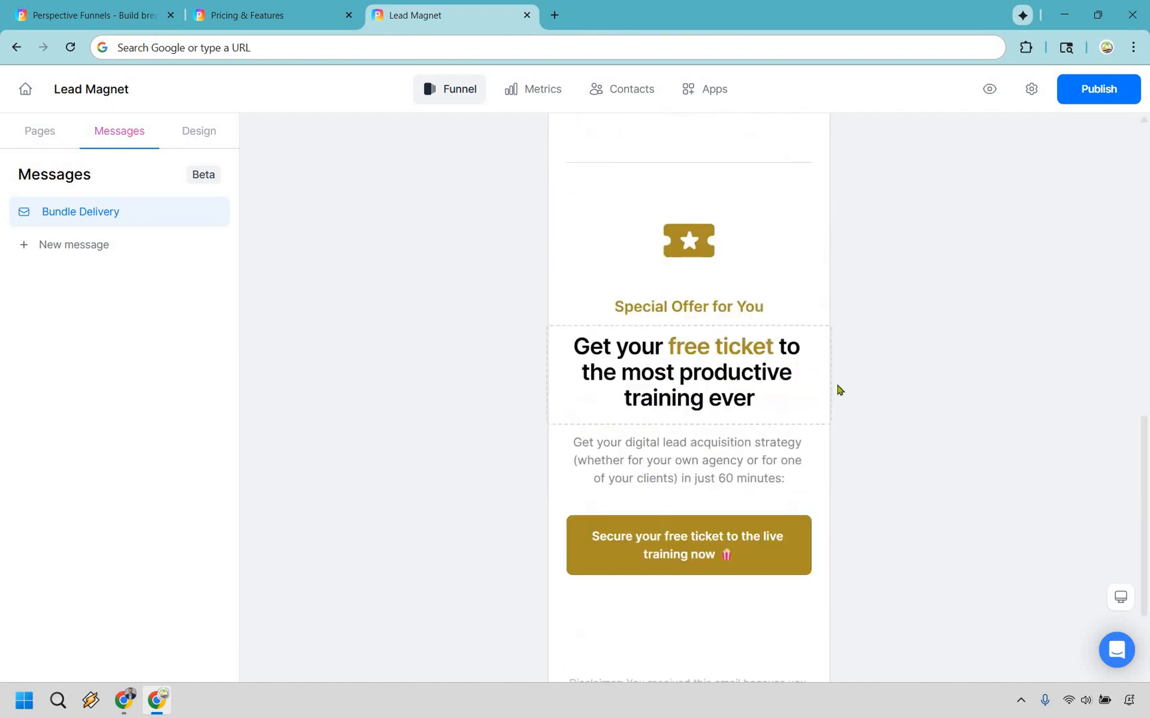
pyautogui.scroll(-3)
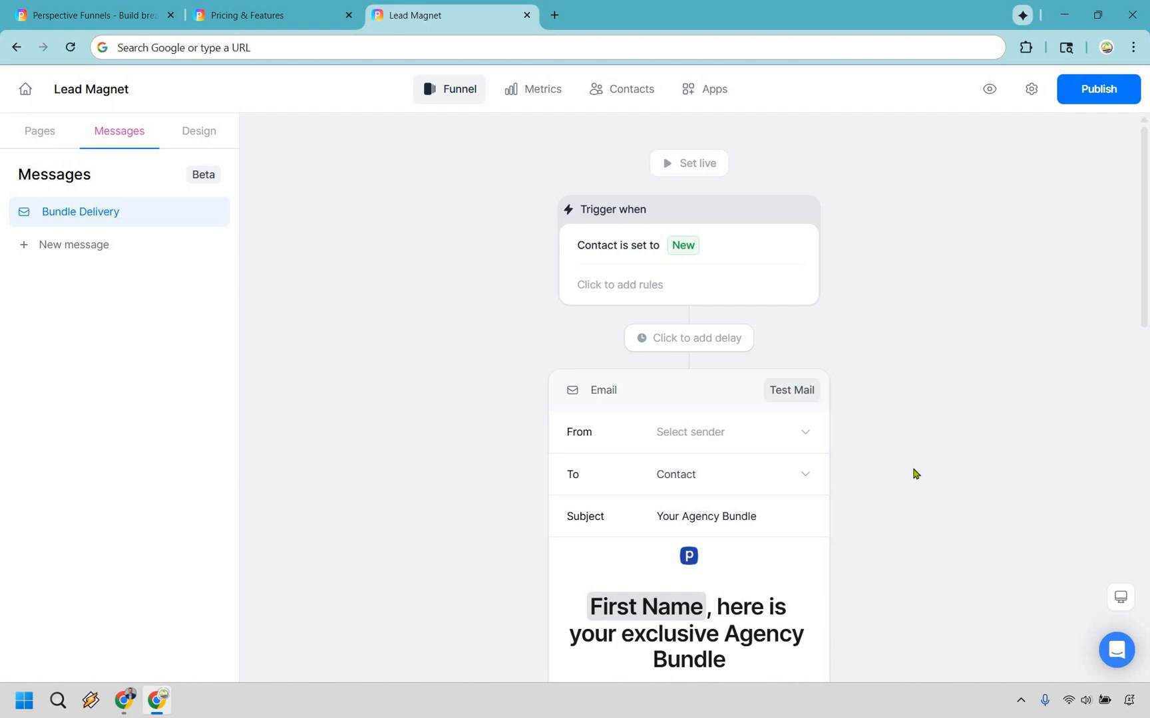
pyautogui.moveTo(504, 205)
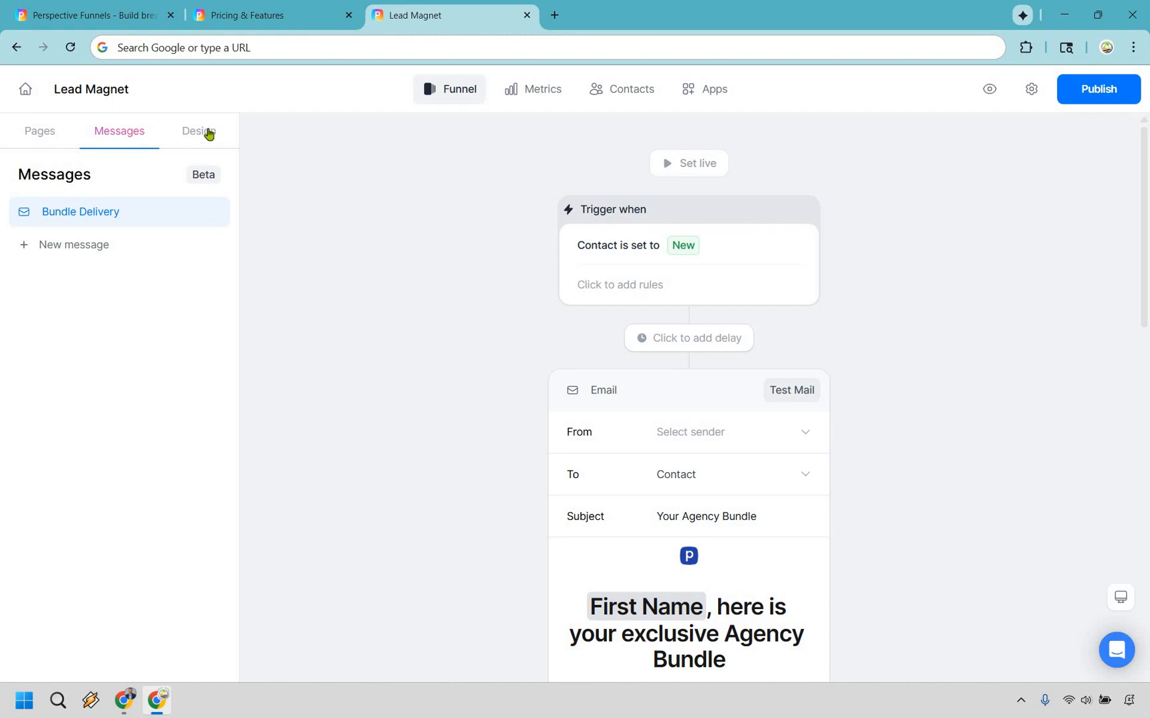
# Step: Review the Perspective themes in Design and edit a copy of the Lead Magnet theme (Arimo font)
pyautogui.click(189, 130)
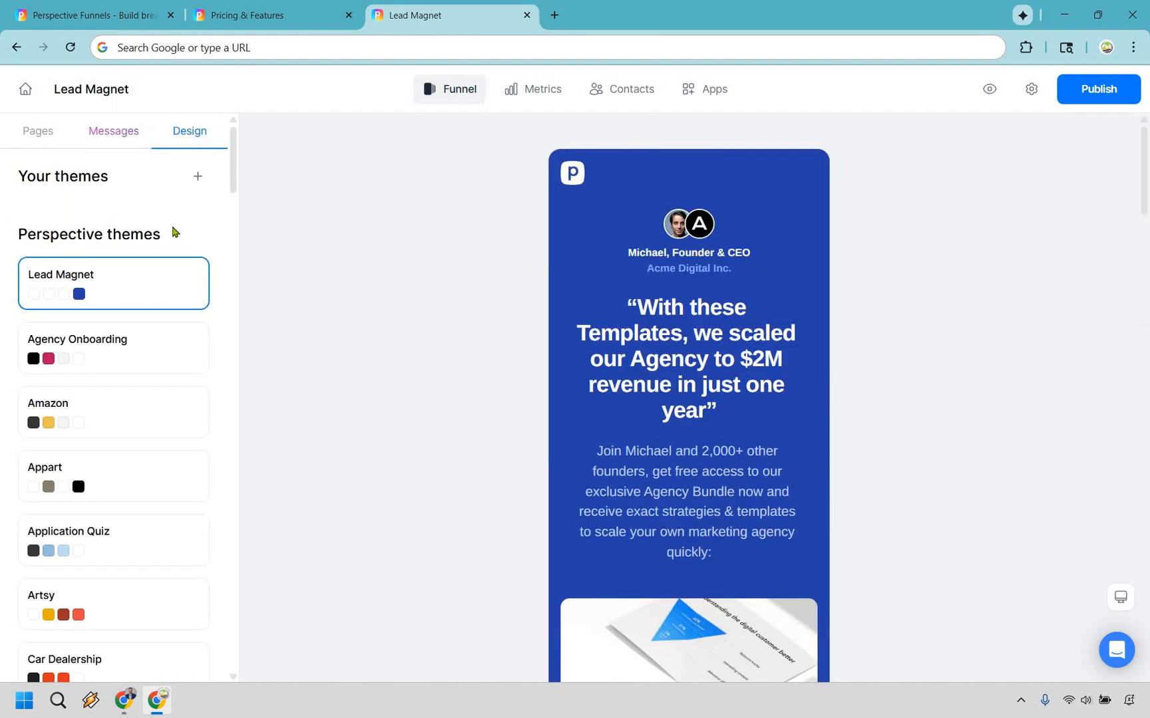
pyautogui.scroll(-3)
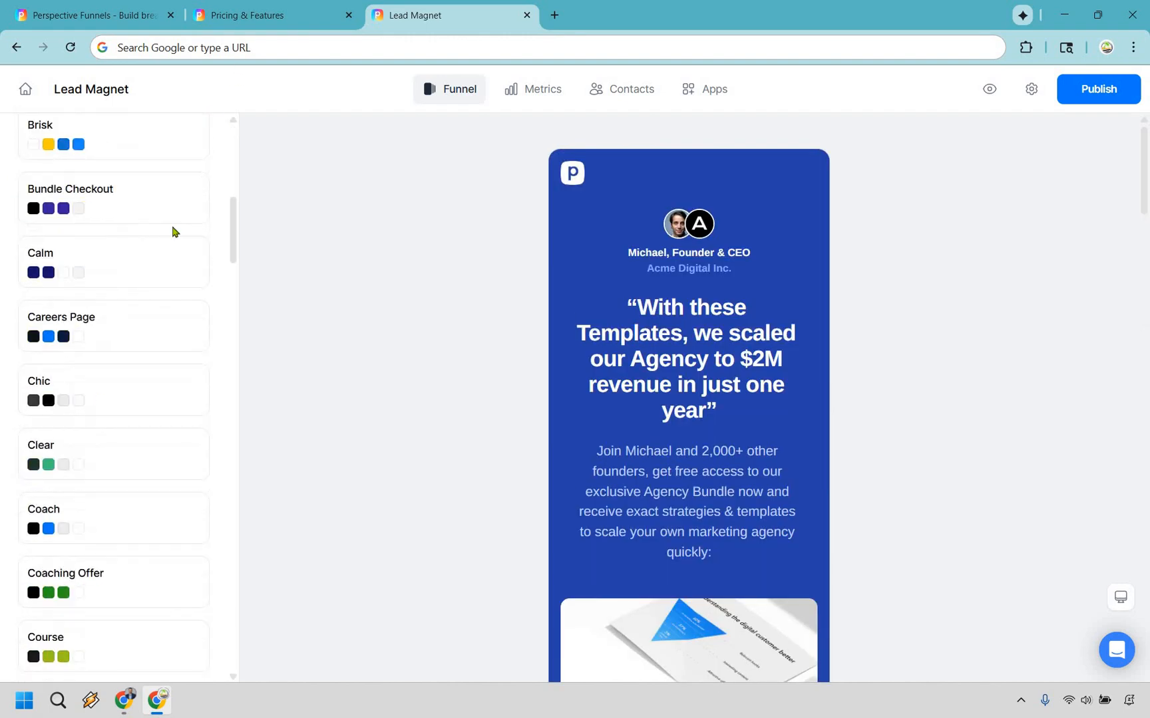
pyautogui.scroll(-3)
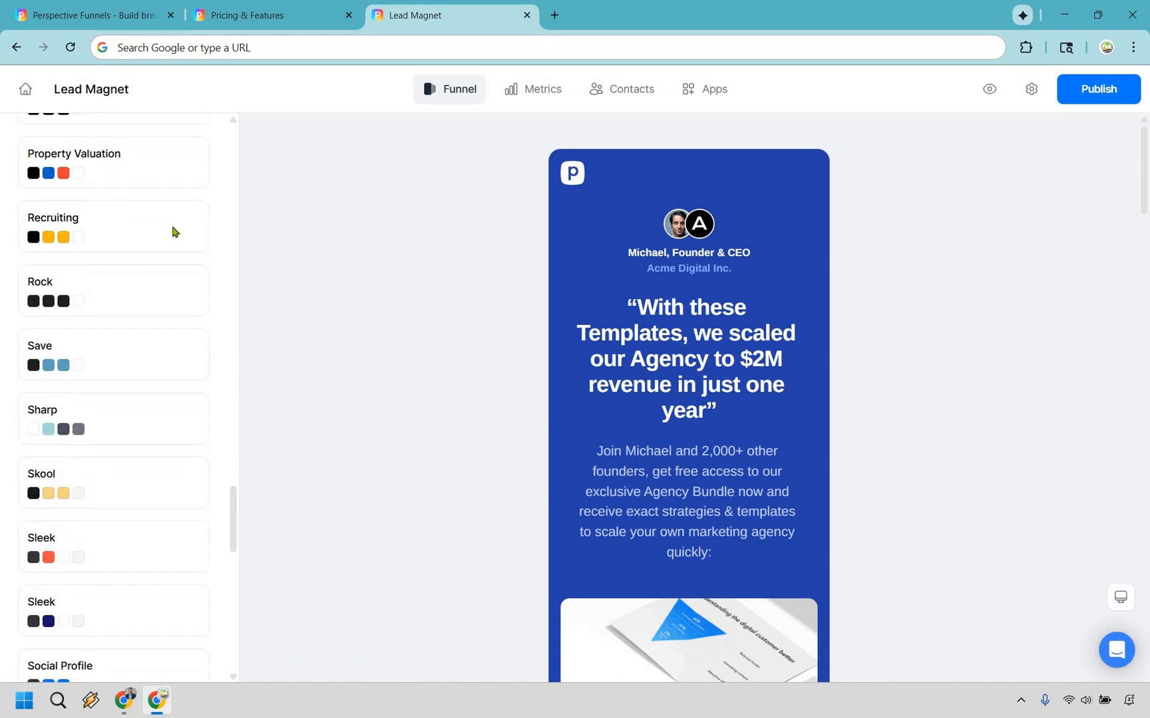
pyautogui.scroll(3)
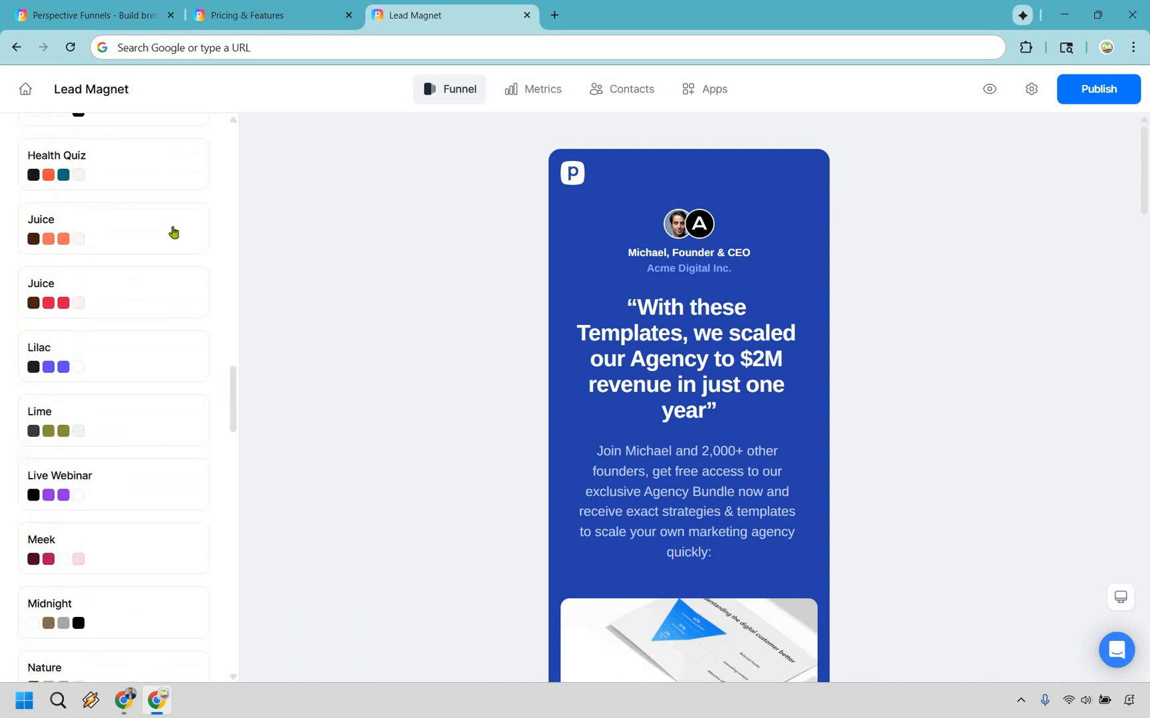
pyautogui.scroll(3)
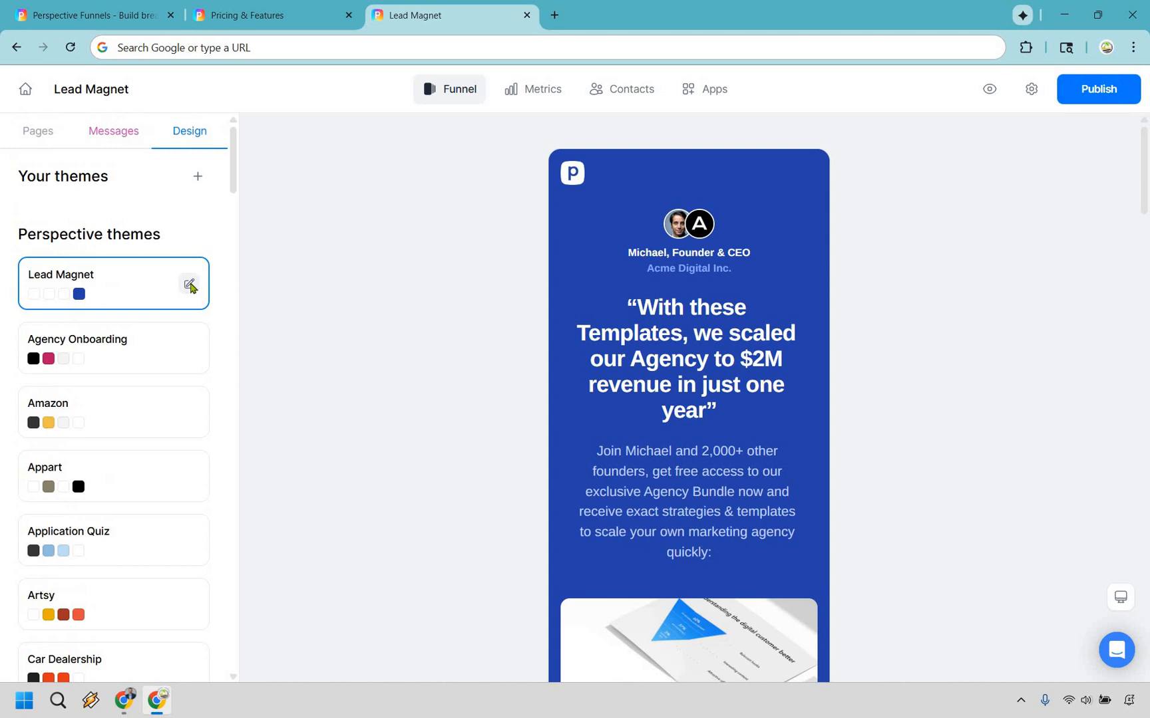
pyautogui.click(188, 285)
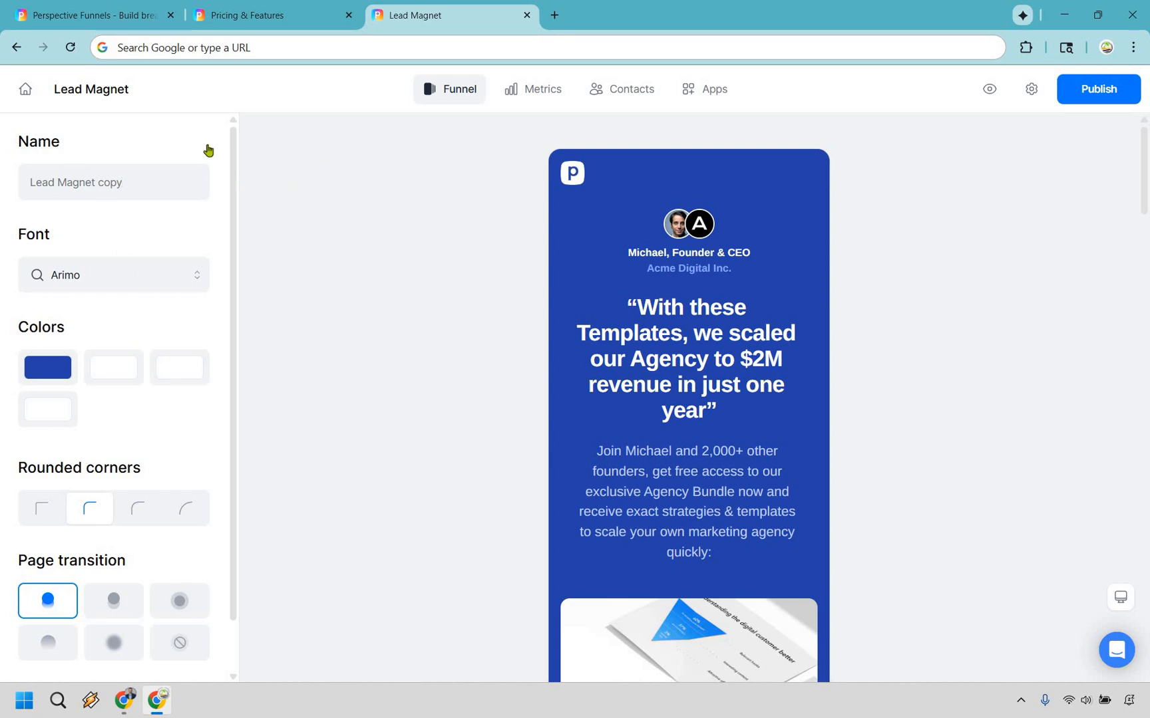
# Step: Return to the Pages list and look over the Value proposition page preview
pyautogui.click(40, 130)
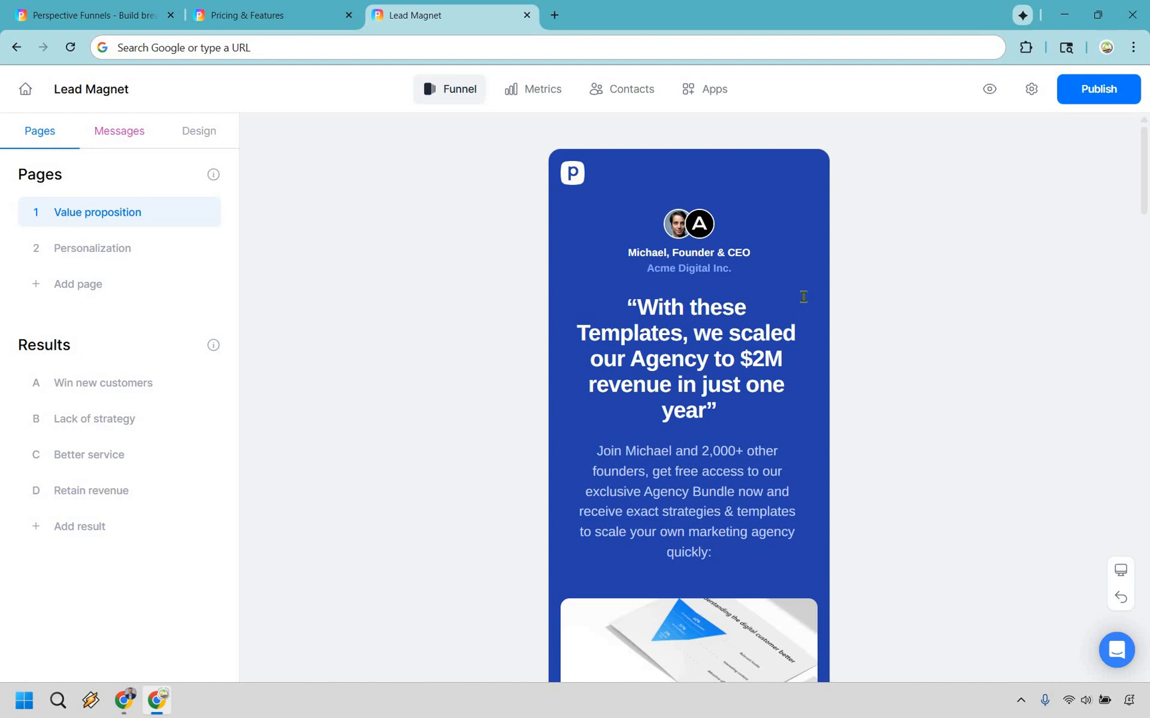
pyautogui.scroll(-3)
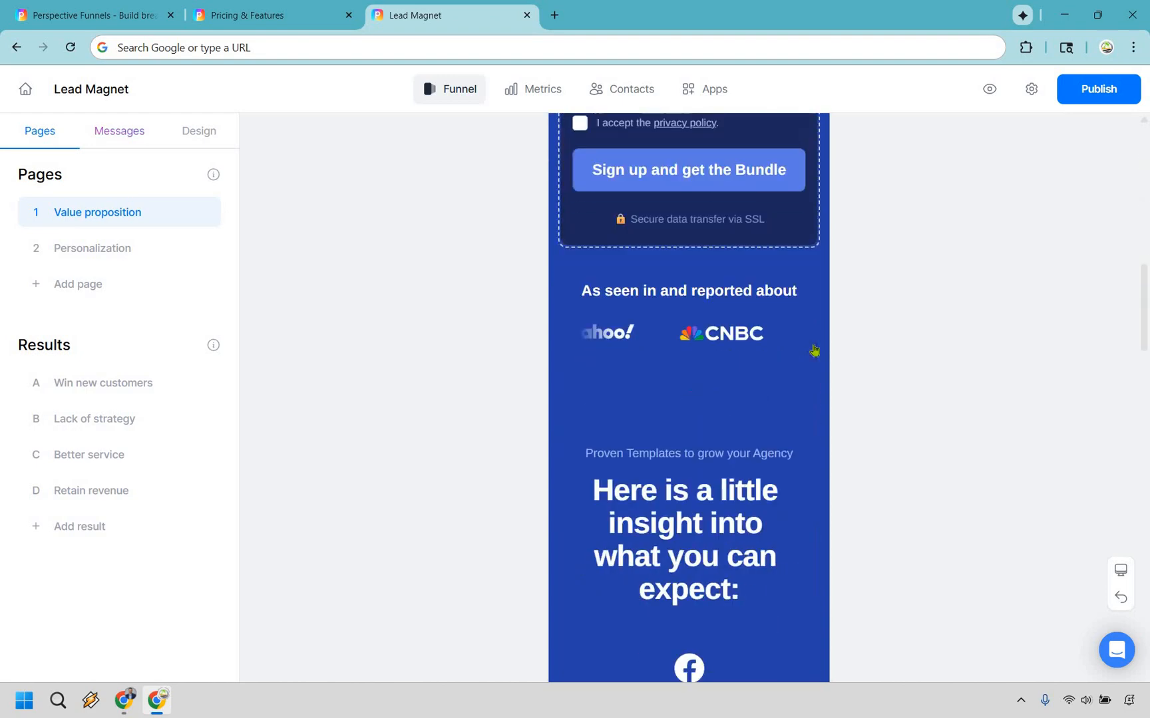
pyautogui.scroll(-3)
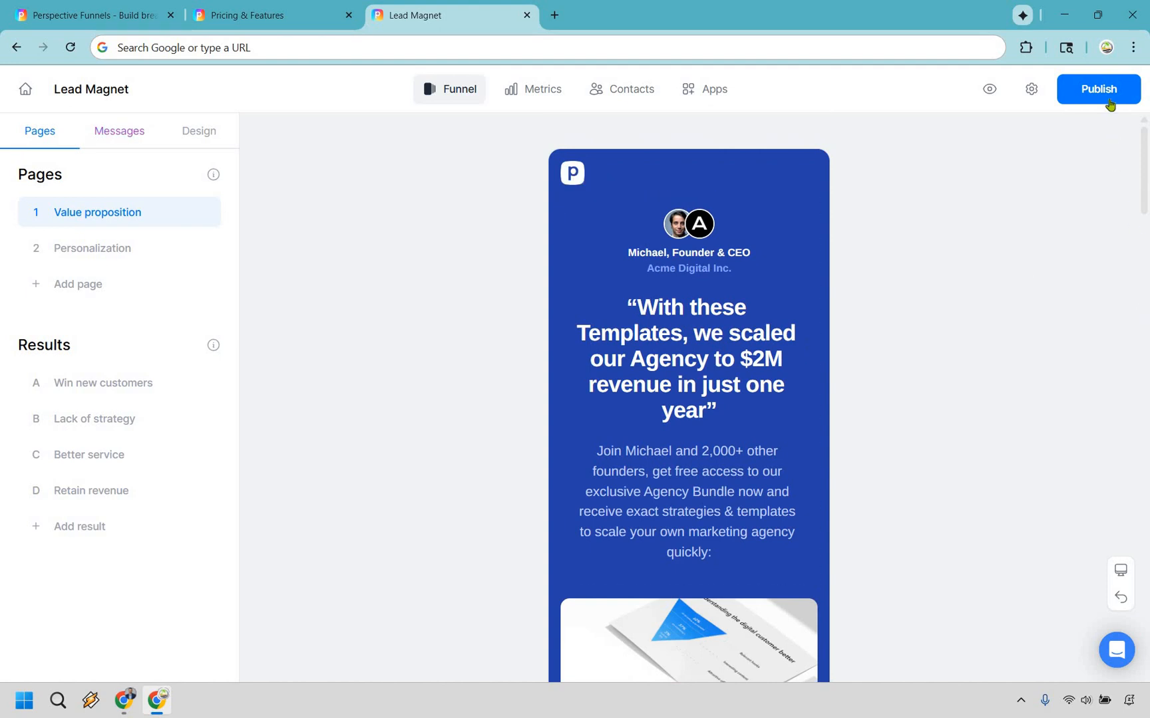
# Step: Go to Publish Funnel and launch the Lead Magnet funnel preview in a new tab
pyautogui.click(1097, 89)
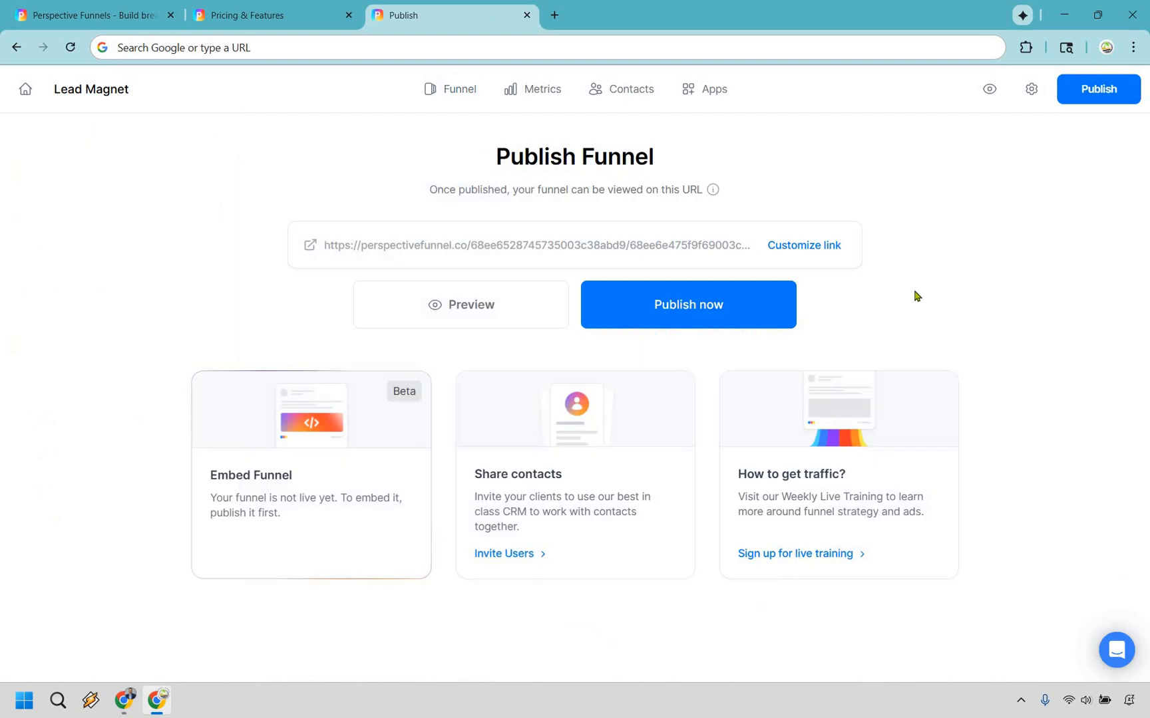
pyautogui.moveTo(952, 312)
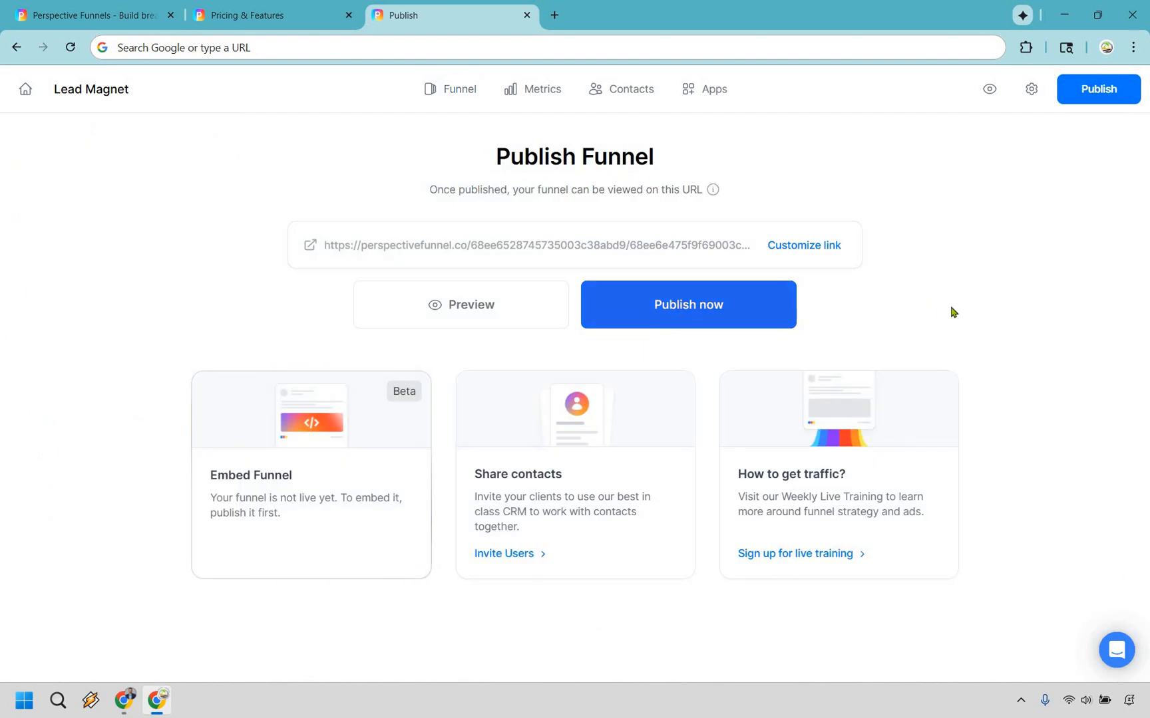
pyautogui.click(686, 305)
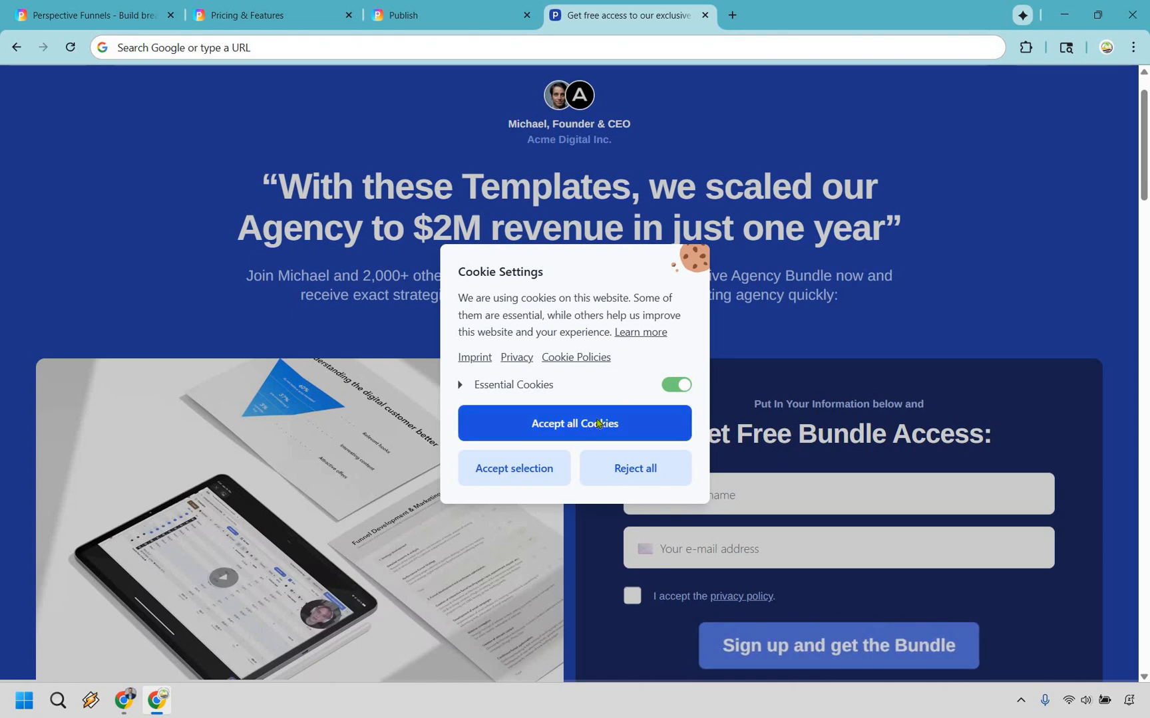
# Step: Accept all cookies, tick the privacy policy and submit 'Sign up and get the Bundle'
pyautogui.click(573, 423)
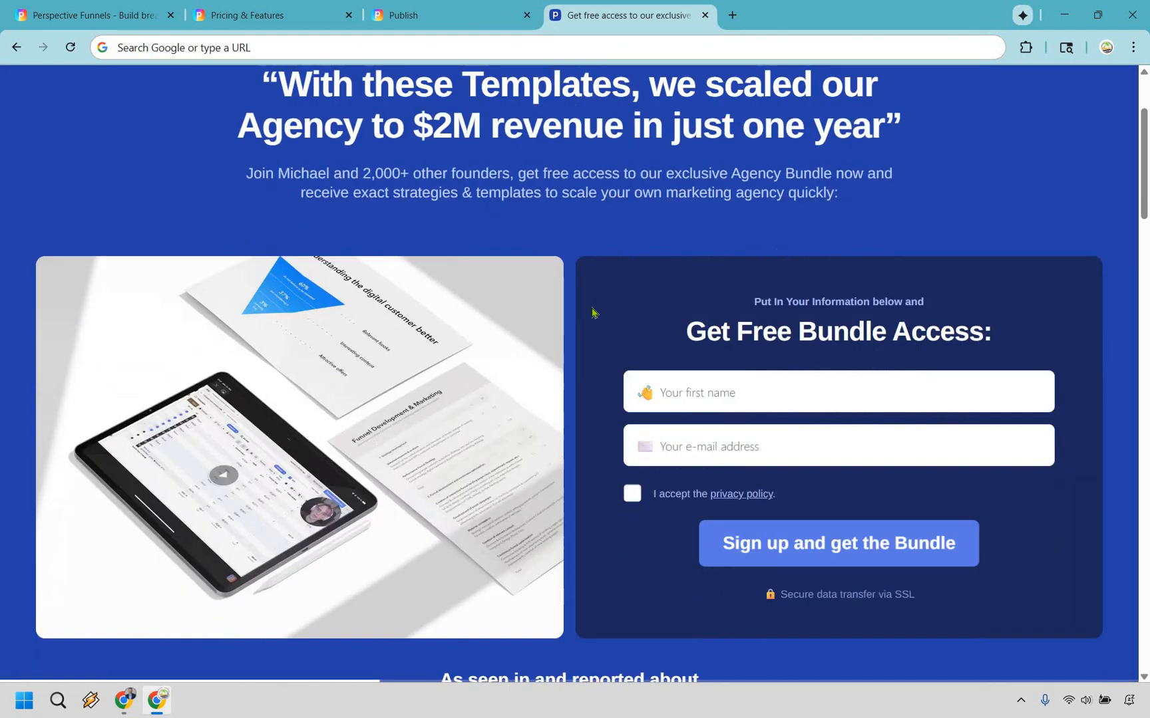
pyautogui.scroll(-3)
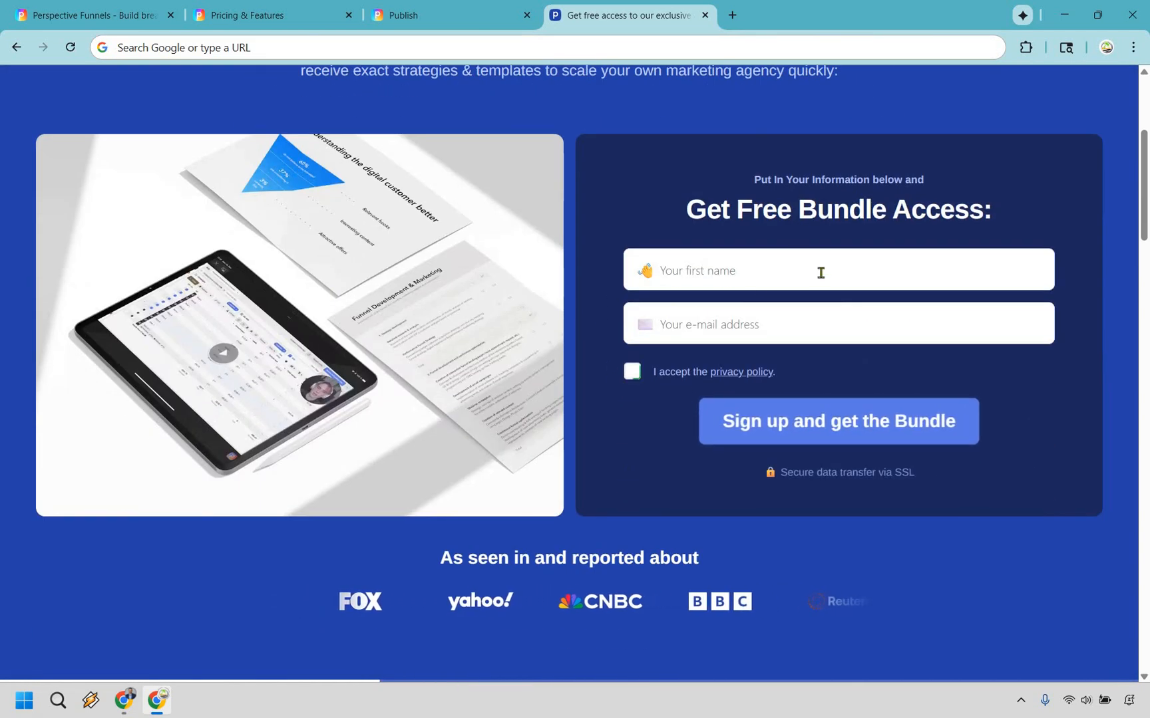
pyautogui.click(632, 371)
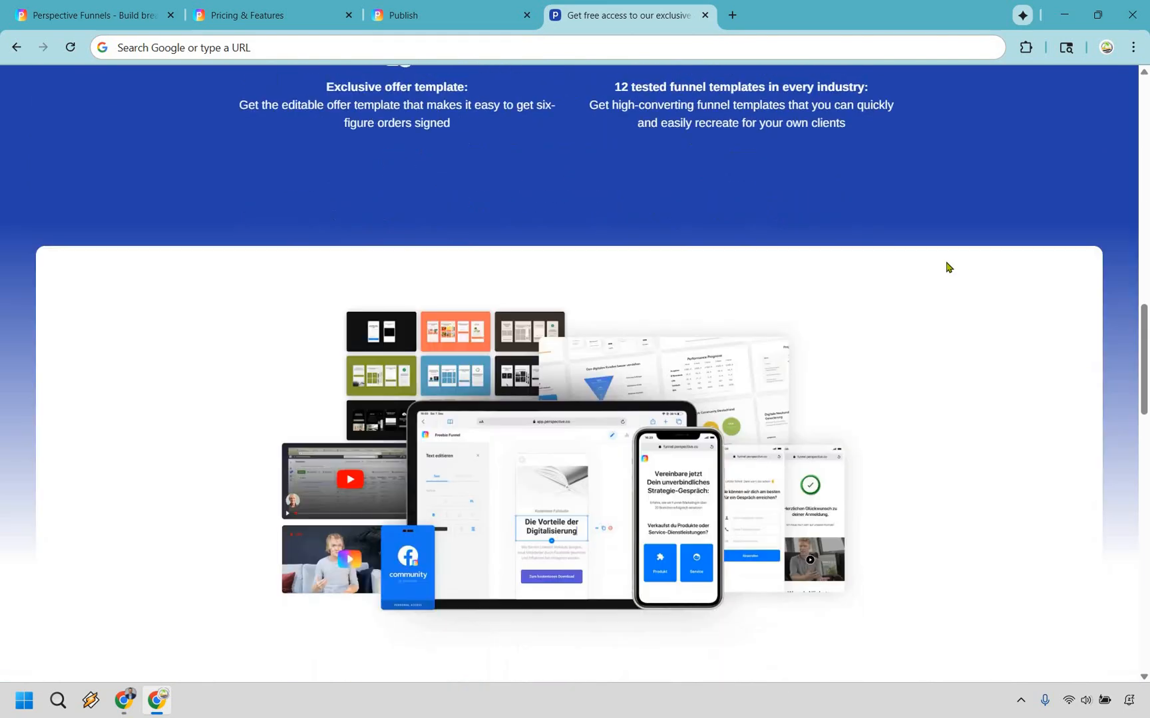
pyautogui.scroll(-3)
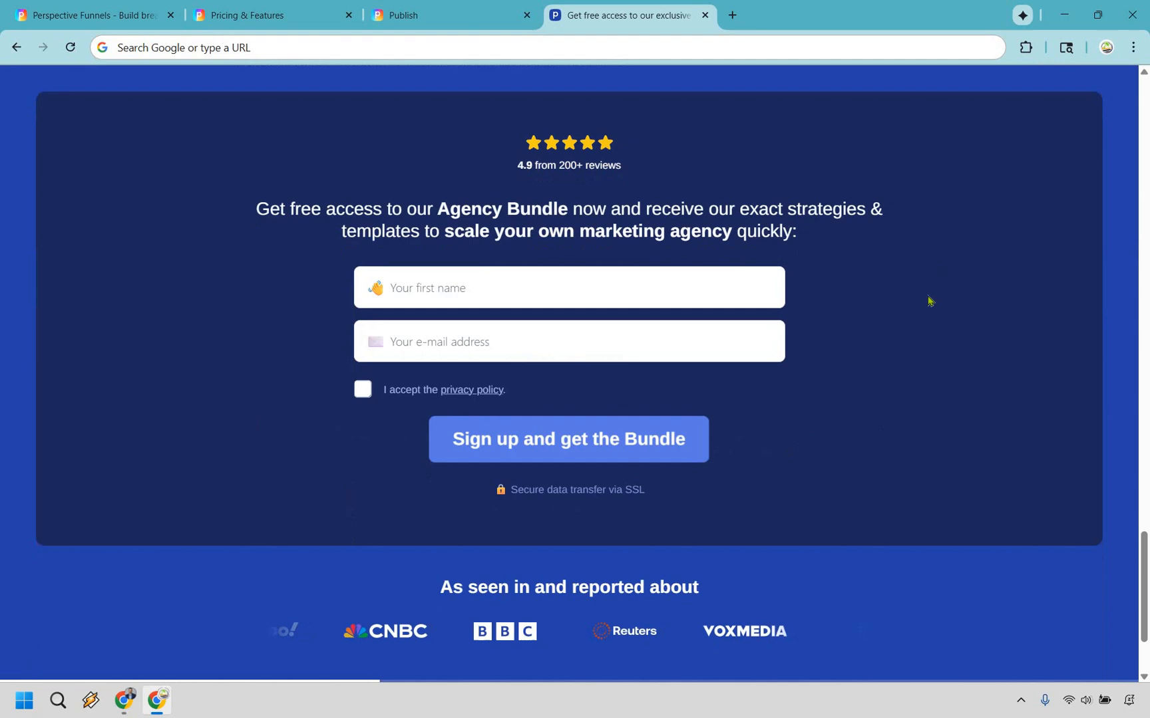
pyautogui.scroll(-3)
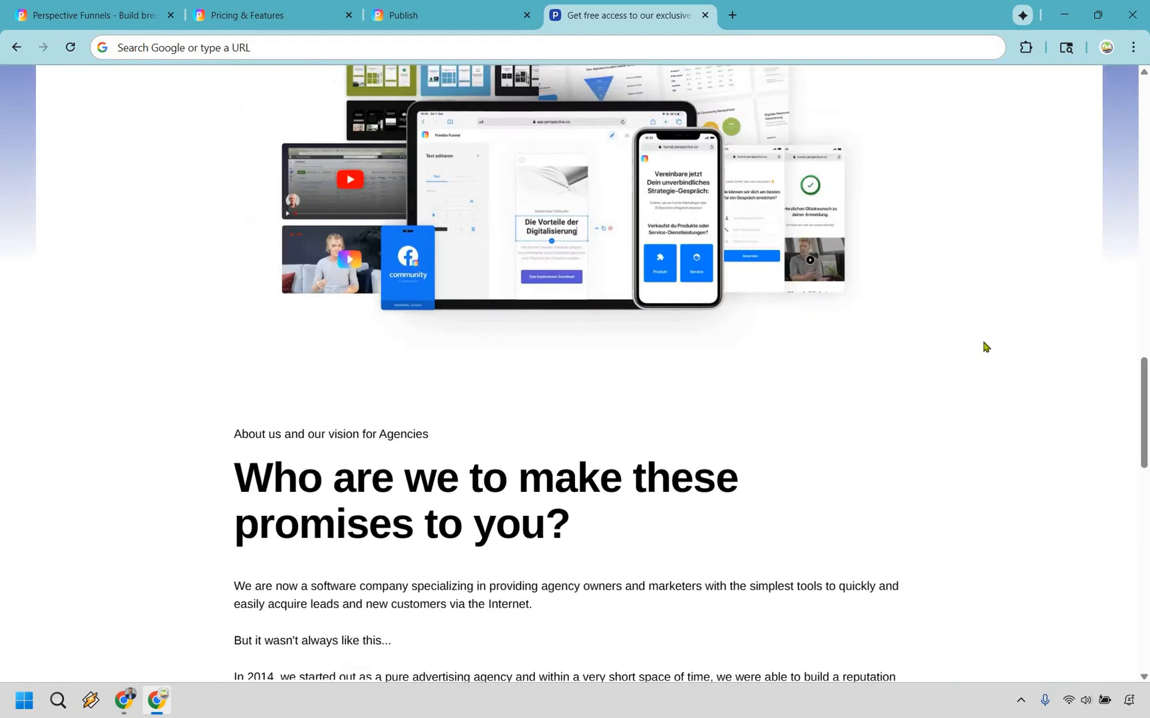
pyautogui.scroll(-3)
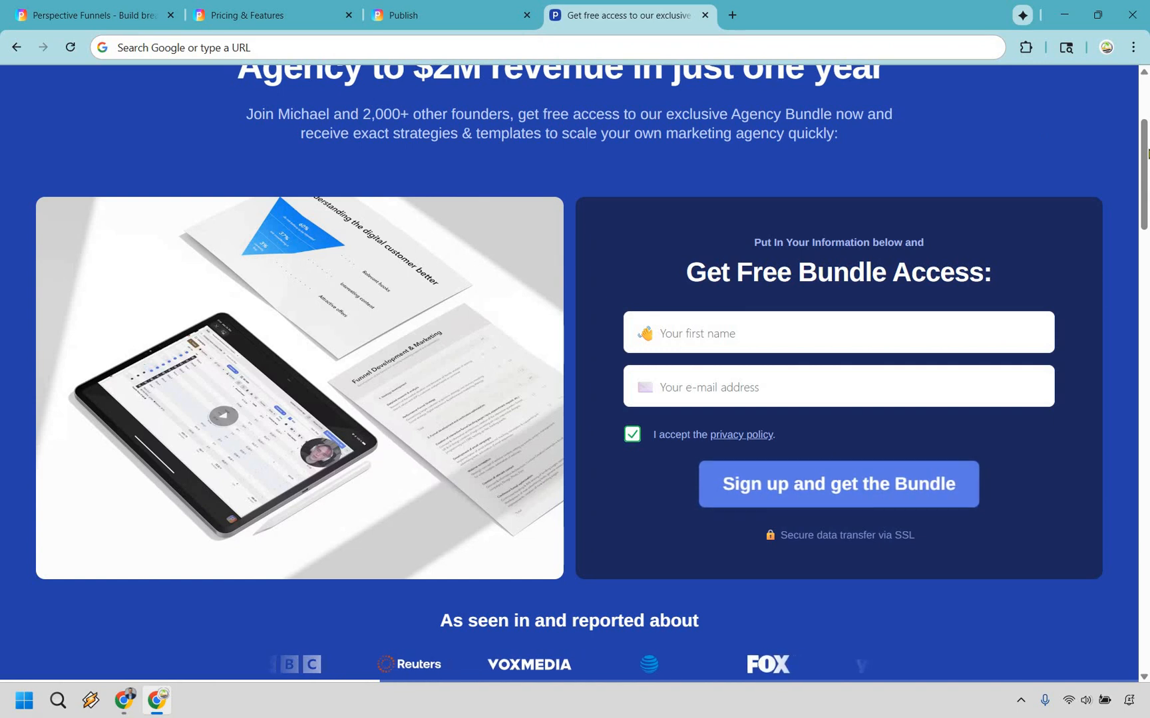
pyautogui.scroll(3)
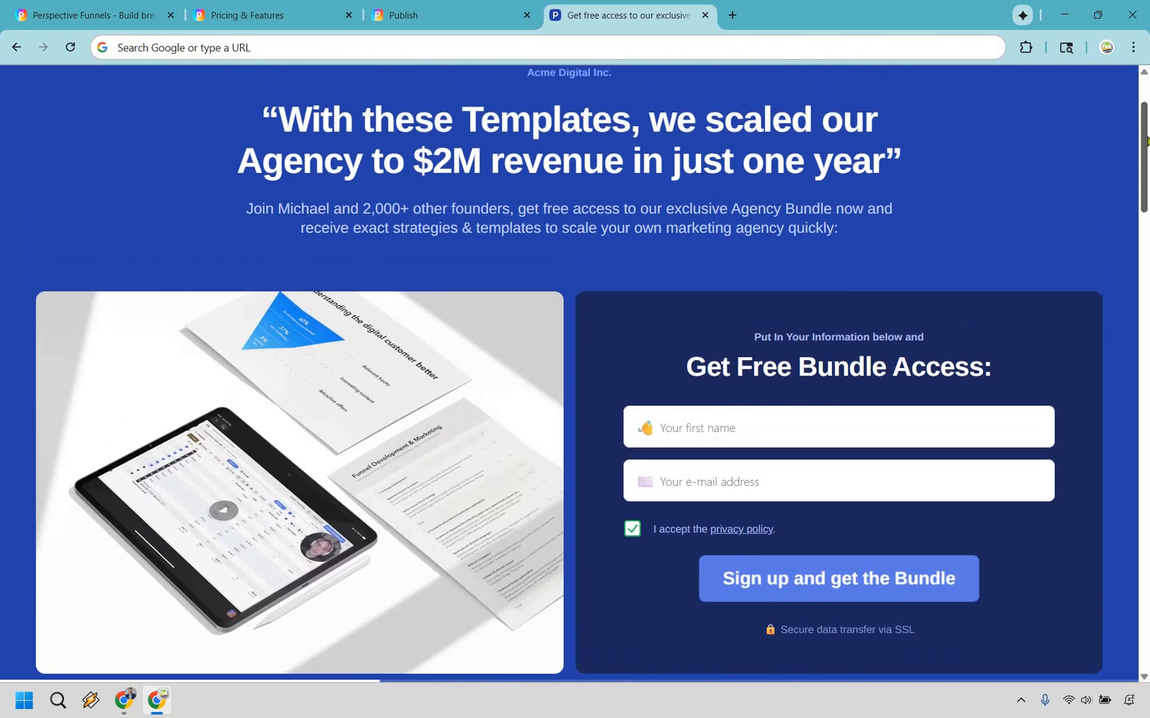
pyautogui.click(837, 577)
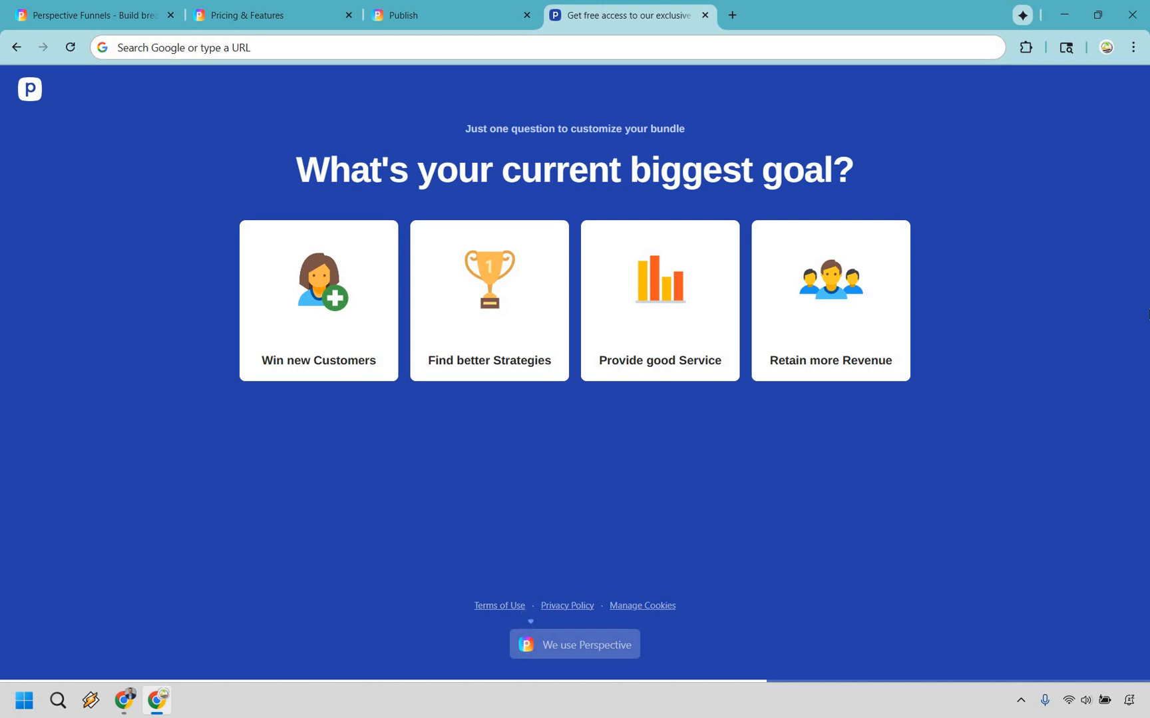
pyautogui.moveTo(979, 576)
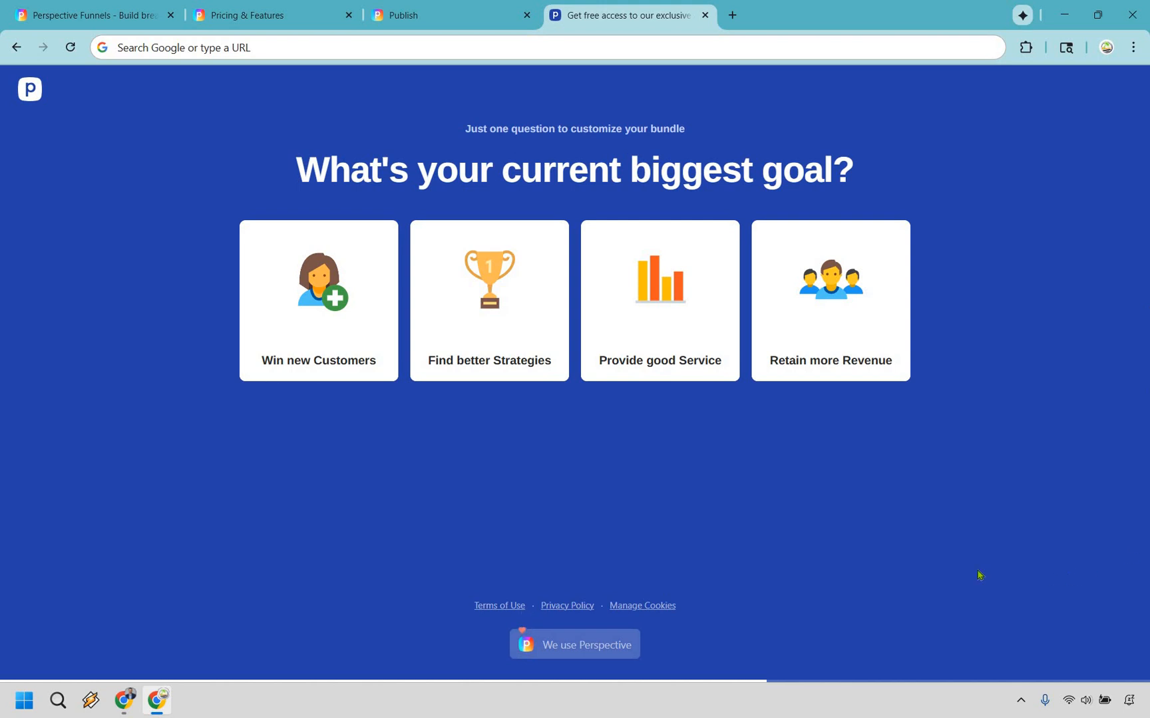
pyautogui.moveTo(521, 292)
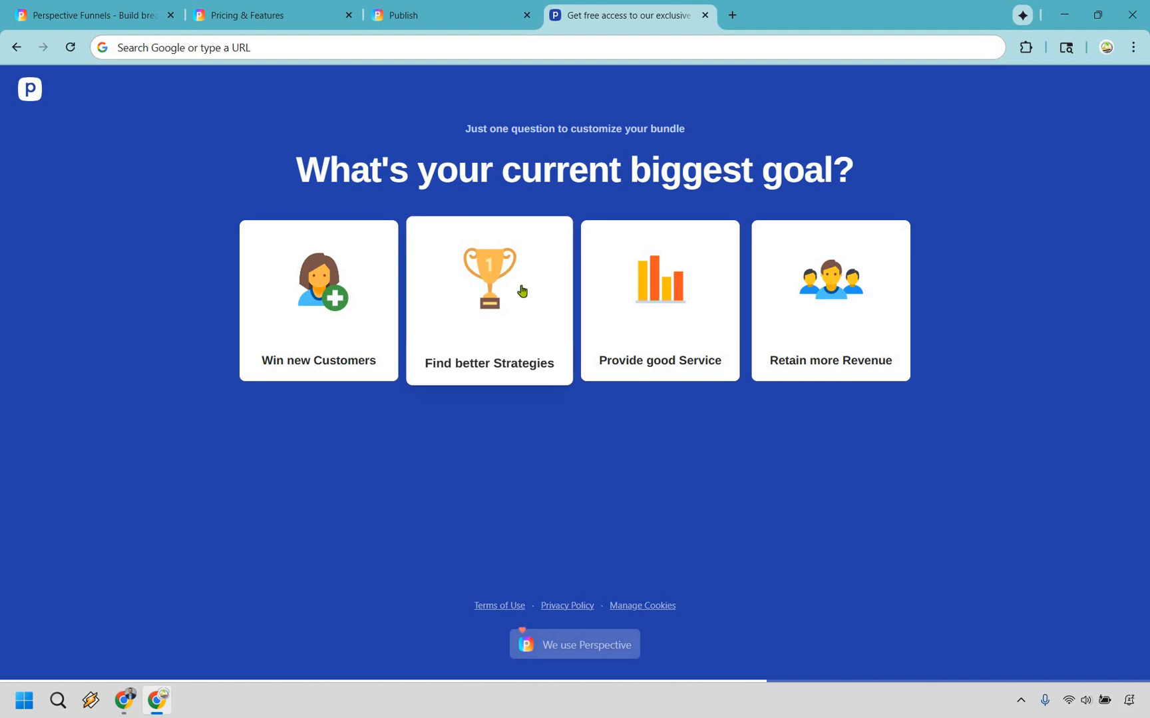
# Step: Choose the Find better Strategies card as the biggest goal, landing on the training offer page
pyautogui.click(488, 299)
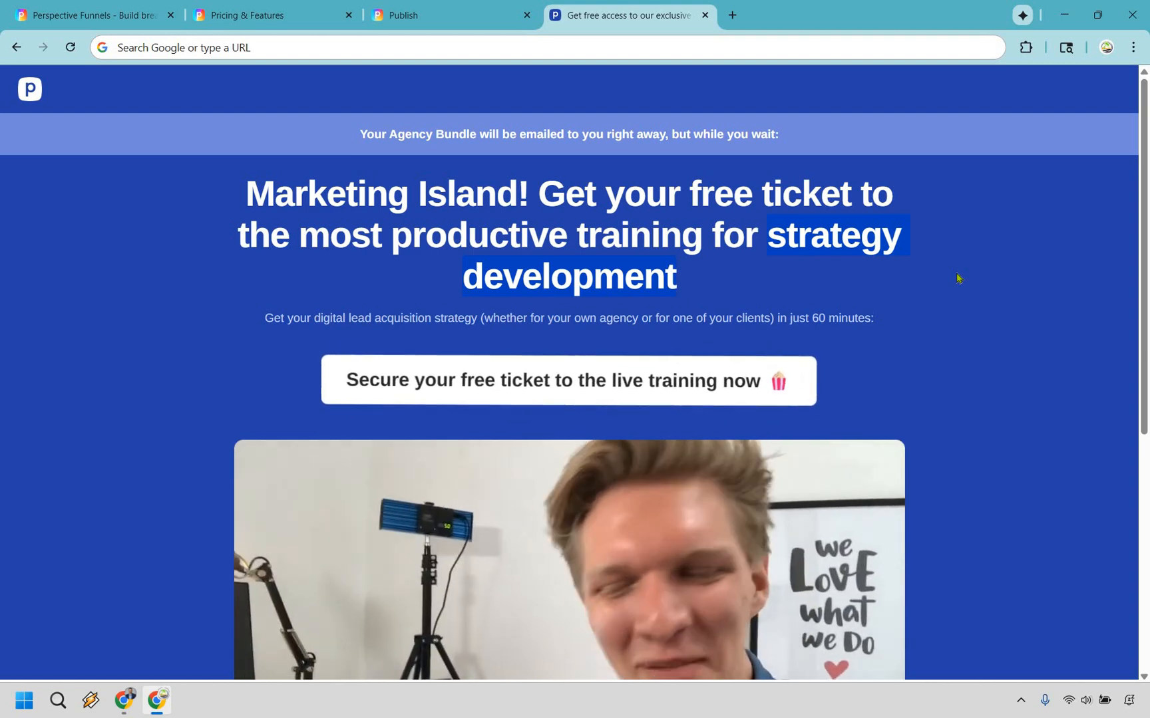
# Step: Scroll down through the thank-you offer page to its video and back up
pyautogui.scroll(-3)
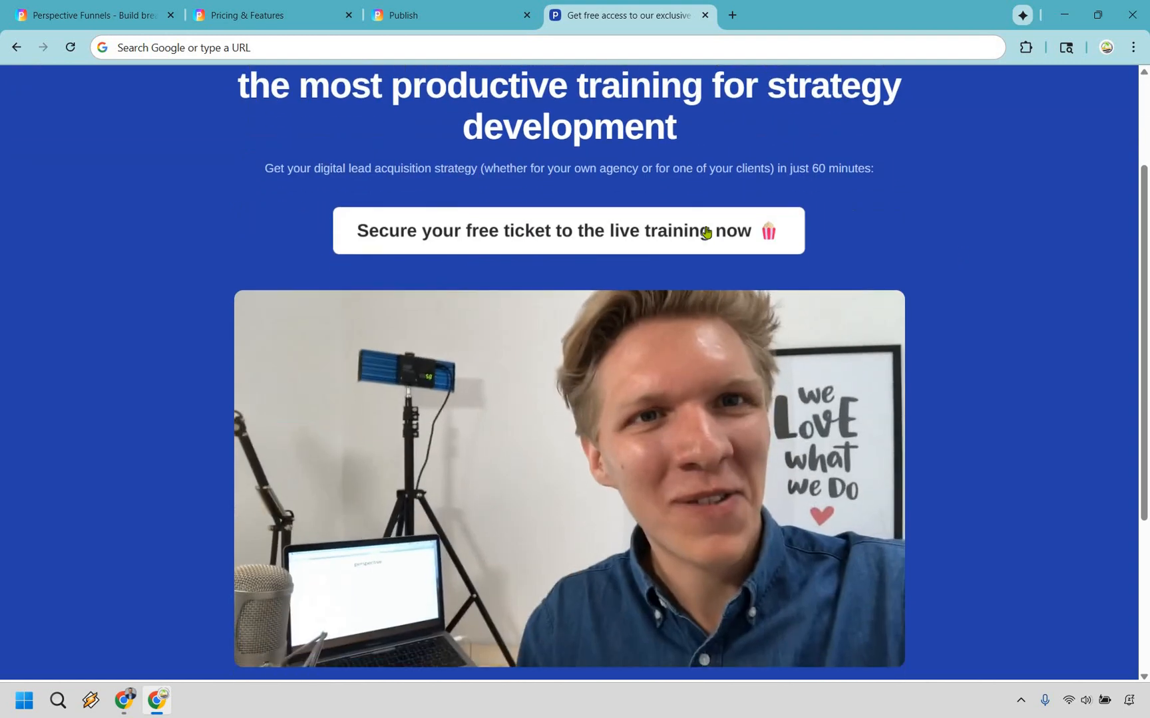
pyautogui.scroll(-3)
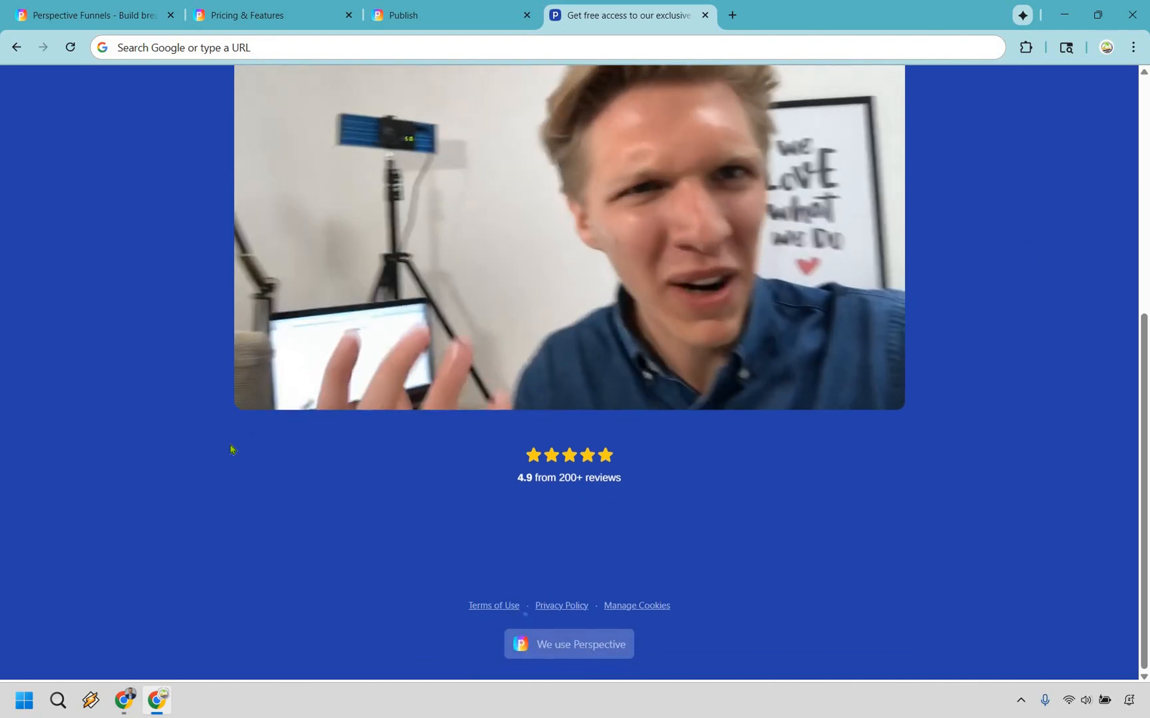
pyautogui.scroll(3)
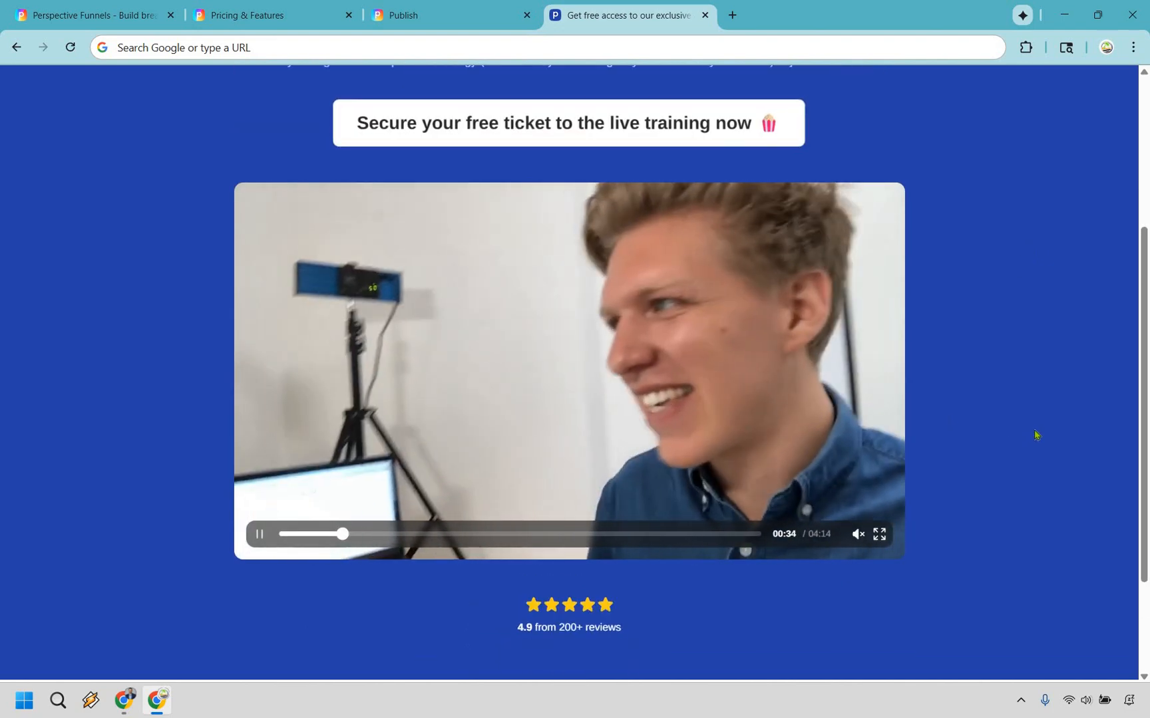
pyautogui.scroll(3)
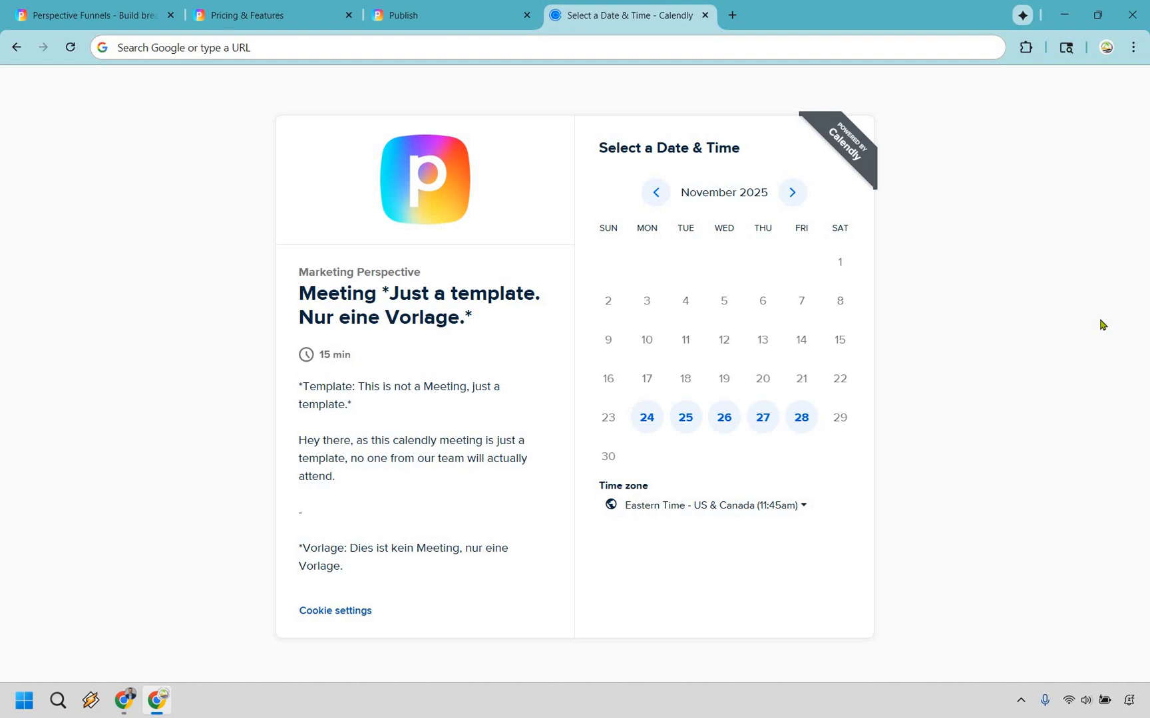
pyautogui.moveTo(490, 5)
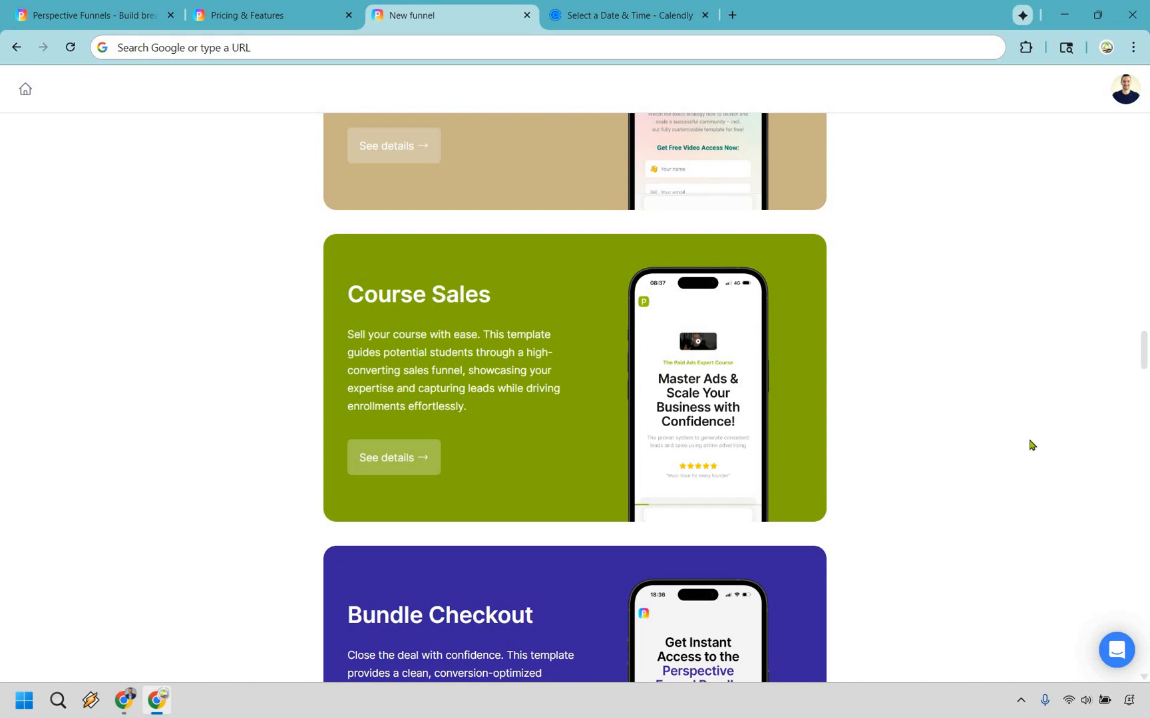
pyautogui.moveTo(461, 412)
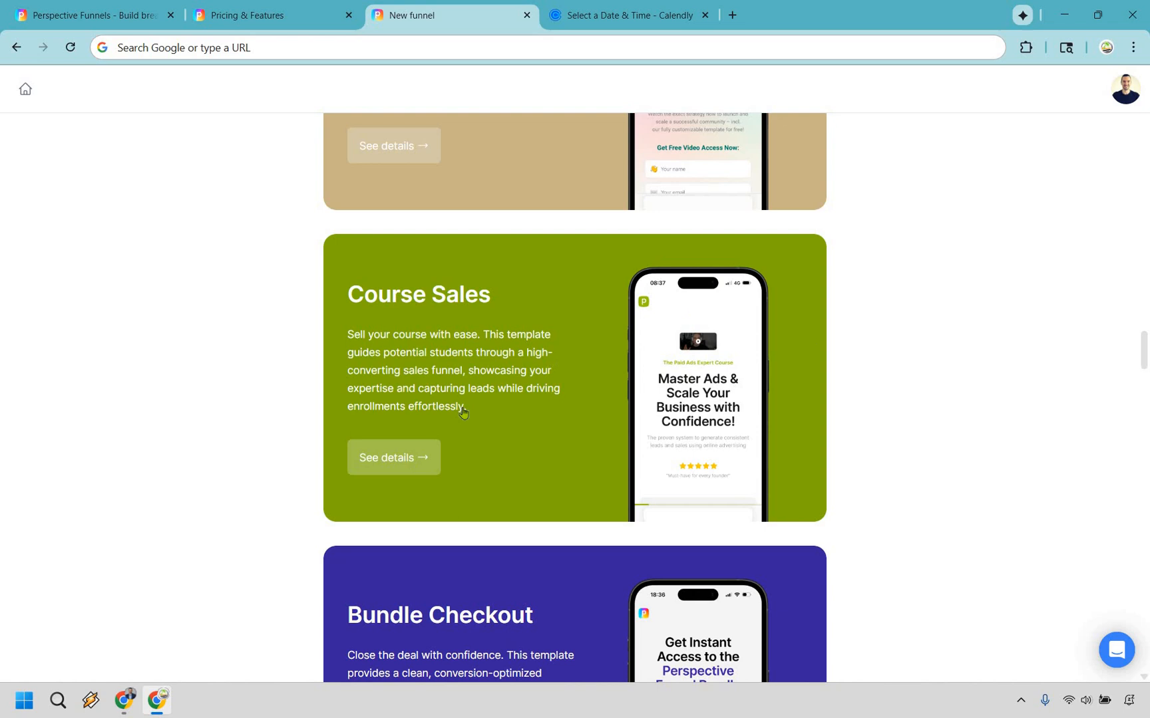
# Step: Preview the Course Sales template's ad spend and paid-ads goal pages, then use the template
pyautogui.click(393, 458)
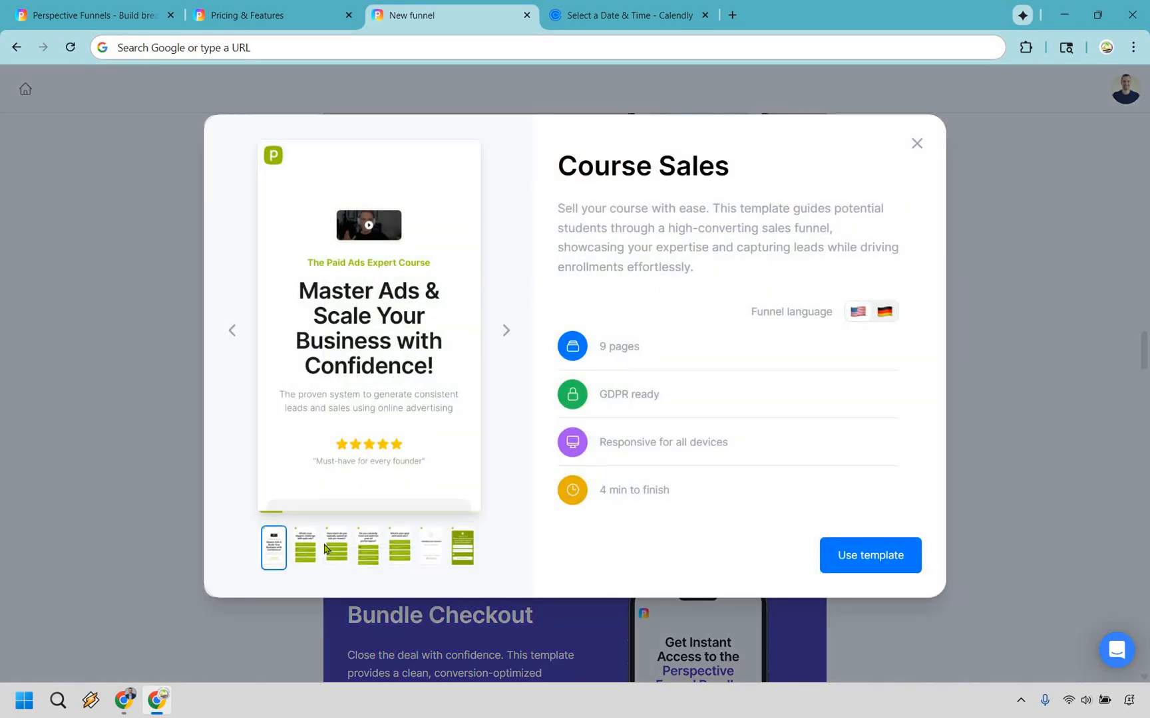
pyautogui.click(335, 548)
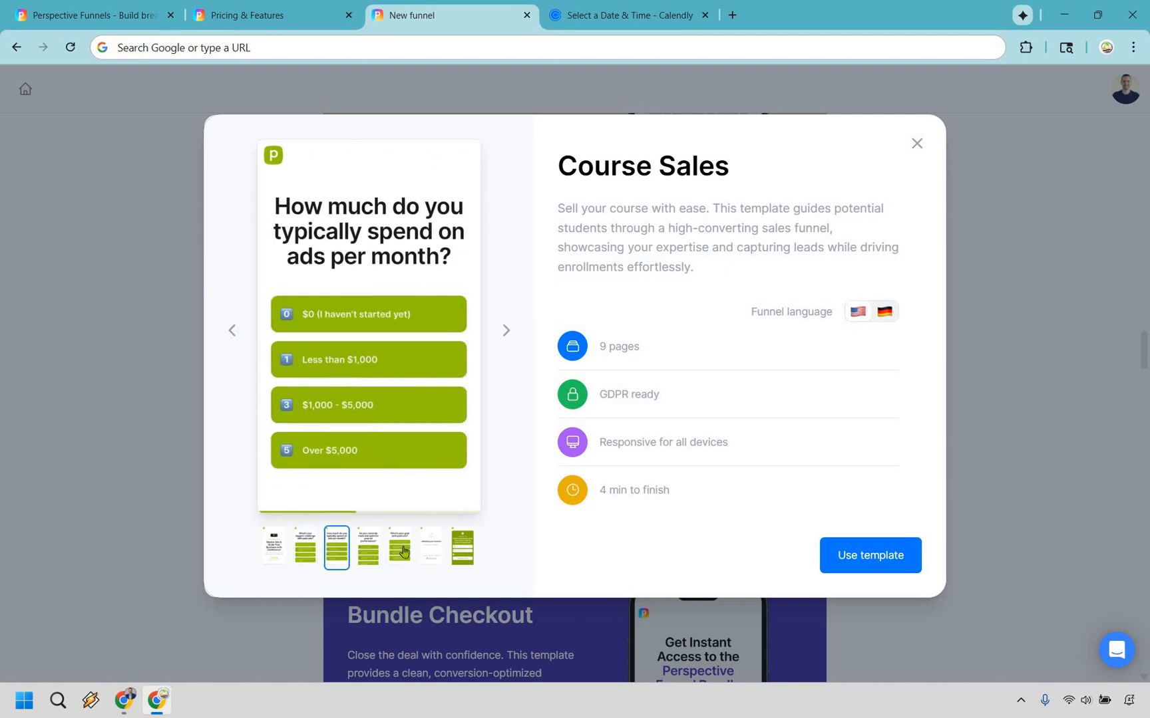
pyautogui.click(399, 548)
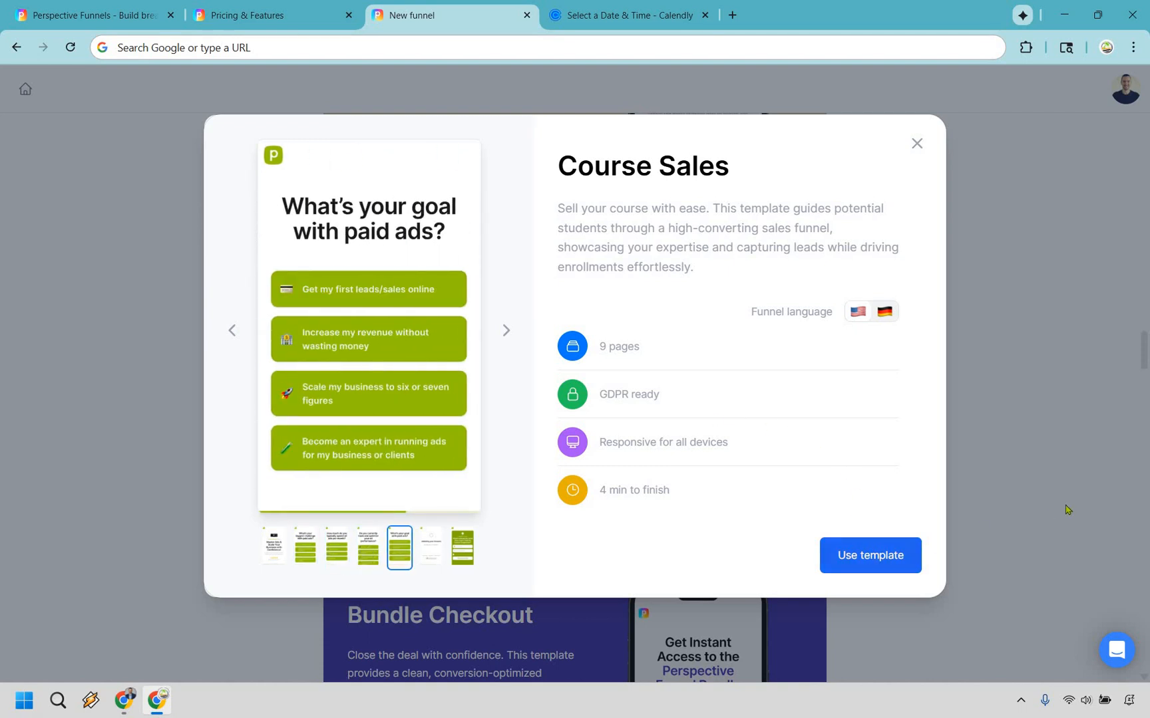
pyautogui.click(870, 555)
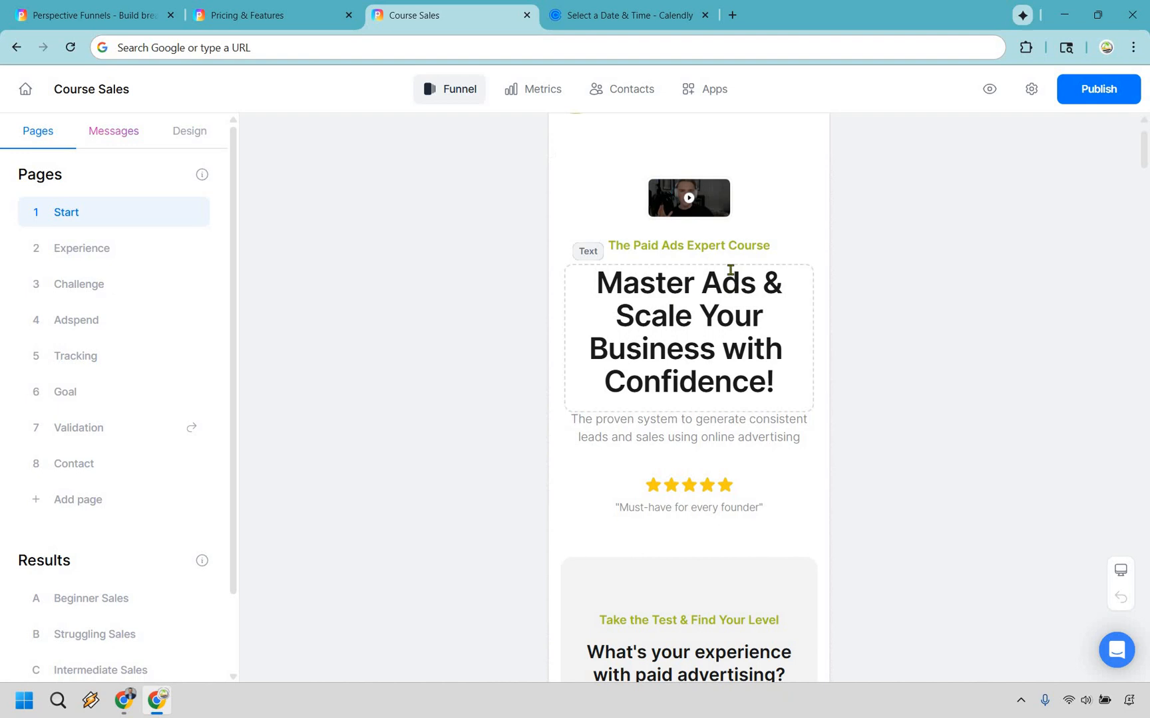
# Step: Review the Start page, then the Experience, Challenge and Tracking question pages
pyautogui.scroll(-3)
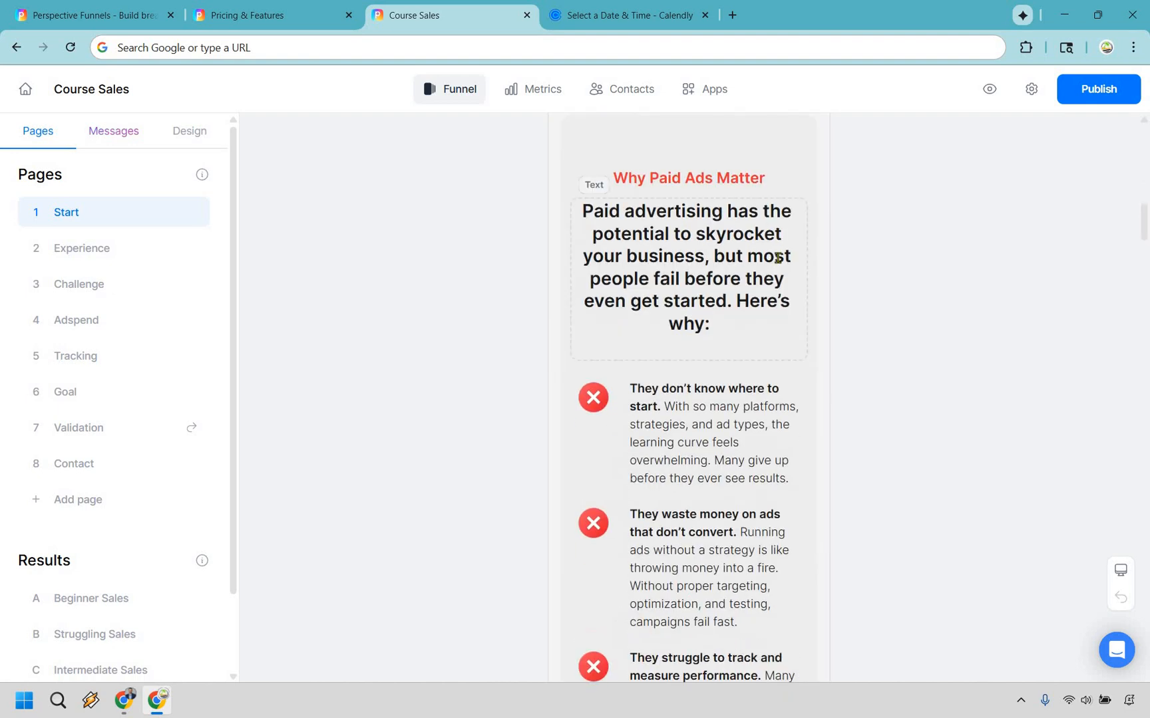
pyautogui.scroll(3)
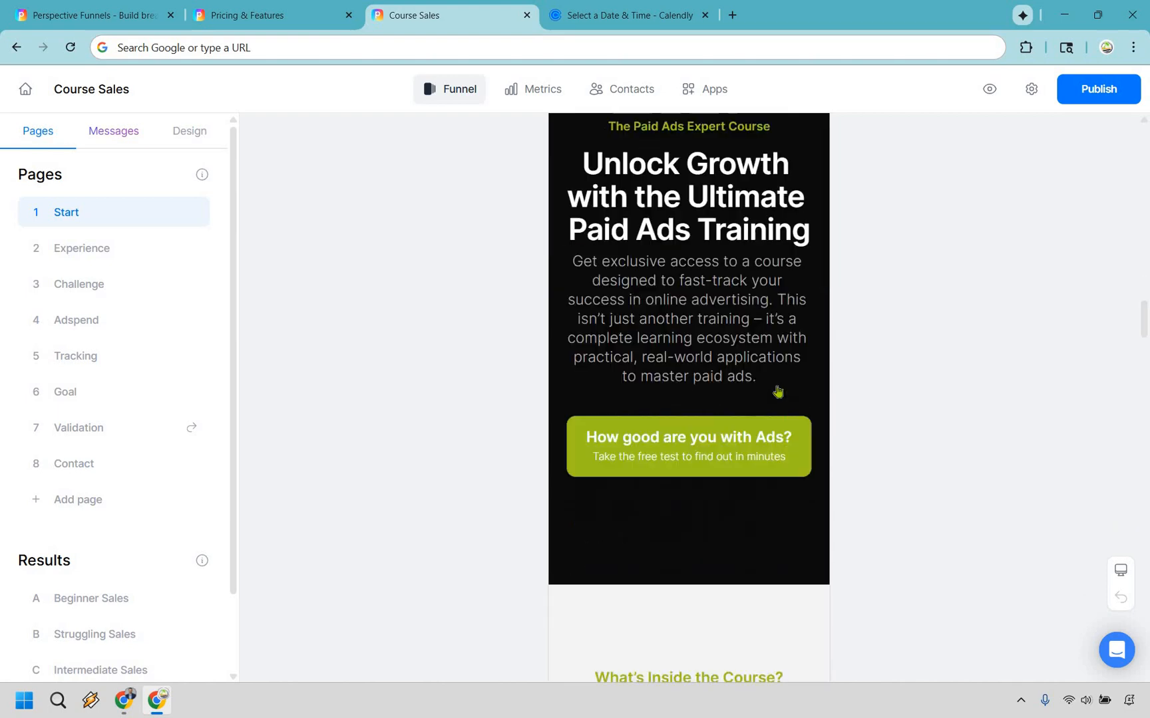
pyautogui.scroll(-3)
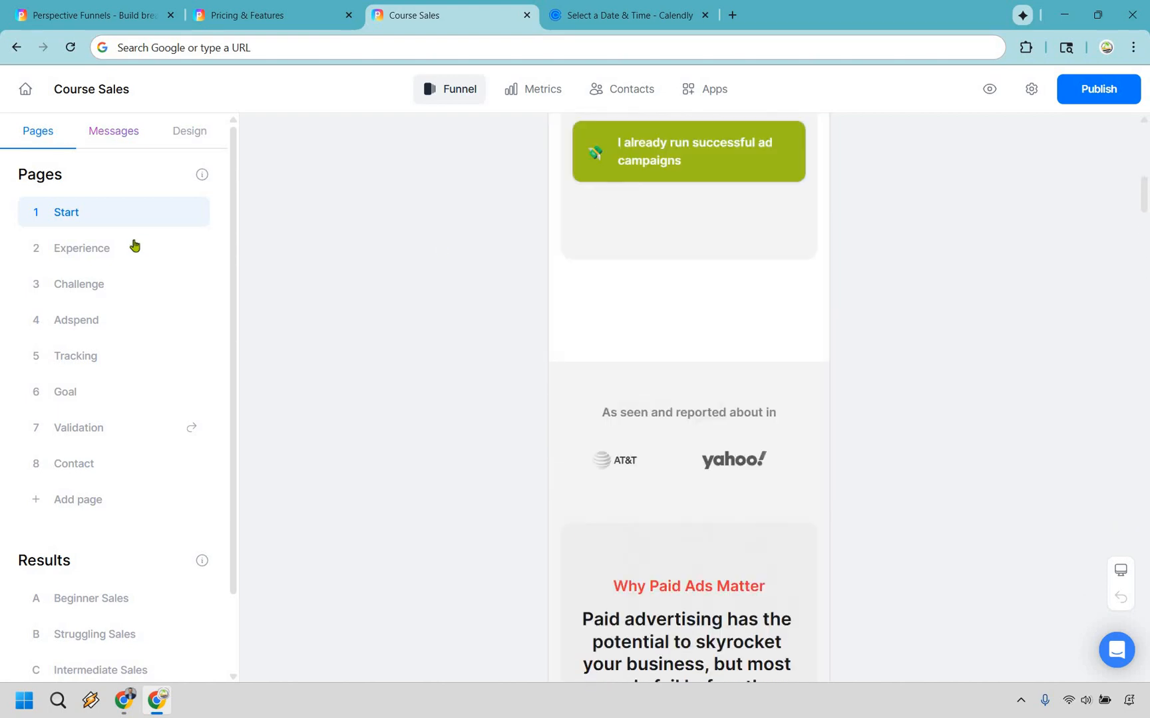
pyautogui.click(81, 248)
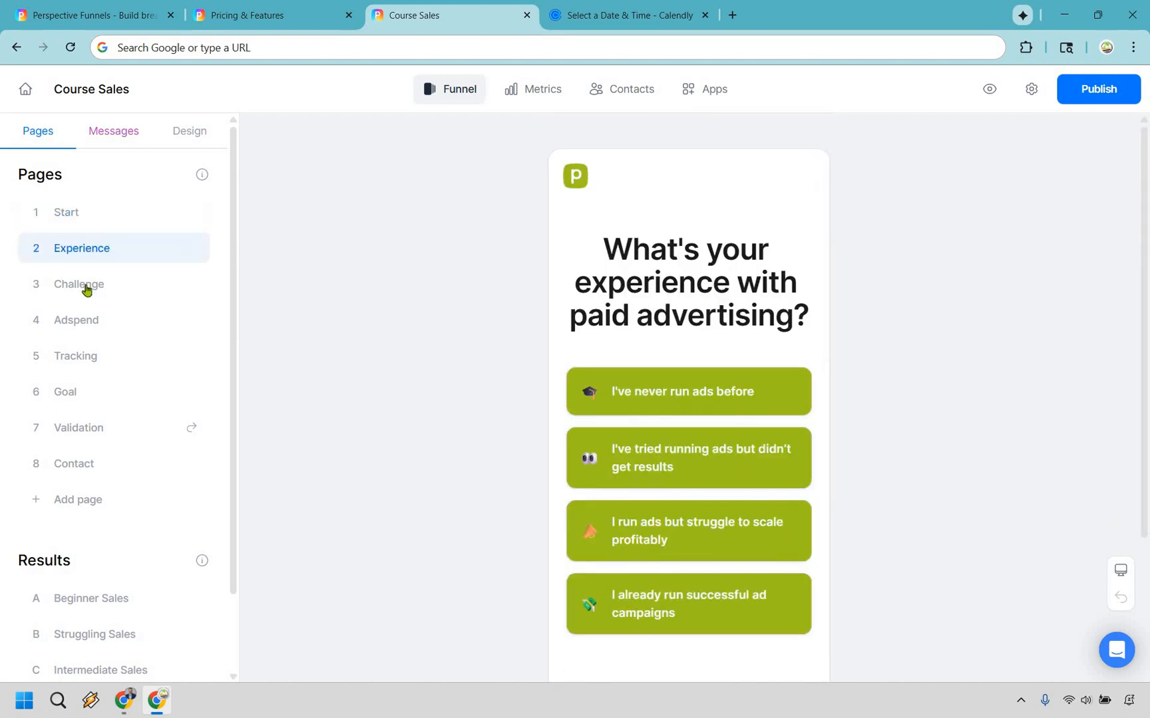
pyautogui.click(79, 284)
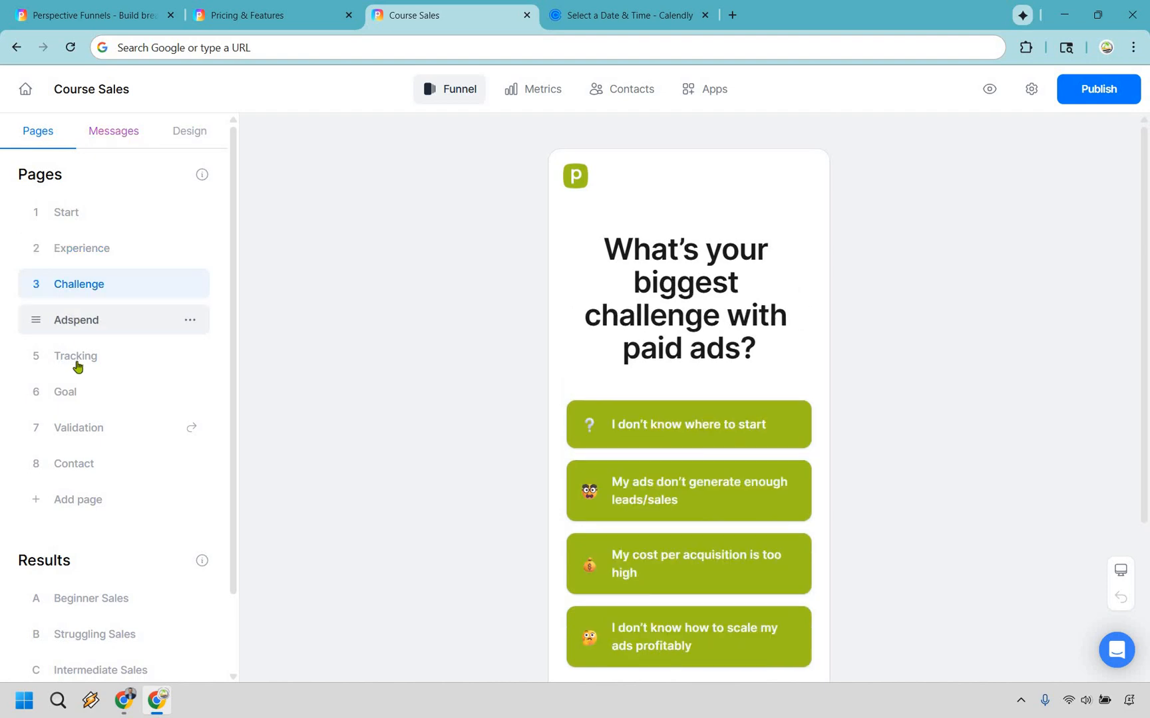
pyautogui.click(76, 355)
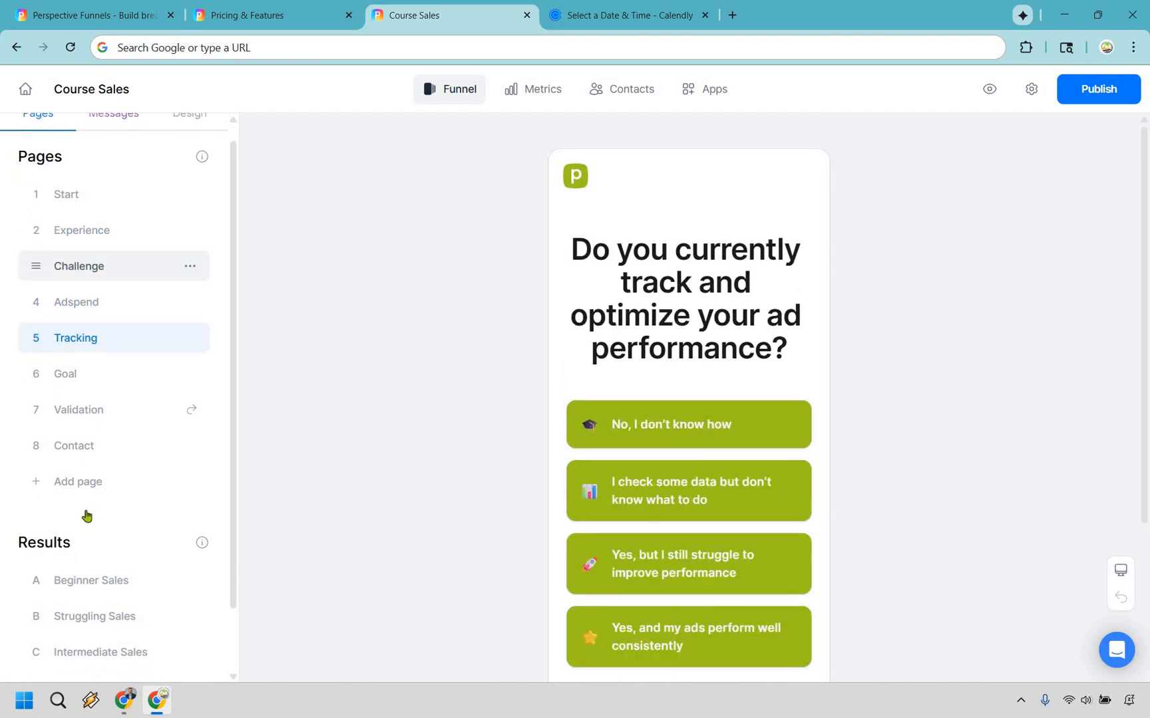
# Step: Review the Beginner Sales and Struggling Sales results, then return to the Start page
pyautogui.click(90, 507)
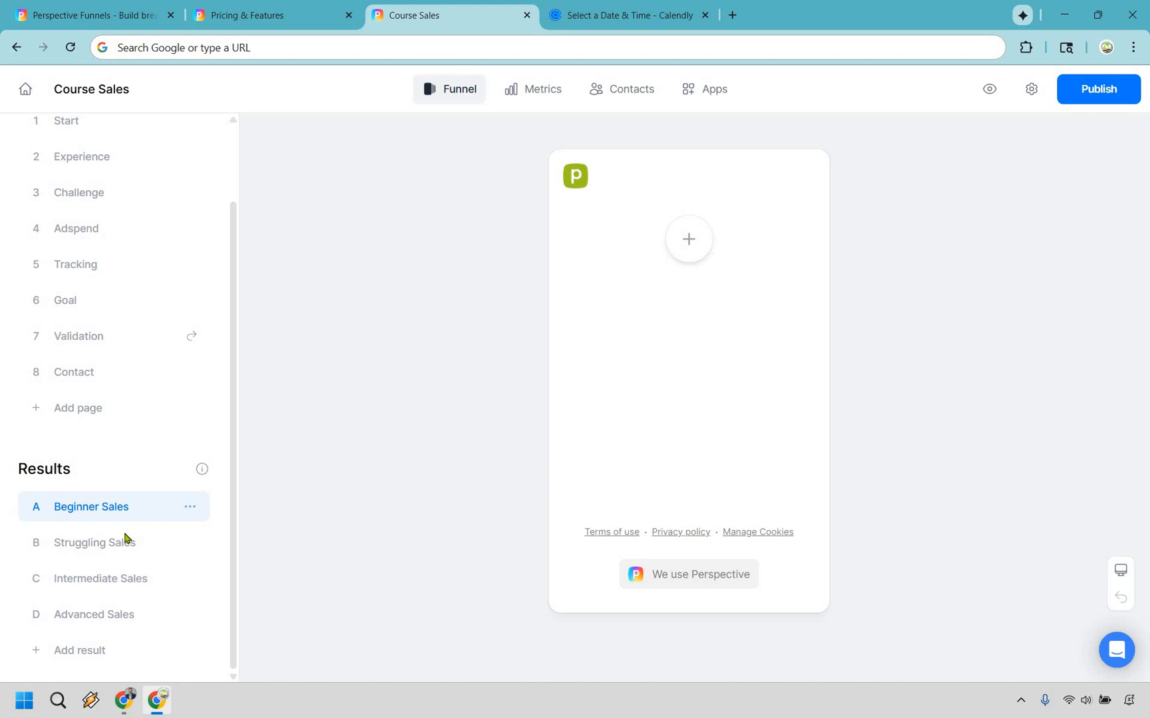
pyautogui.click(90, 507)
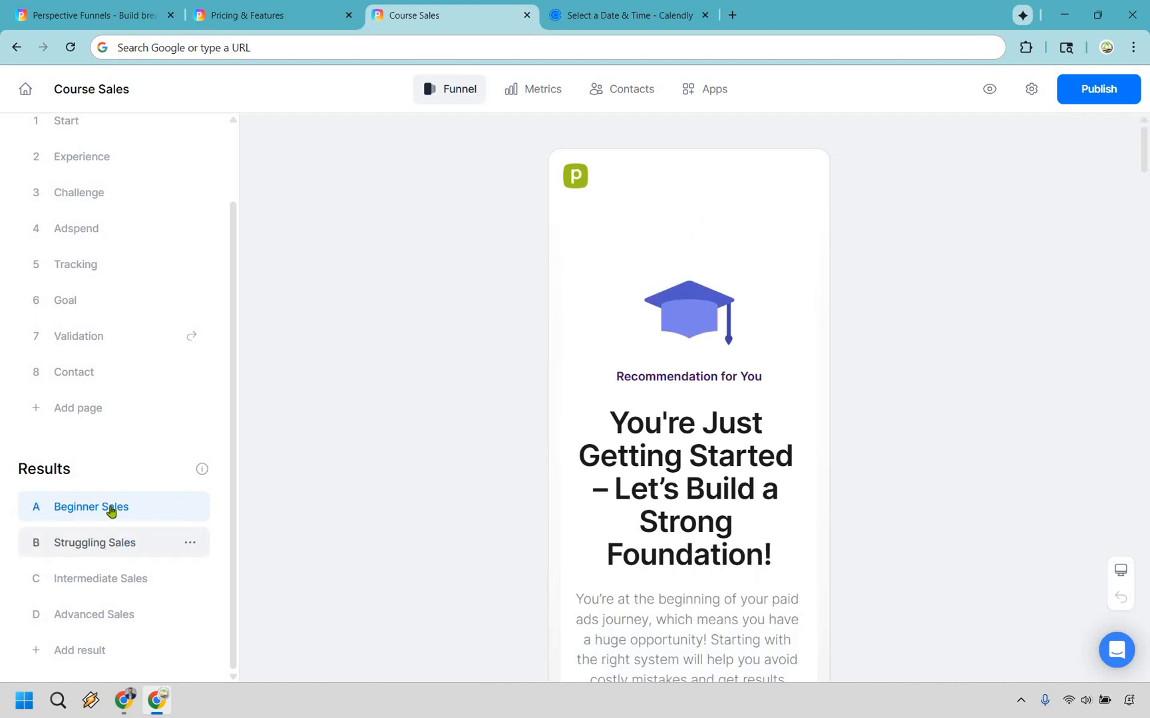
pyautogui.click(95, 543)
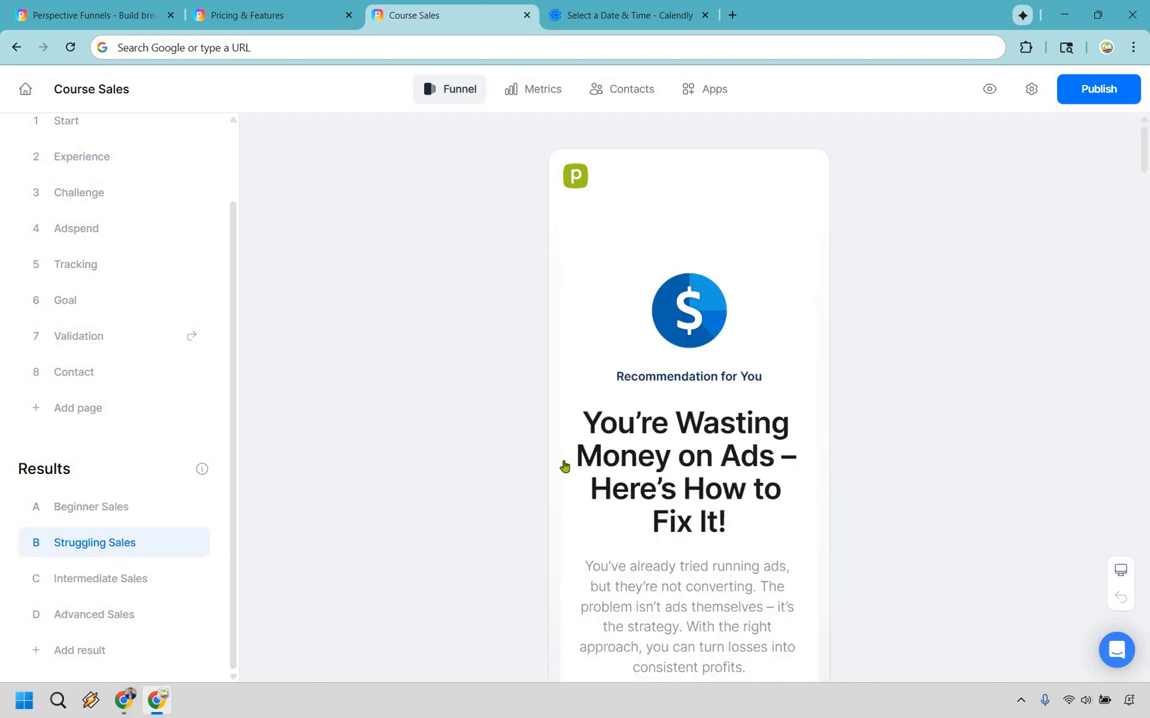
pyautogui.click(100, 578)
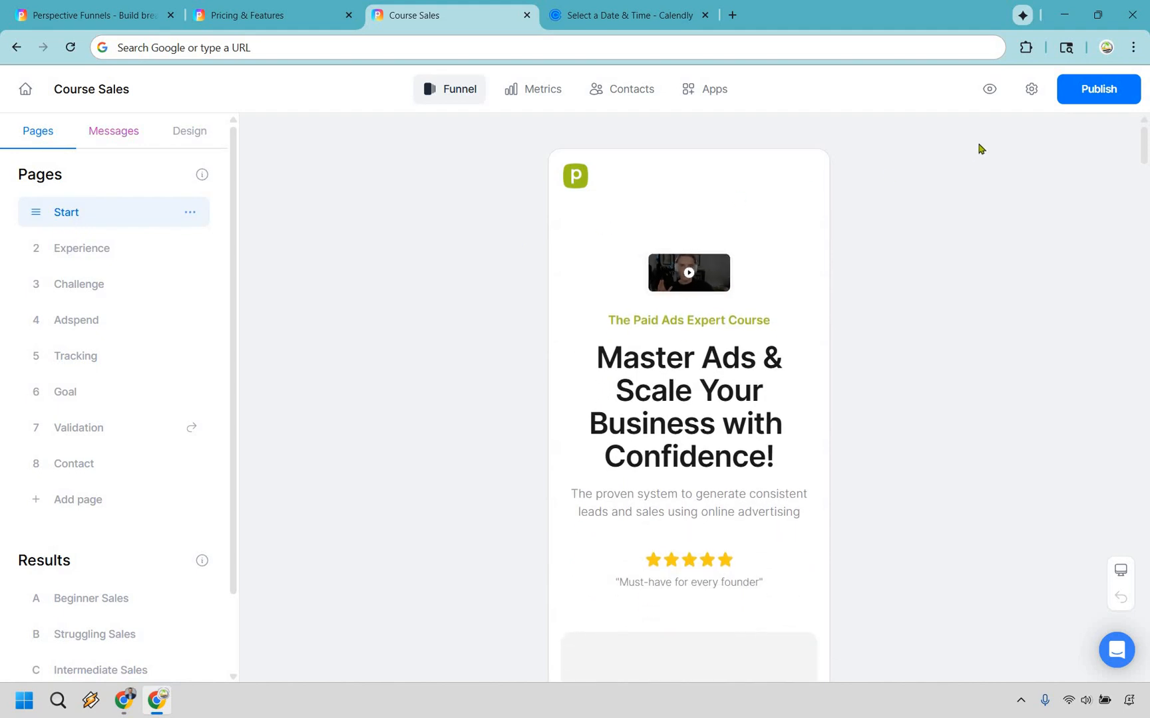
pyautogui.moveTo(989, 90)
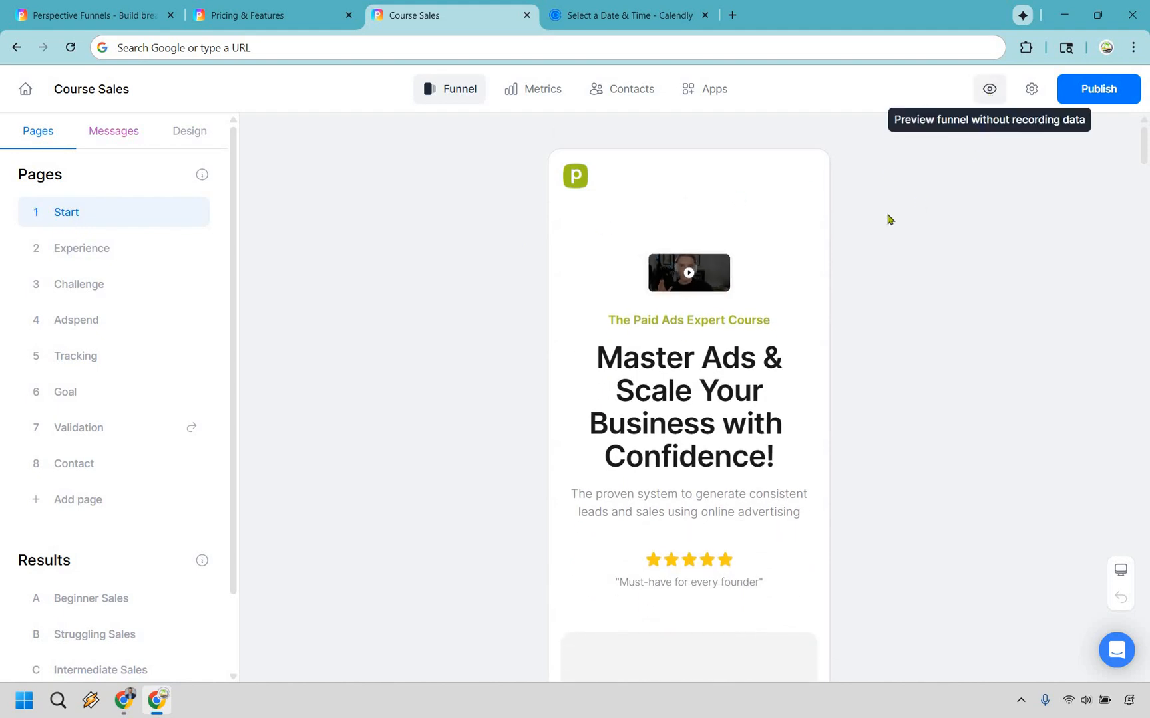
# Step: Preview the funnel and answer the ad spend question with $1,000 – $5,000
pyautogui.click(988, 89)
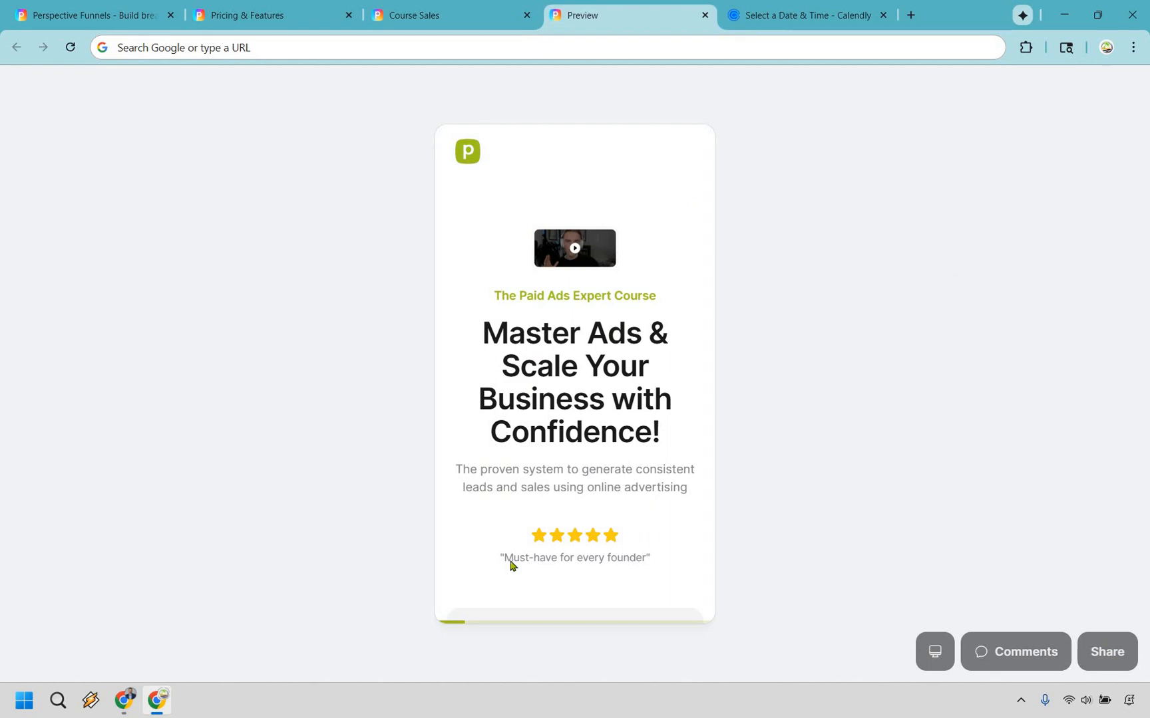
pyautogui.moveTo(663, 294)
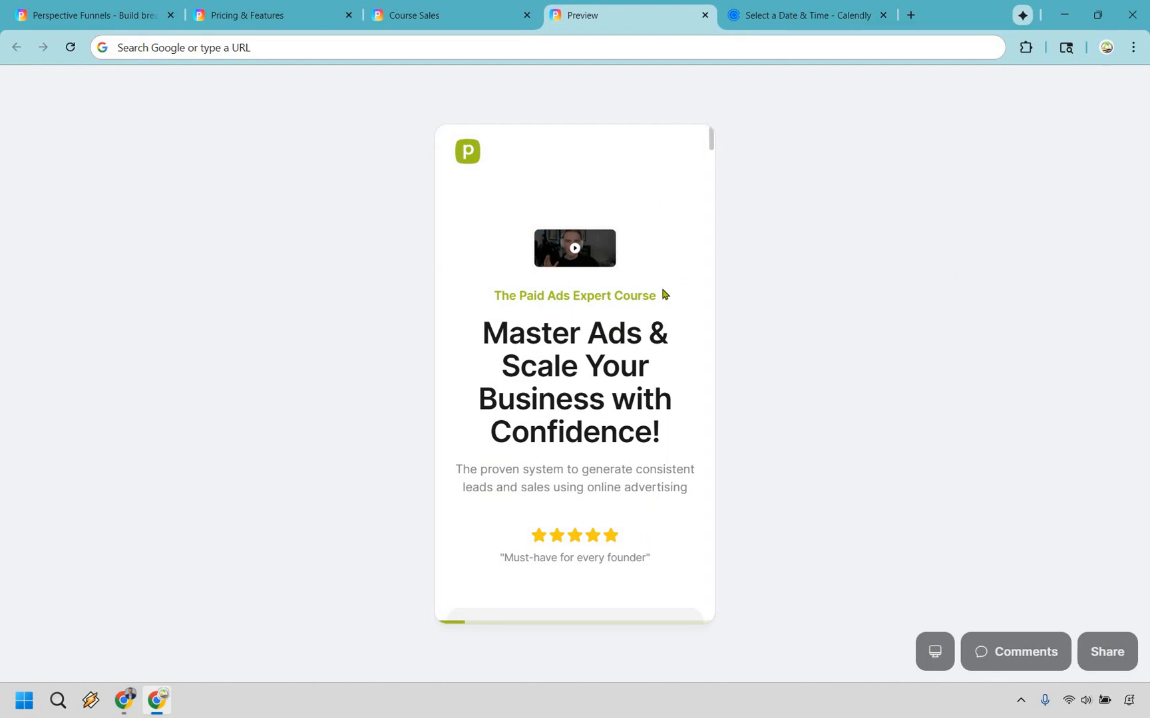
pyautogui.scroll(-3)
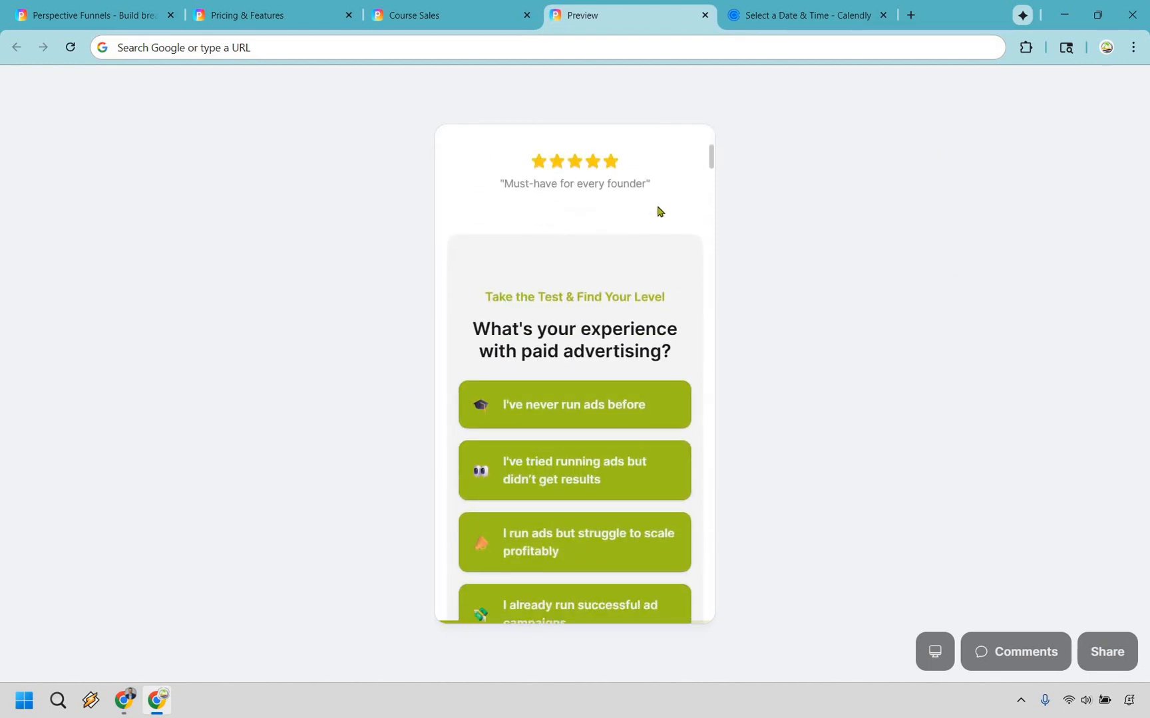
pyautogui.scroll(-3)
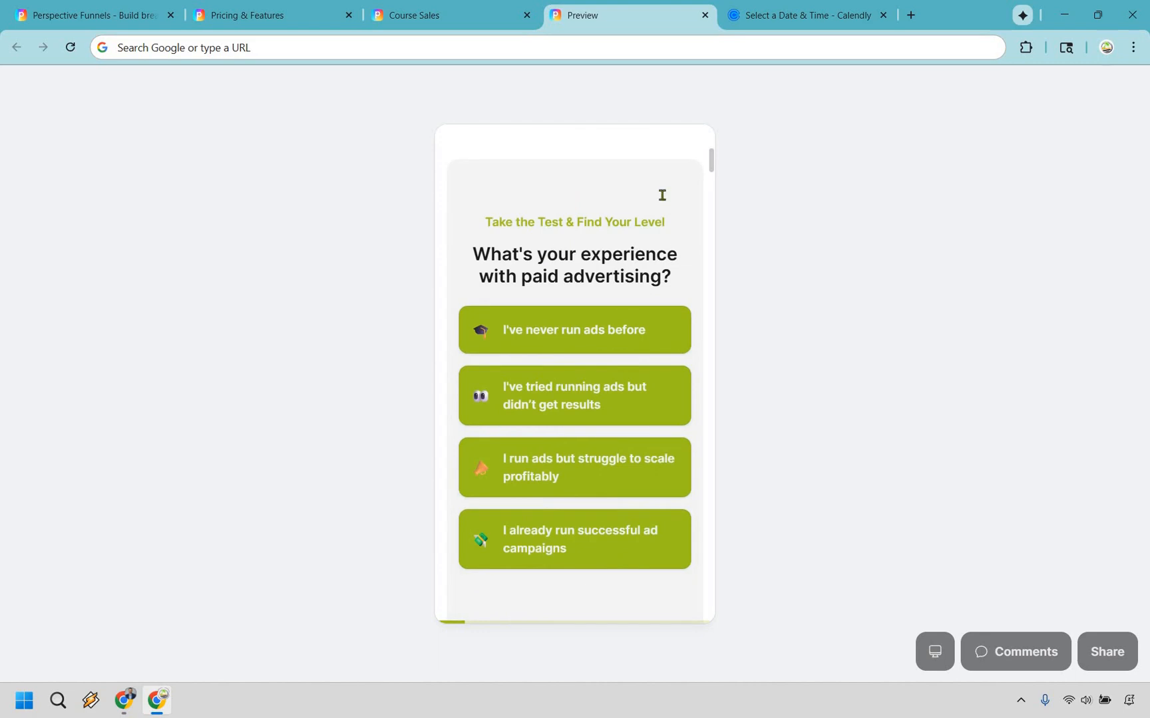
pyautogui.moveTo(605, 478)
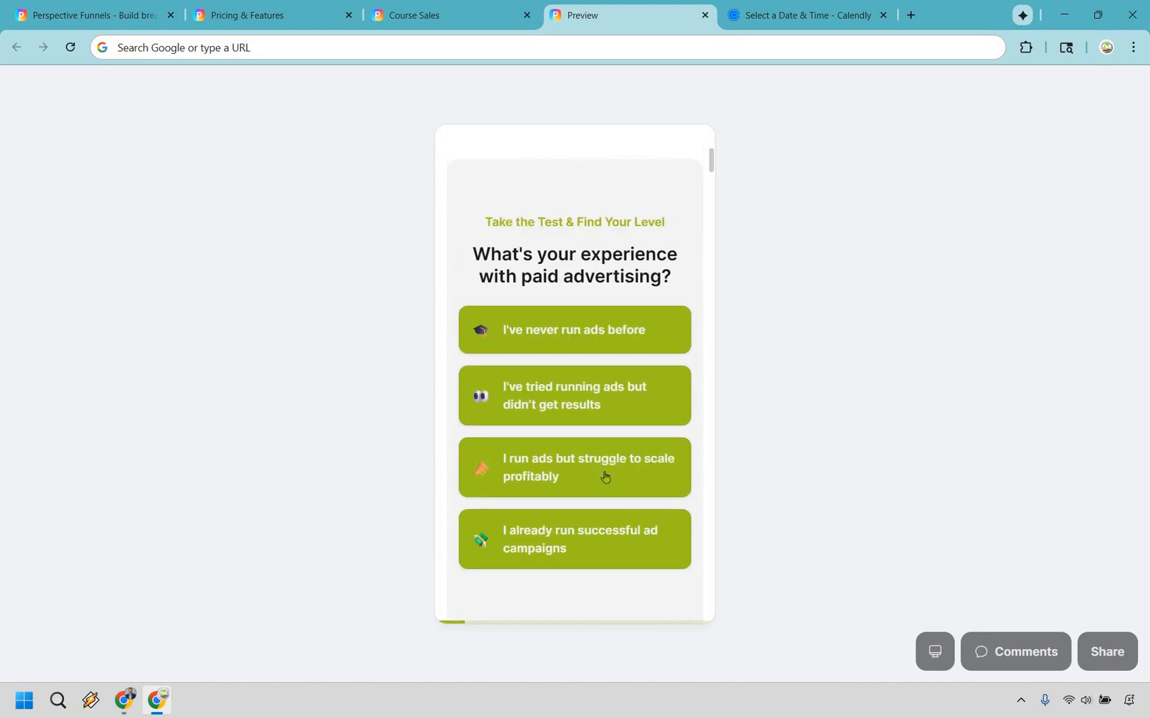
pyautogui.moveTo(614, 470)
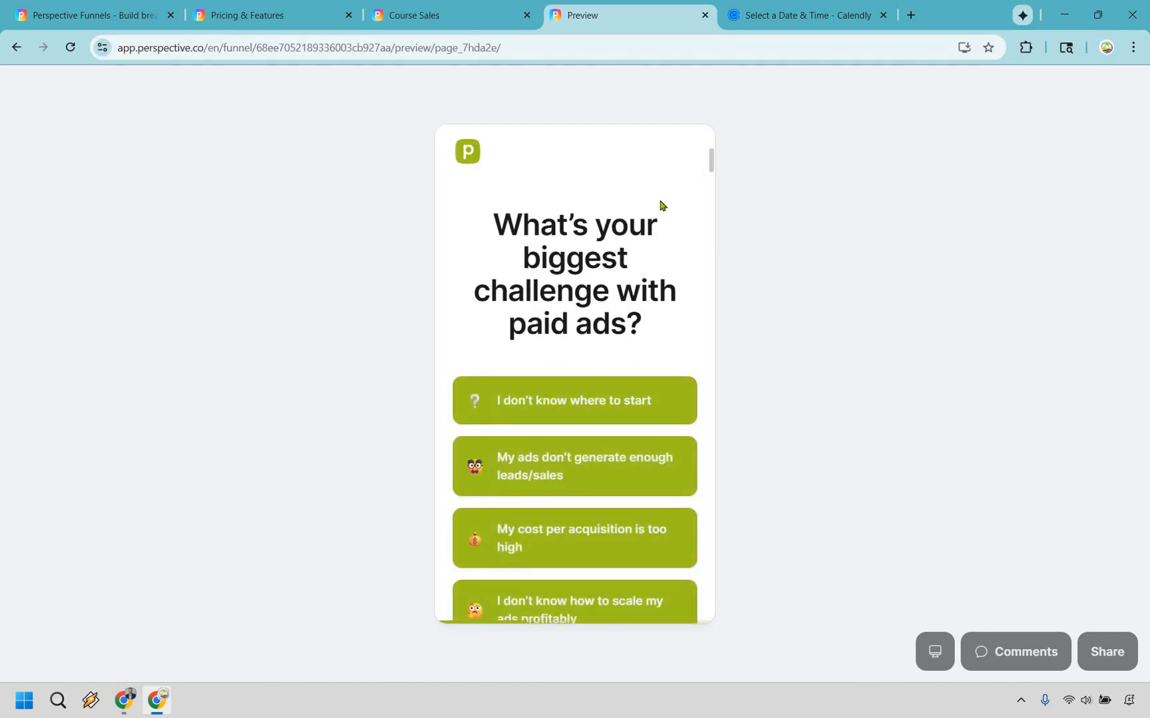
pyautogui.scroll(-3)
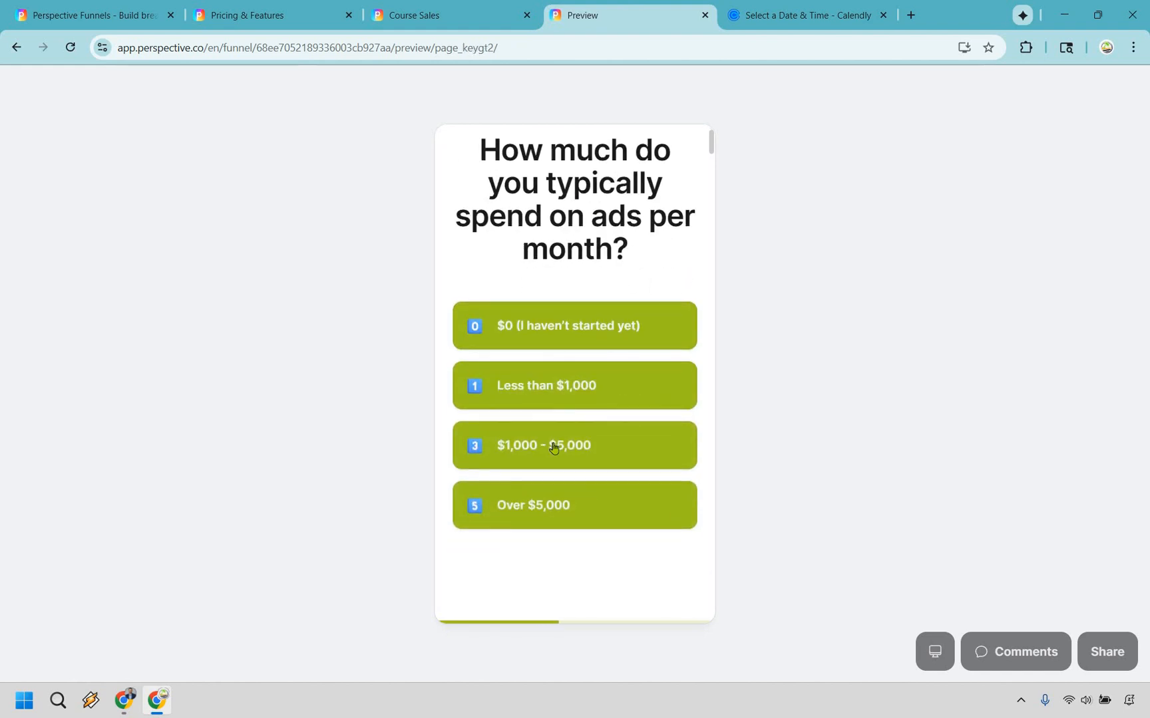
pyautogui.click(573, 444)
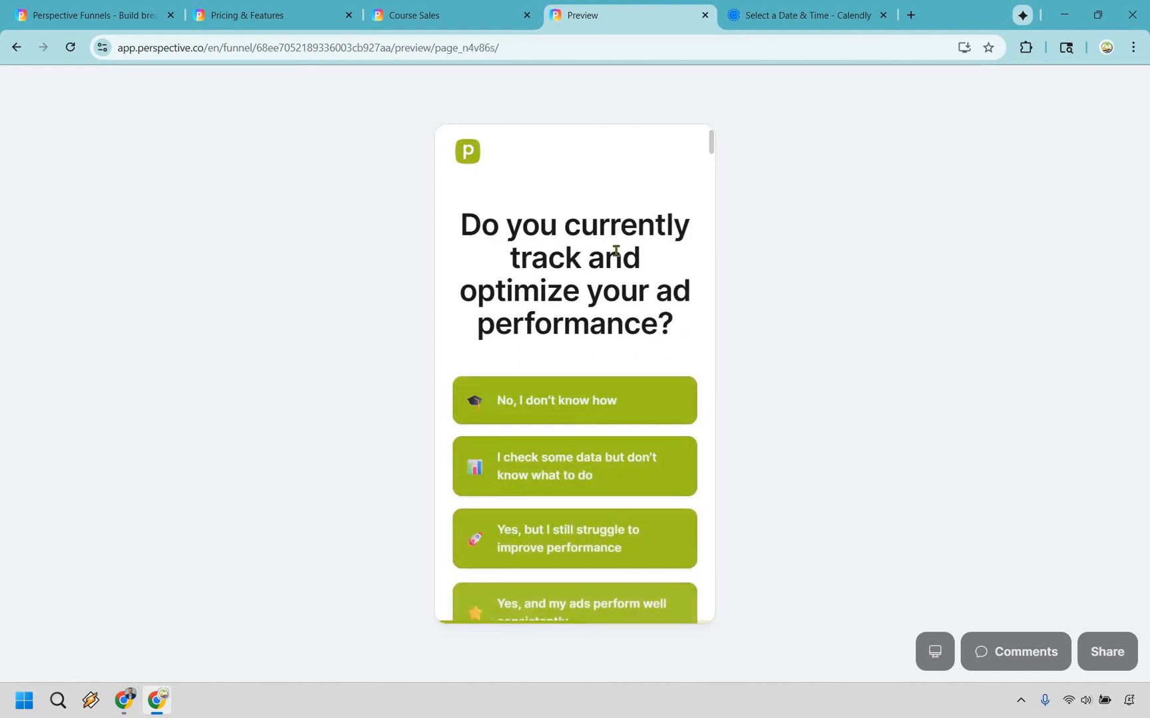
# Step: Answer that some data is checked but unclear, then submit contact details for the result
pyautogui.scroll(3)
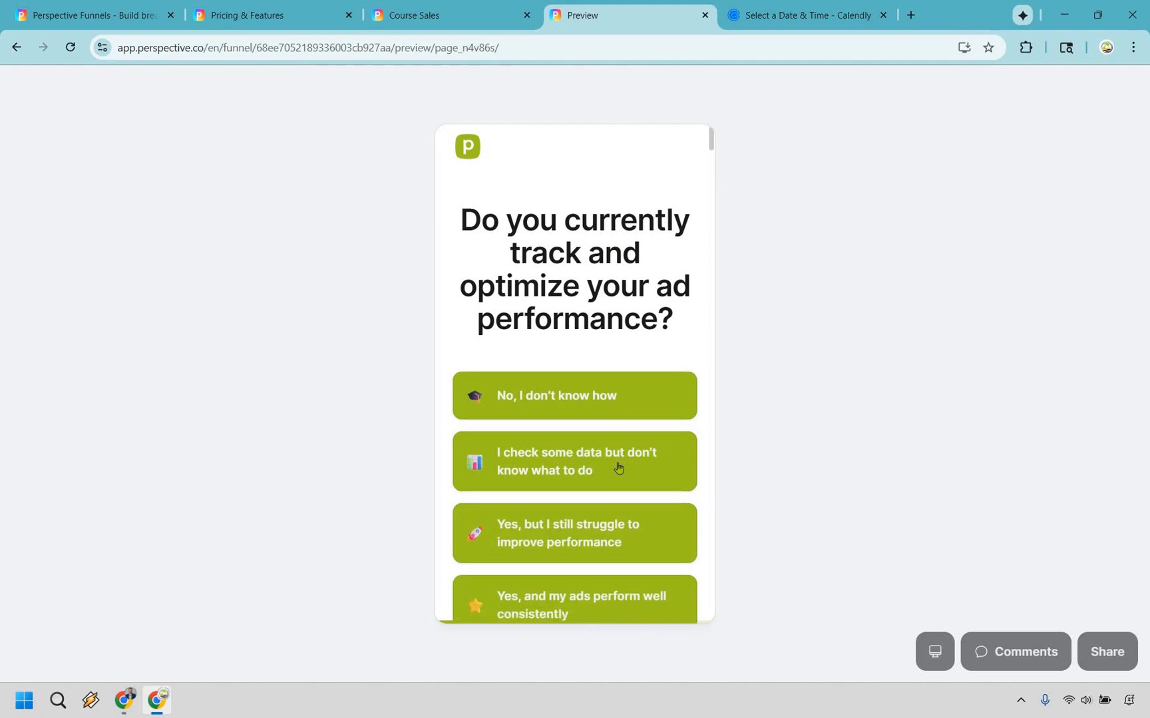
pyautogui.click(573, 462)
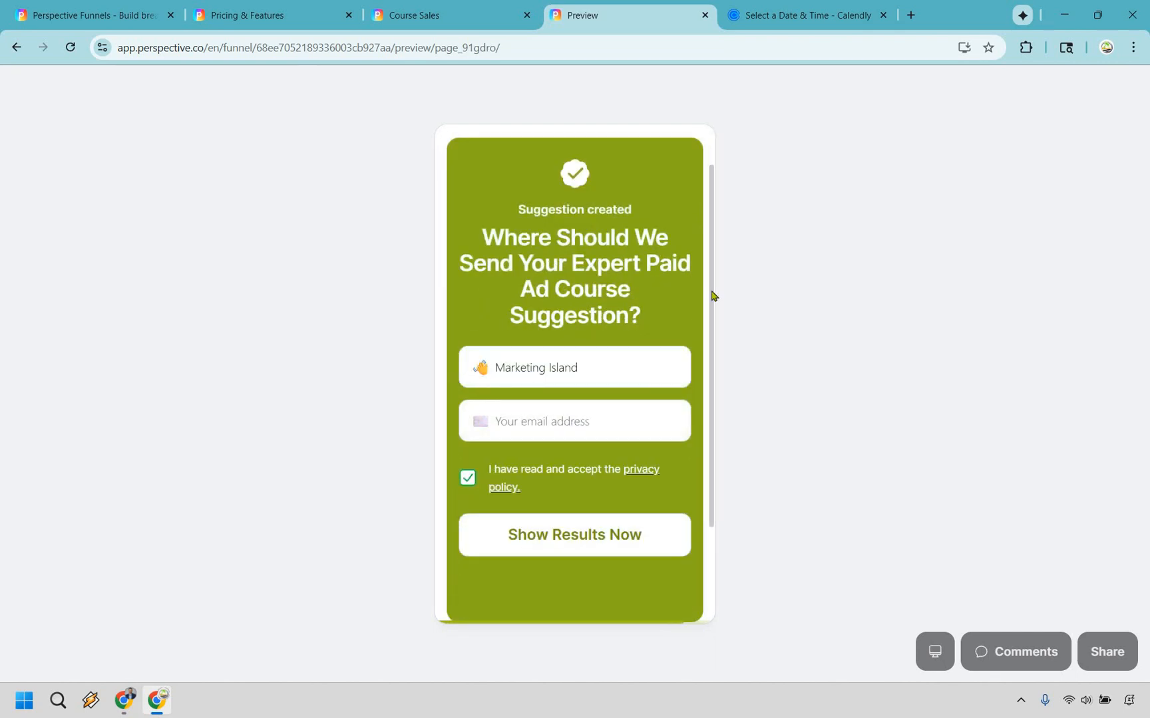
pyautogui.moveTo(585, 421)
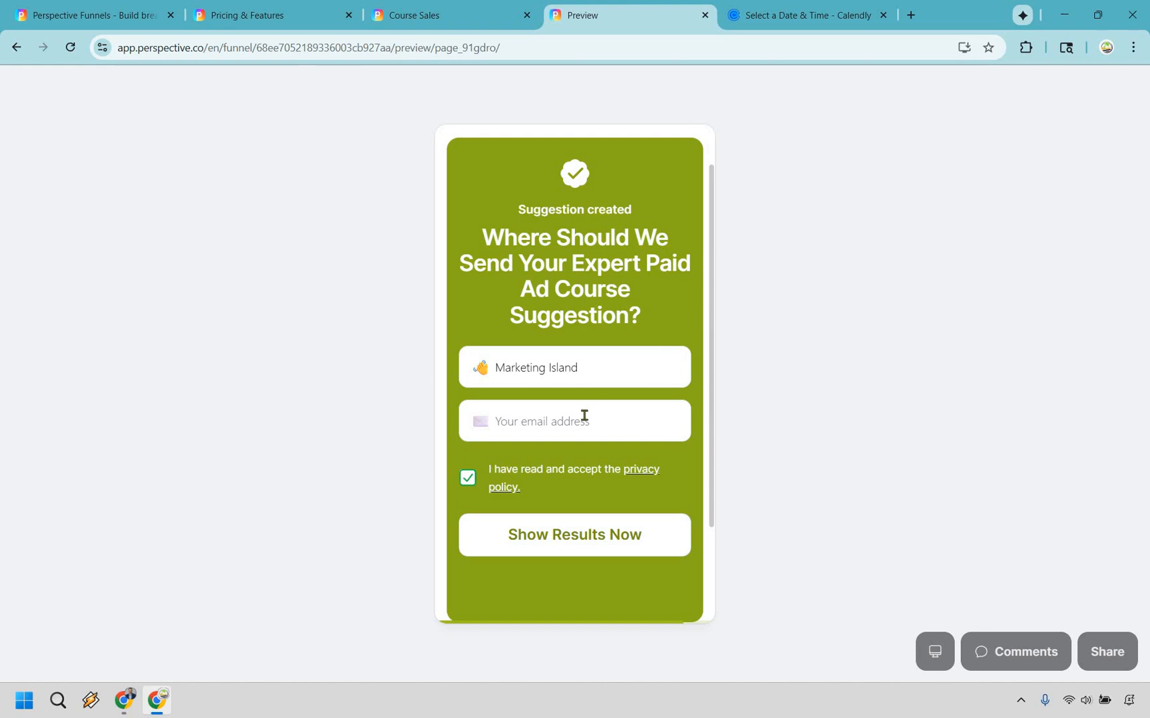
pyautogui.click(573, 535)
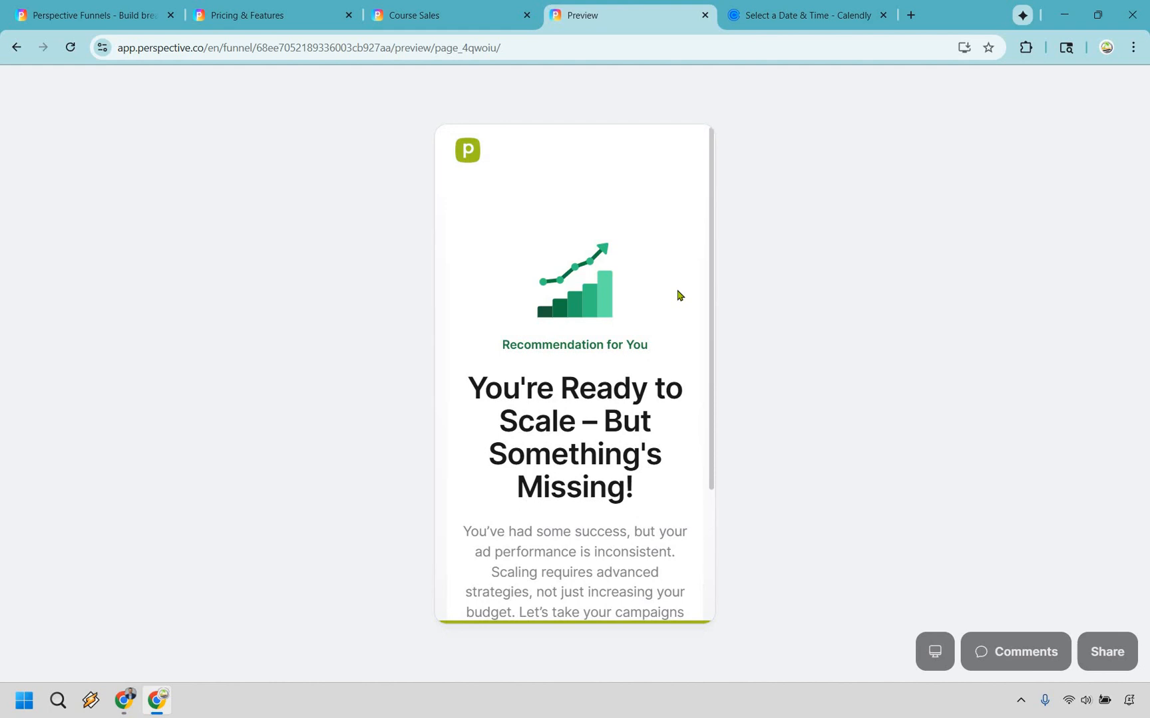
# Step: Scroll to the Ready to Scale result's Enroll Now button, then switch to Pricing & Features
pyautogui.scroll(-3)
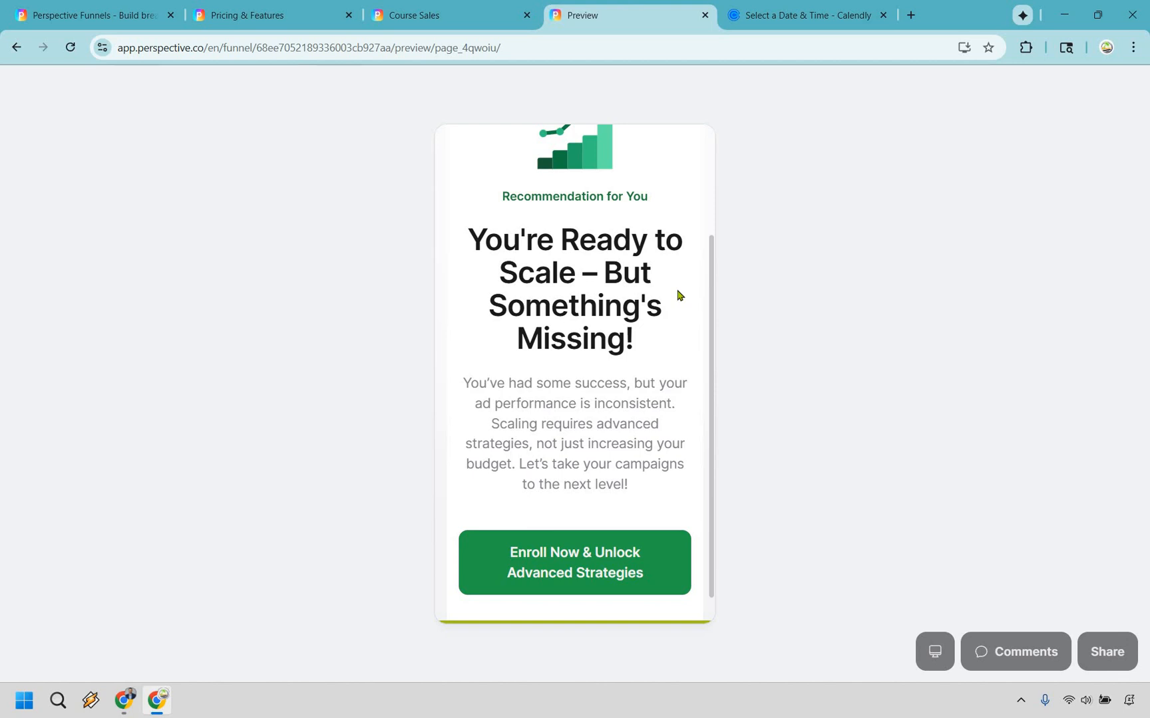
pyautogui.moveTo(635, 461)
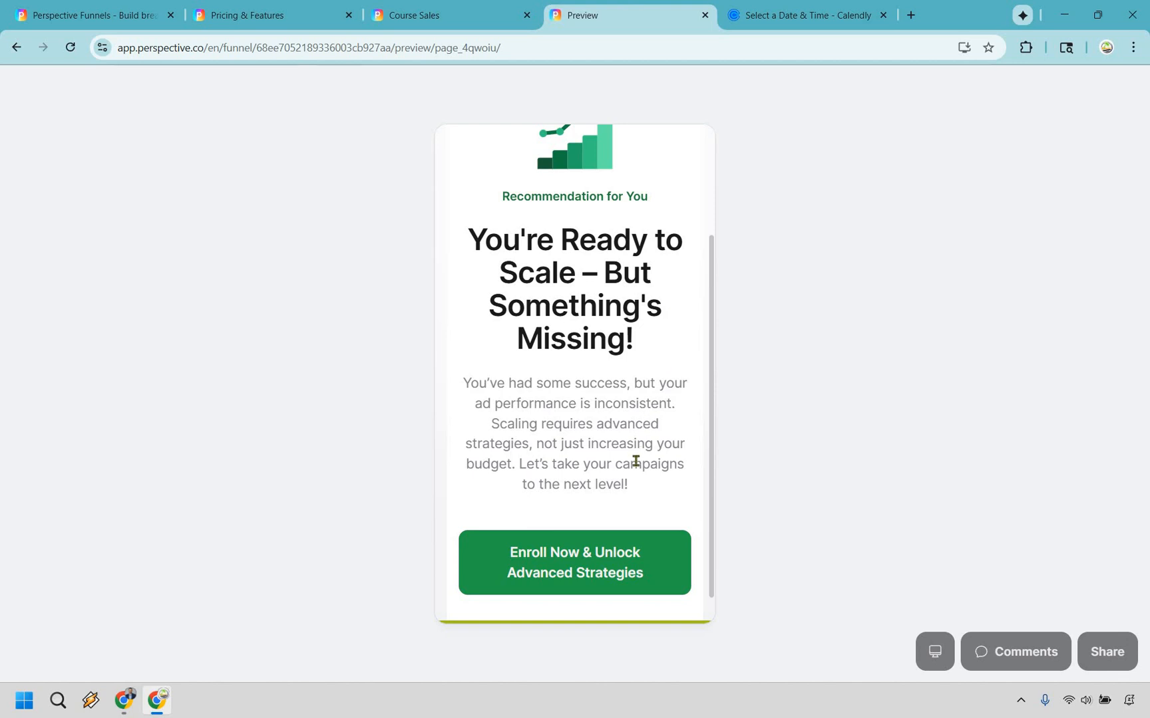
pyautogui.moveTo(850, 339)
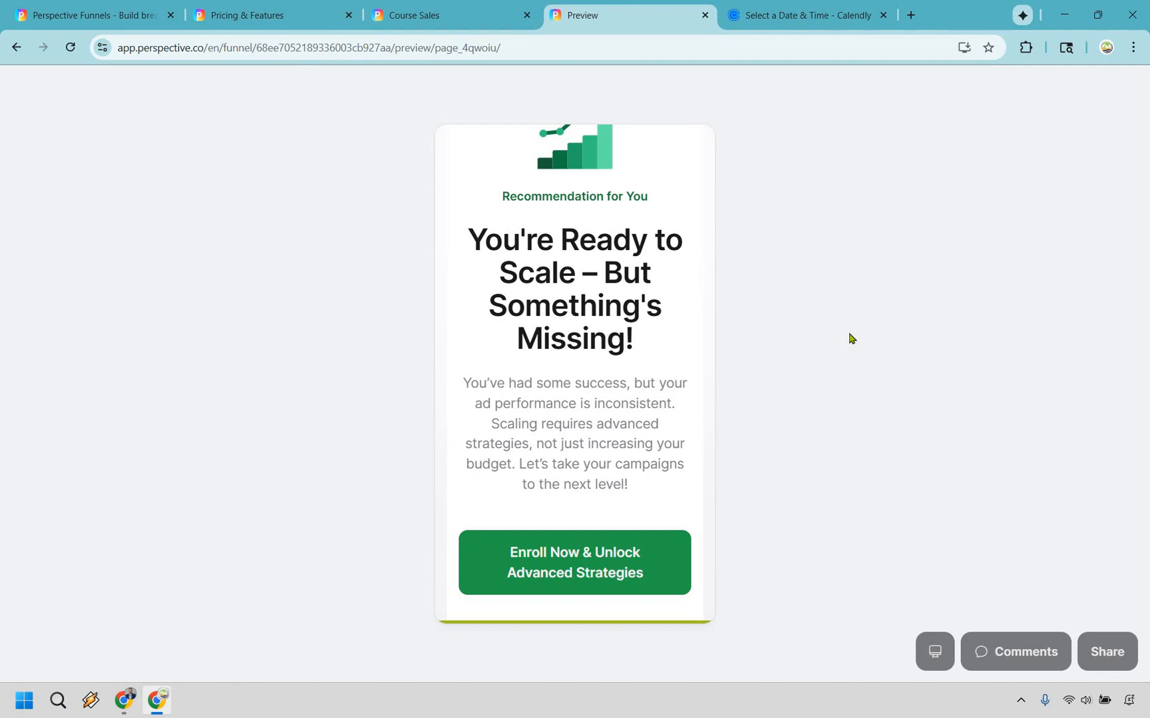
pyautogui.click(269, 14)
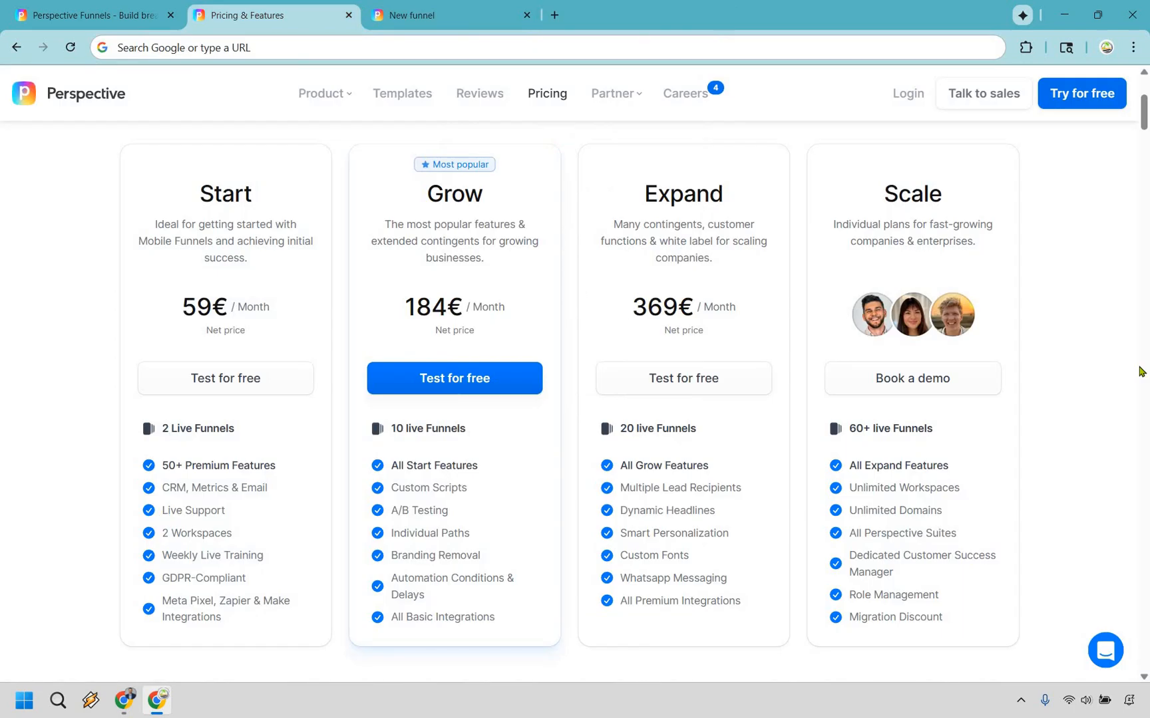
pyautogui.moveTo(262, 198)
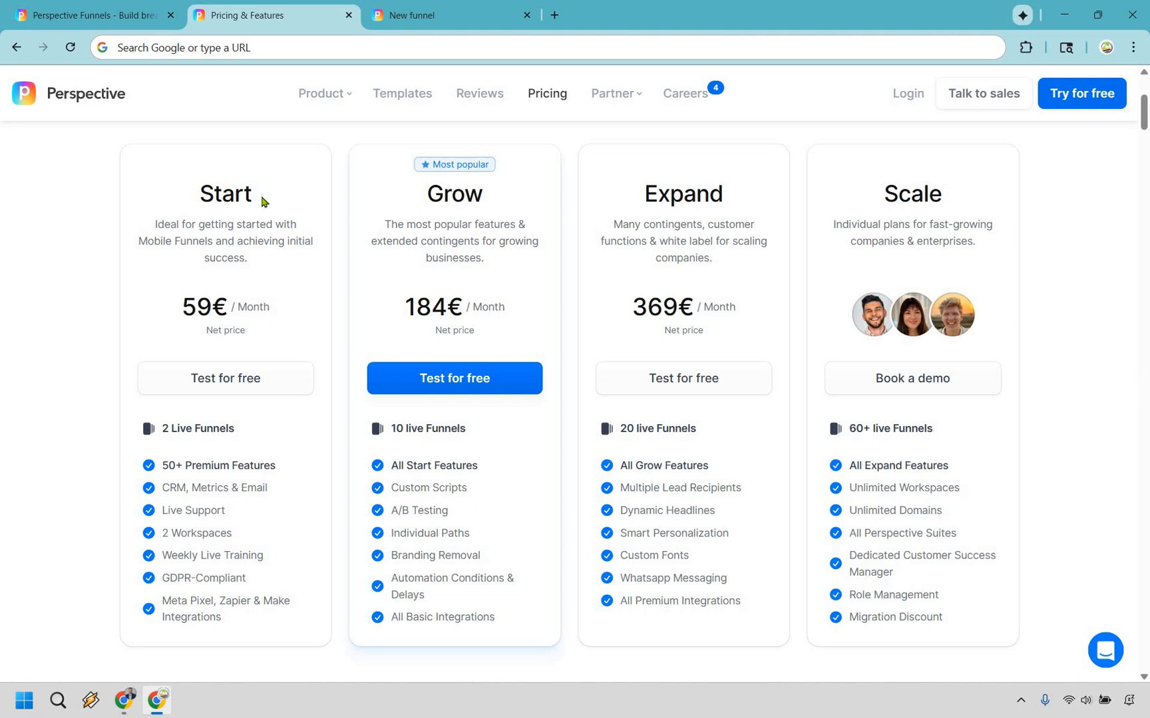
pyautogui.moveTo(202, 311)
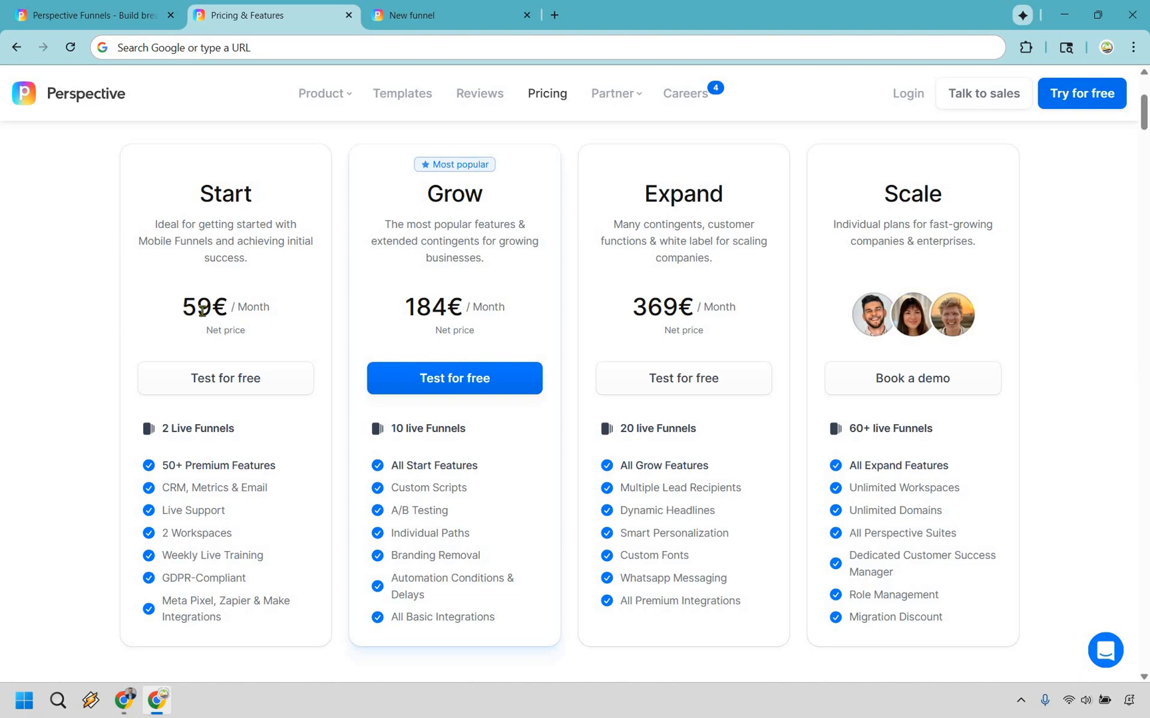
pyautogui.doubleClick(198, 306)
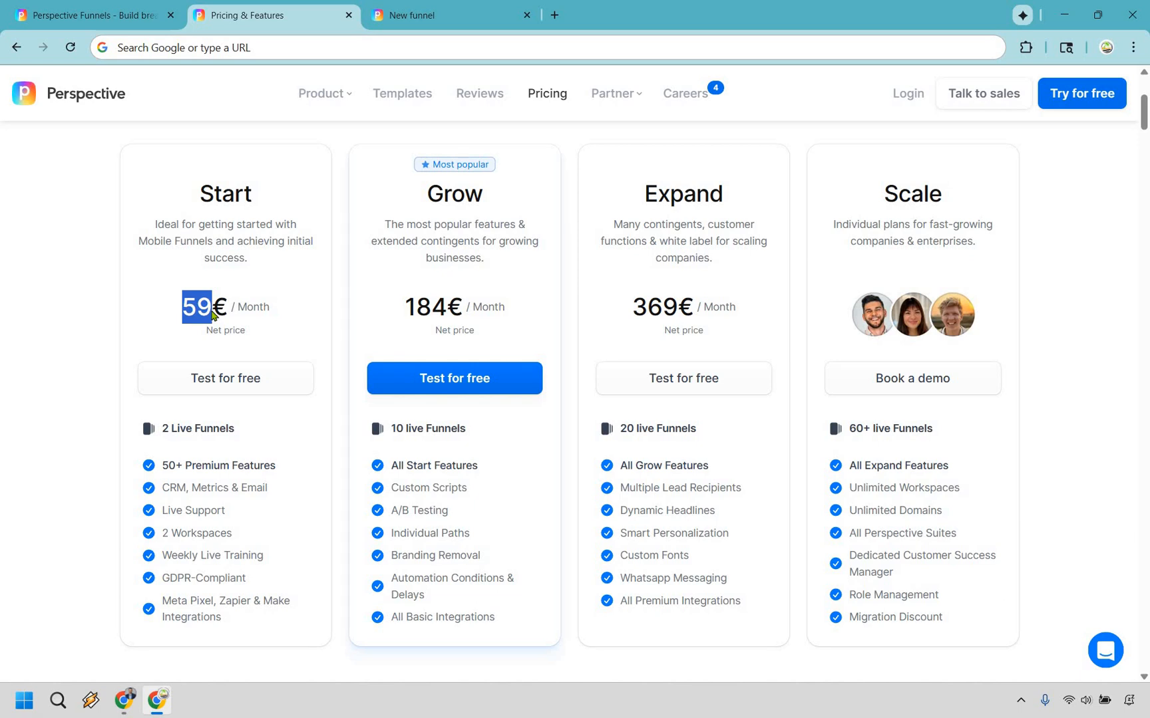
pyautogui.moveTo(307, 398)
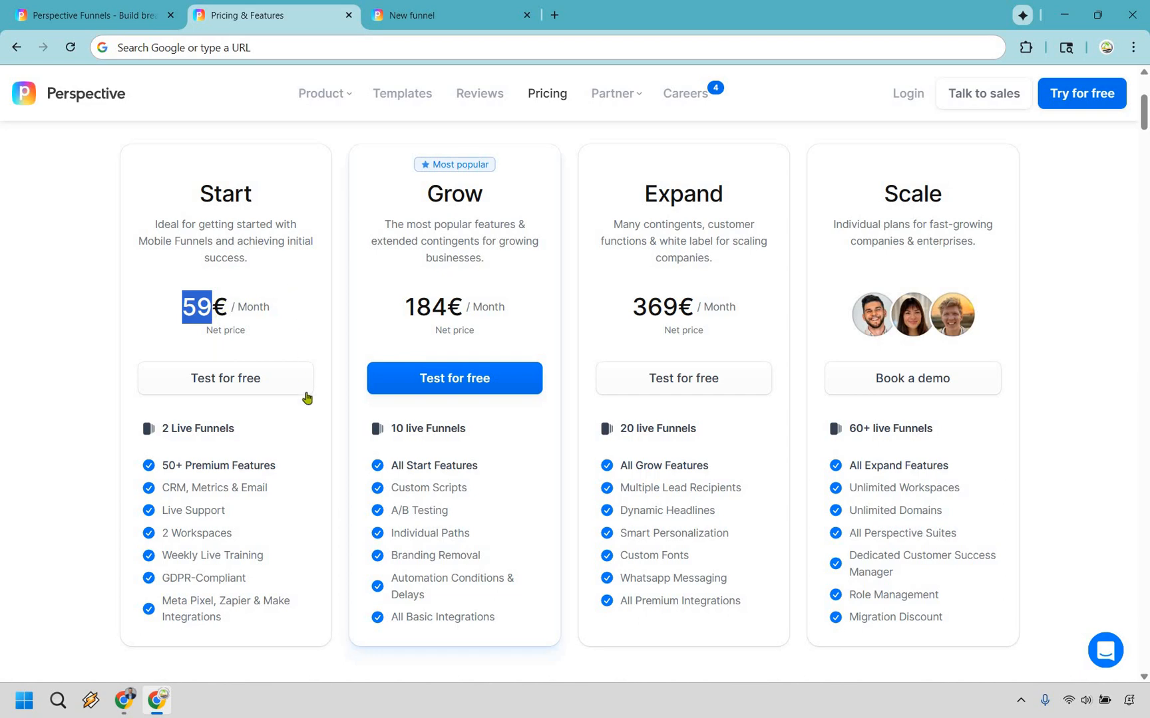
pyautogui.moveTo(196, 429)
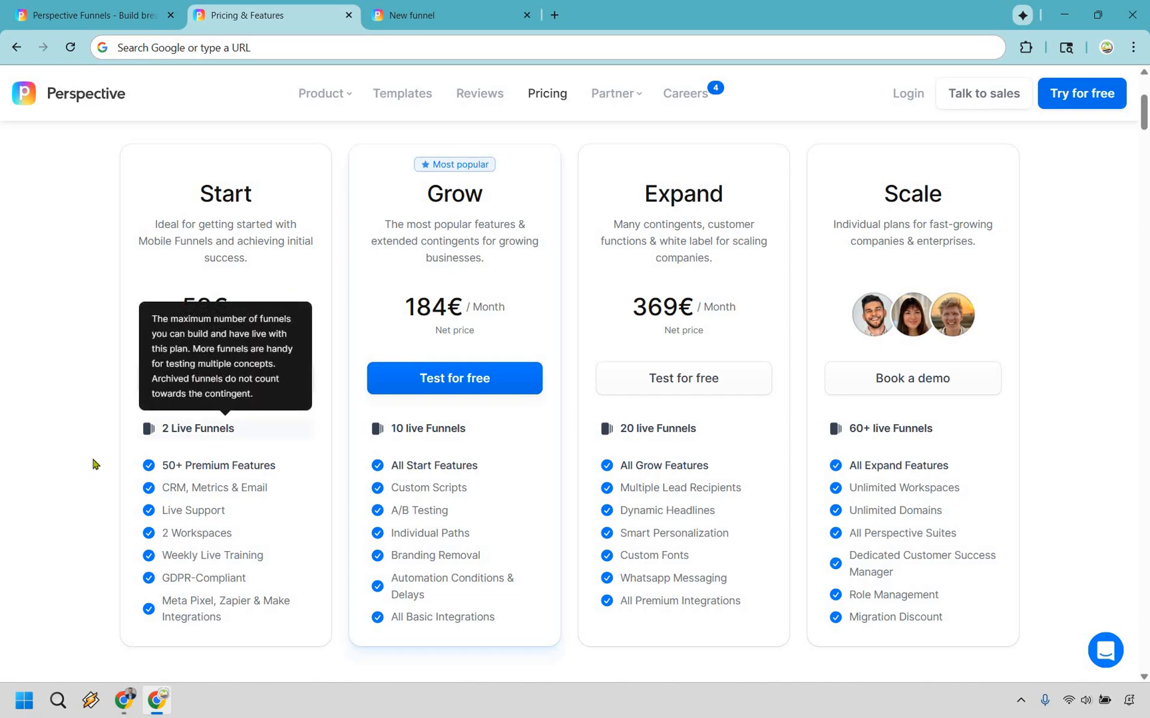
pyautogui.moveTo(89, 485)
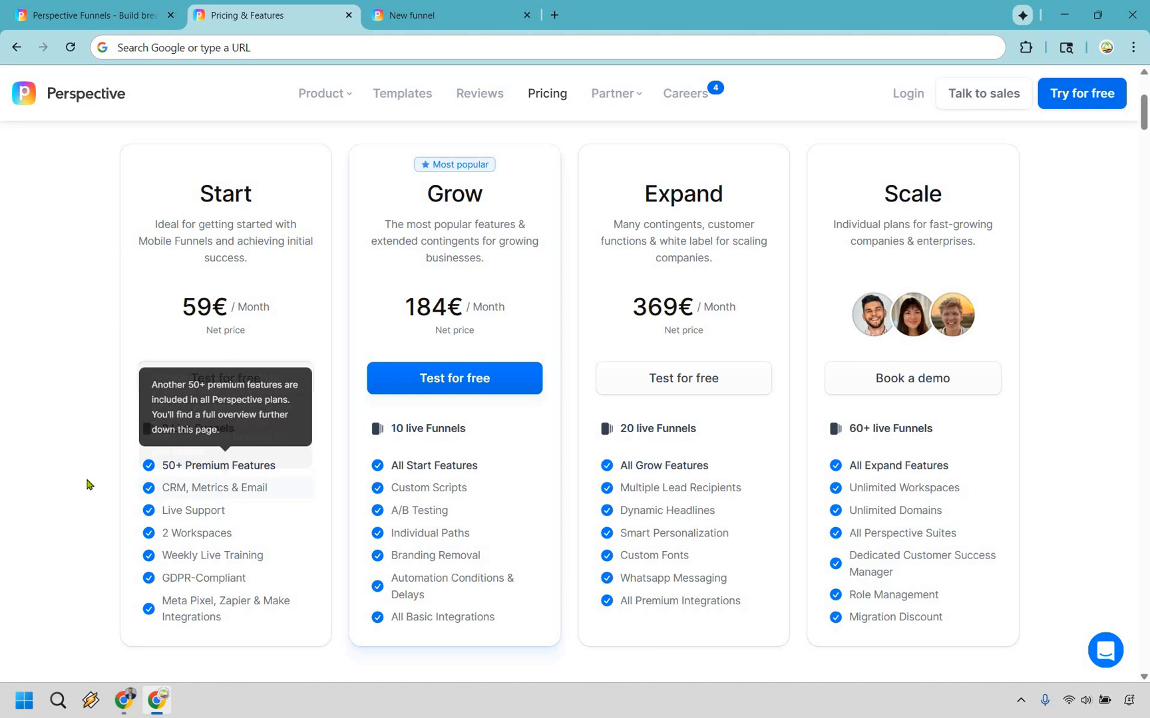
pyautogui.moveTo(85, 484)
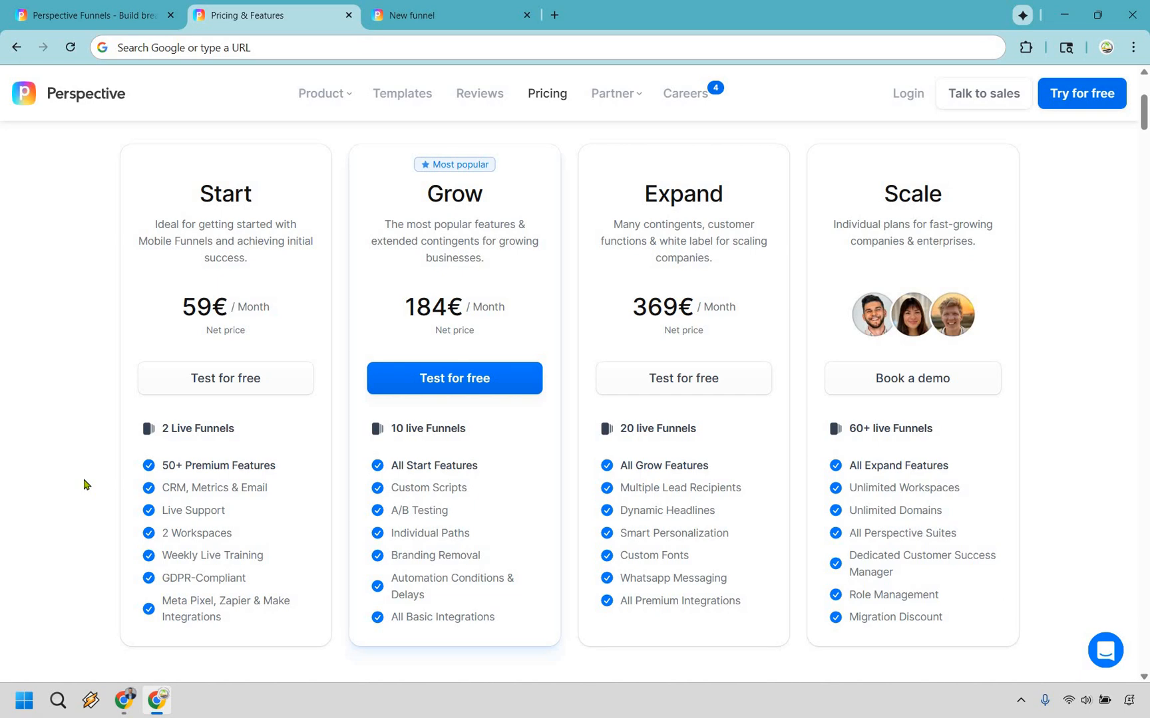
pyautogui.moveTo(552, 265)
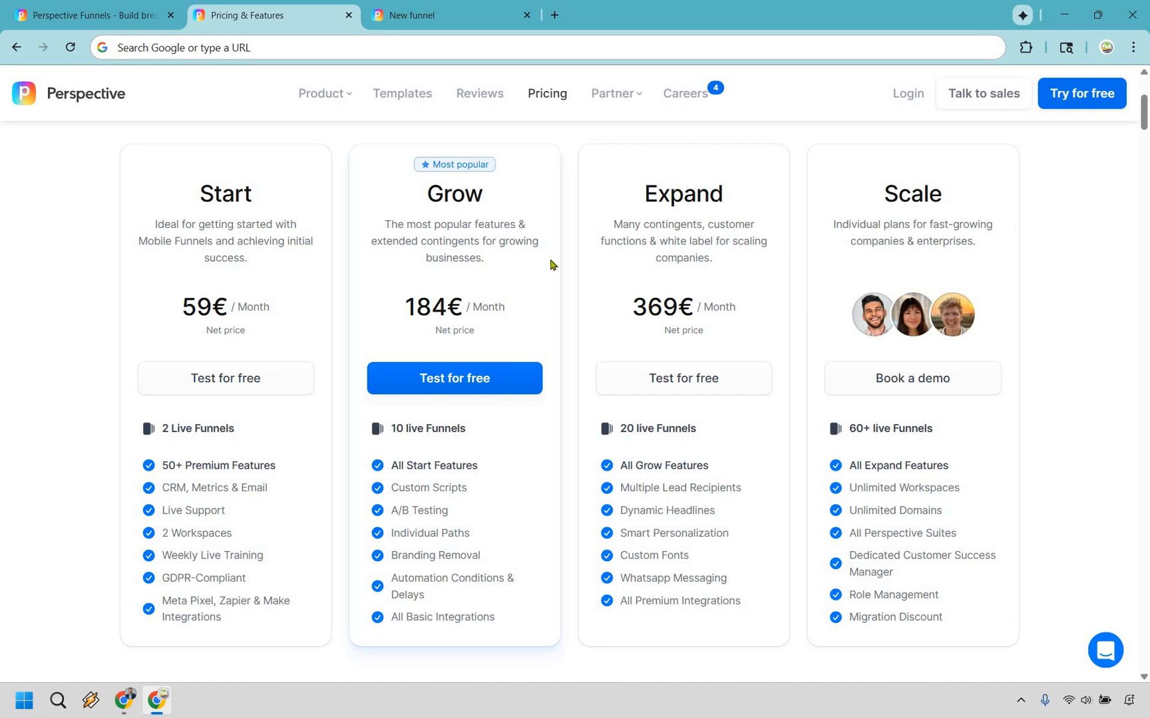
pyautogui.moveTo(558, 433)
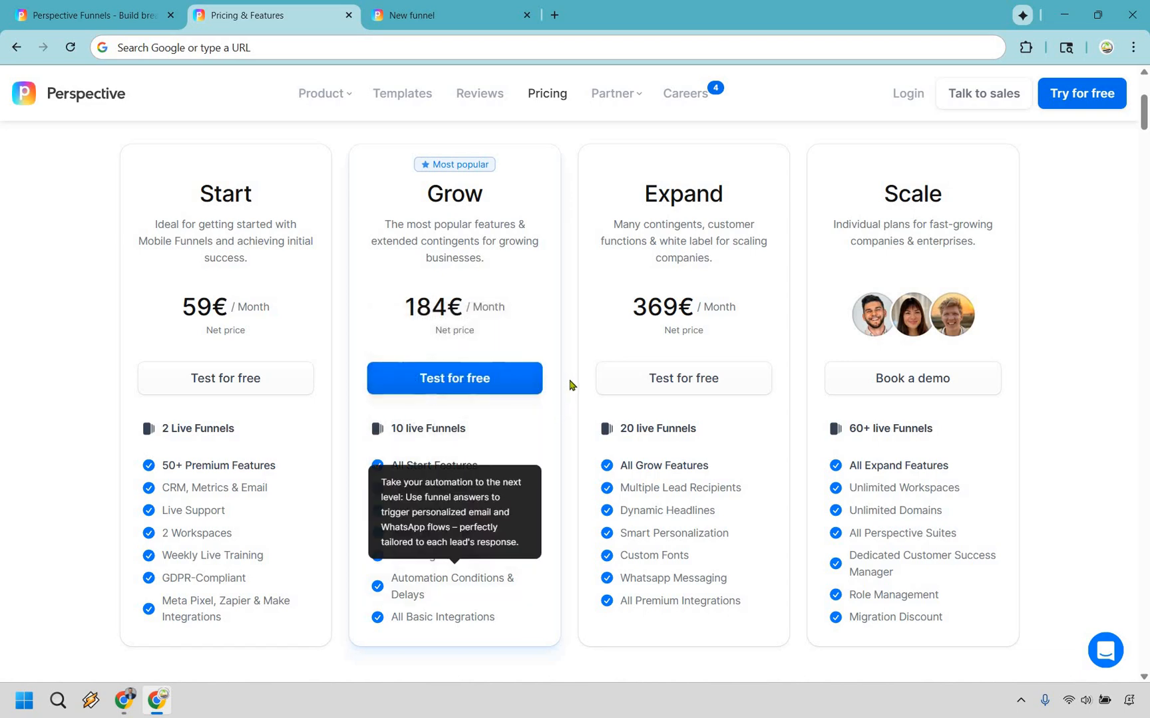
pyautogui.moveTo(571, 384)
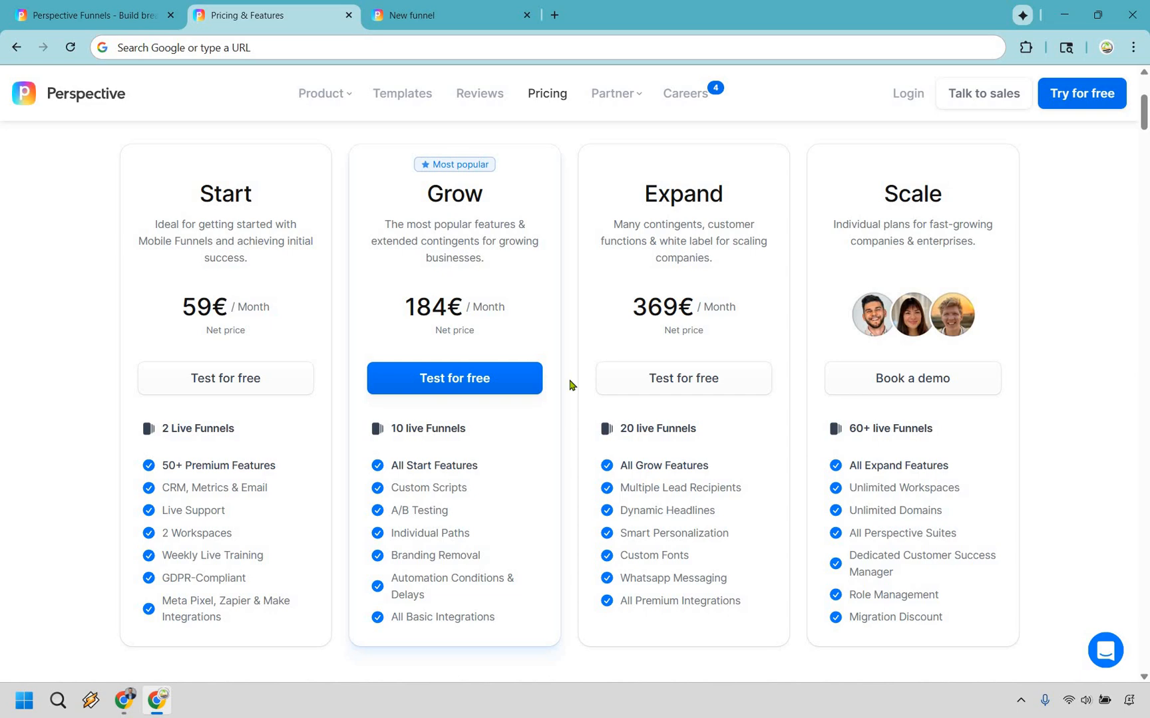
pyautogui.moveTo(1073, 288)
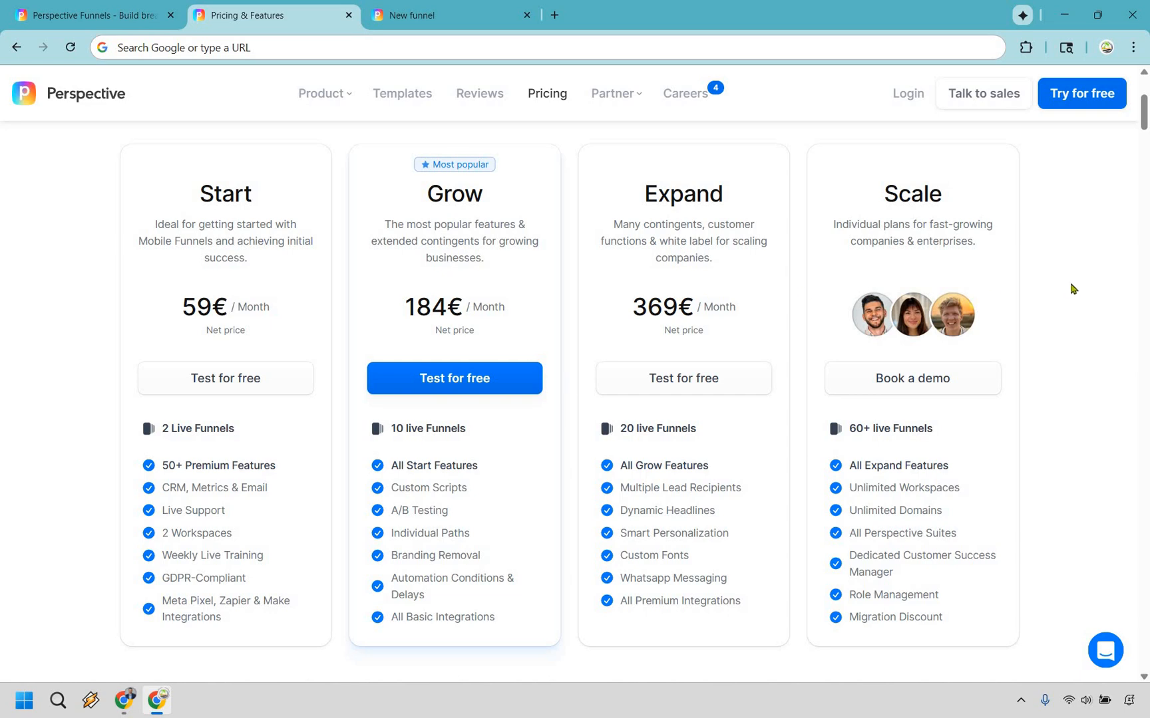